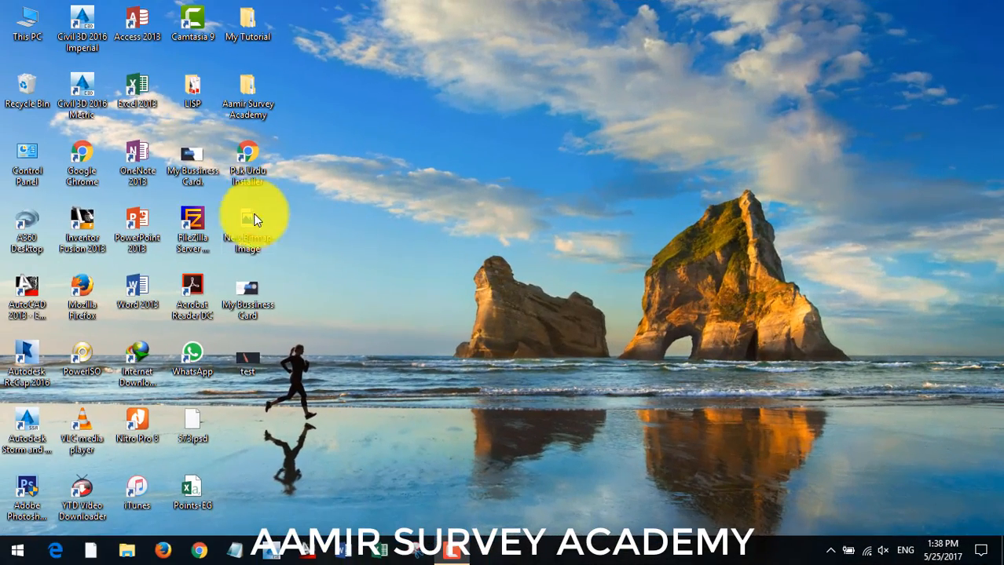
Step: Launch AutoCAD 2013 from the desktop shortcut so Drawing1.dwg opens blank
{"action": "double_click", "coordinate": [27, 295]}
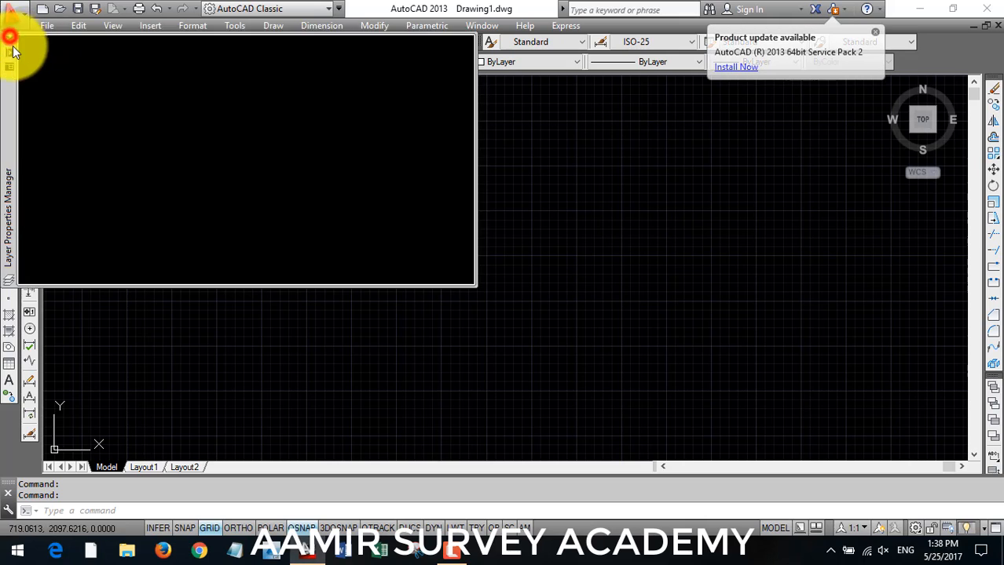
Step: Draw a 1200-unit horizontal line and offset parallel copies 30 units apart below it
{"action": "left_click", "coordinate": [9, 97]}
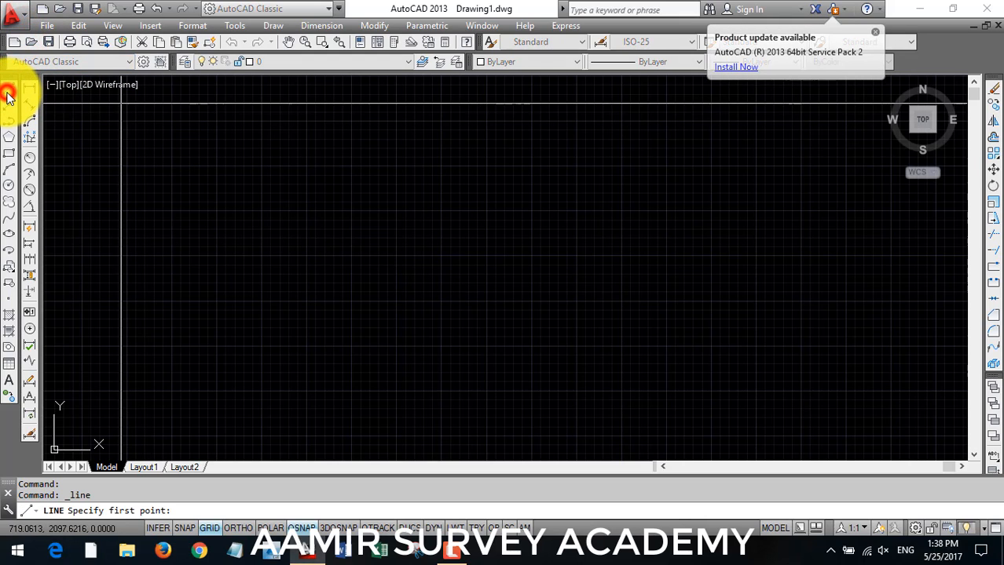
{"action": "left_click", "coordinate": [421, 282]}
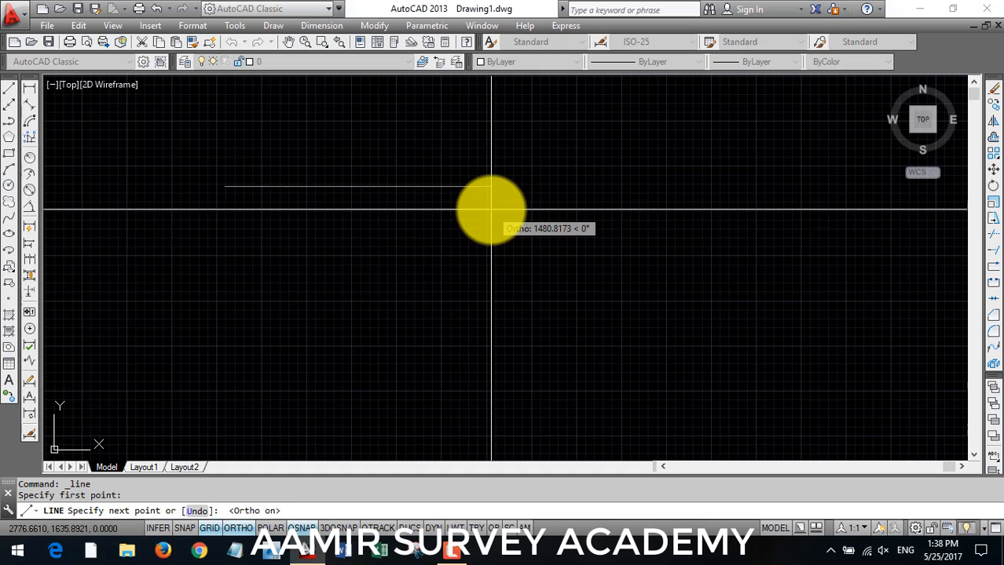
{"action": "type", "text": "1200"}
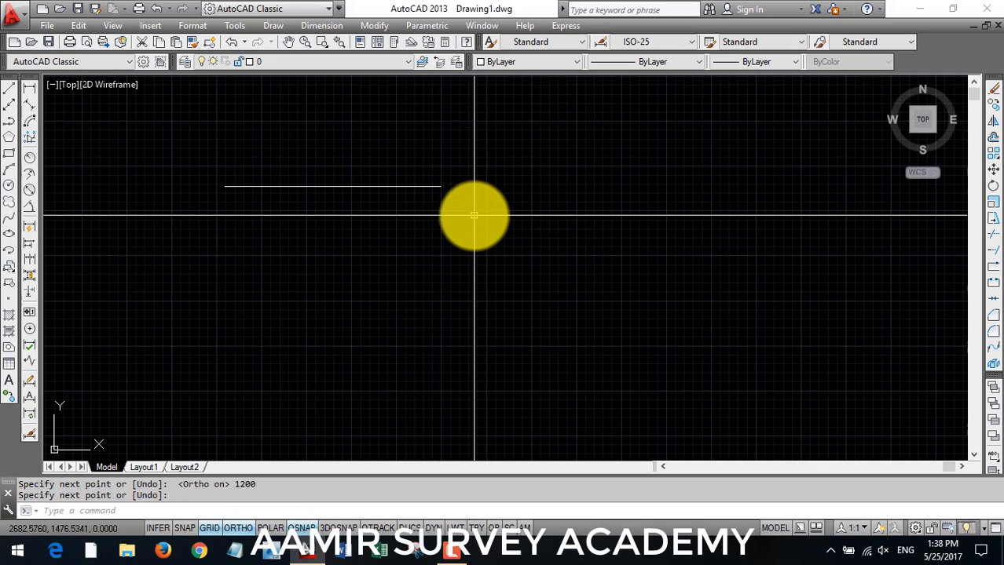
{"action": "type", "text": "0"}
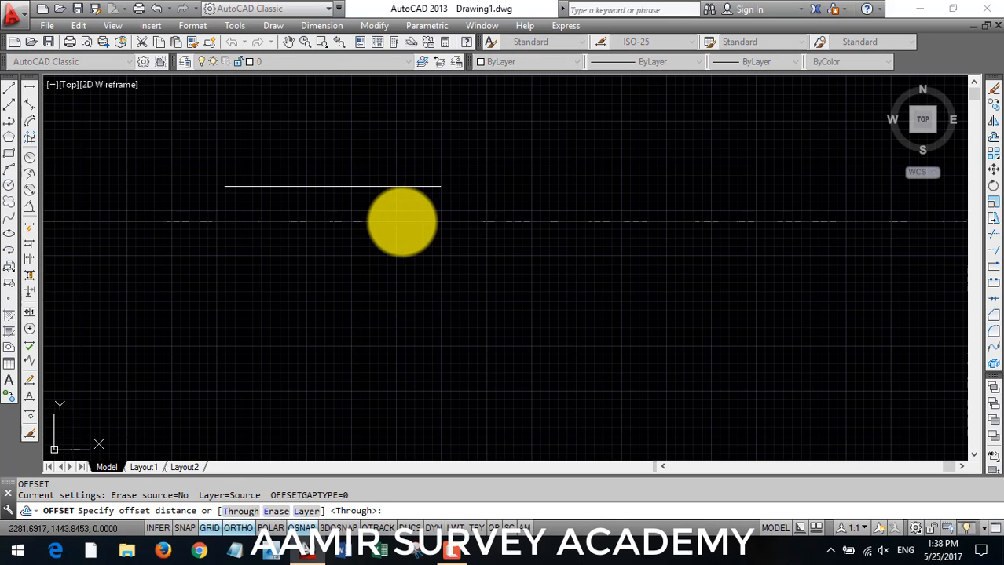
{"action": "type", "text": "30"}
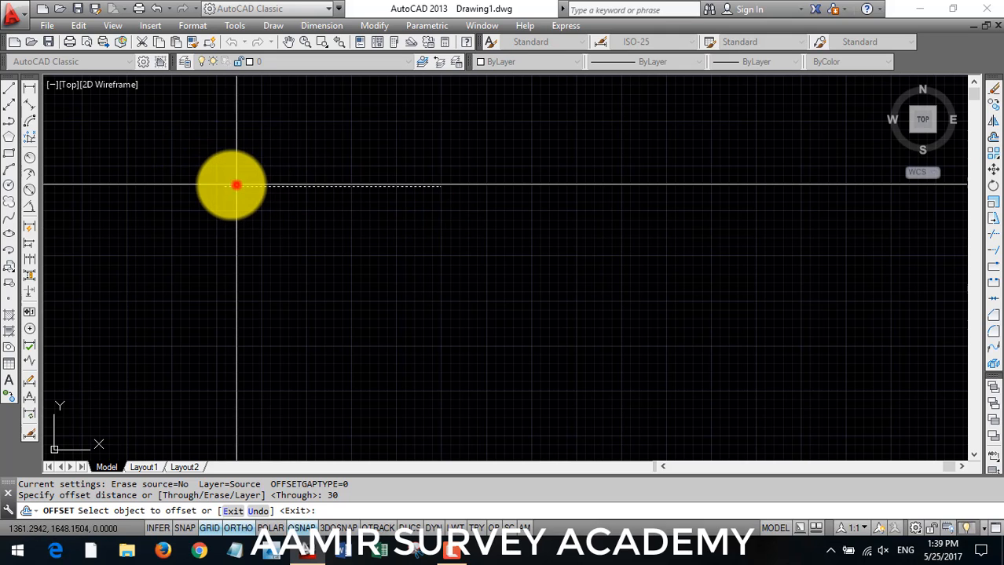
{"action": "left_click", "coordinate": [236, 185]}
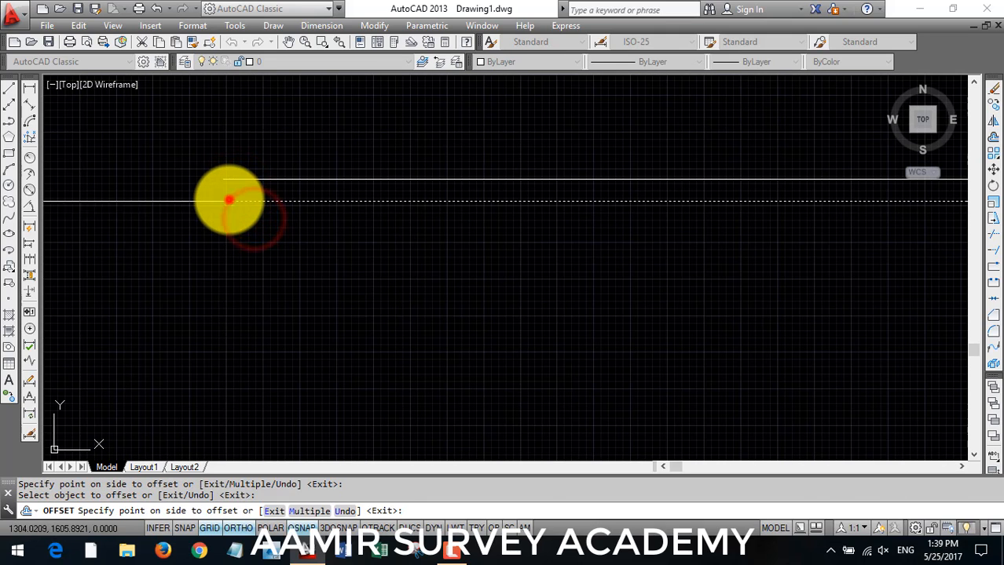
{"action": "left_click", "coordinate": [227, 243]}
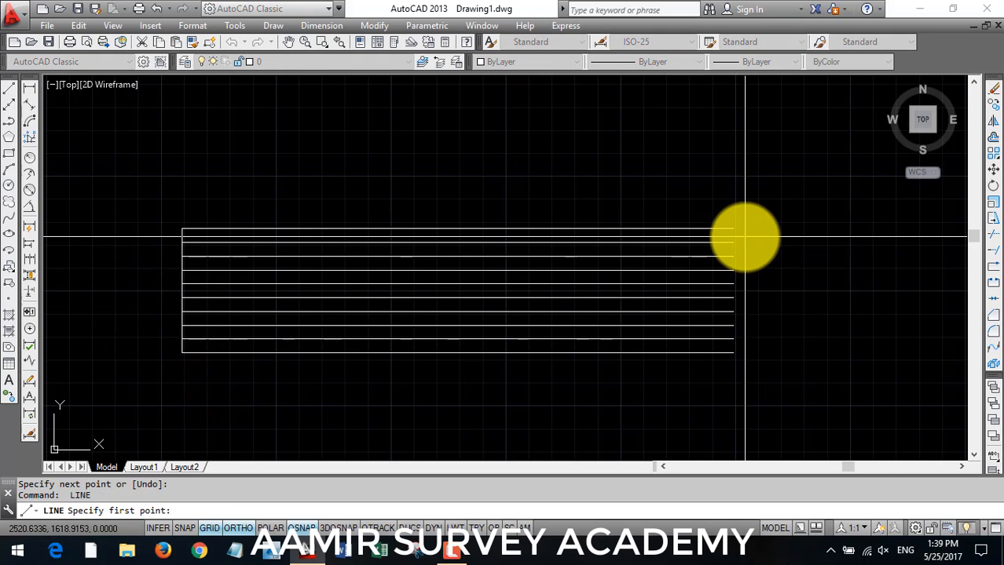
Step: Offset the vertical edge at 100-unit spacing to form the grid's column lines
{"action": "left_click", "coordinate": [732, 227]}
{"action": "type", "text": "O"}
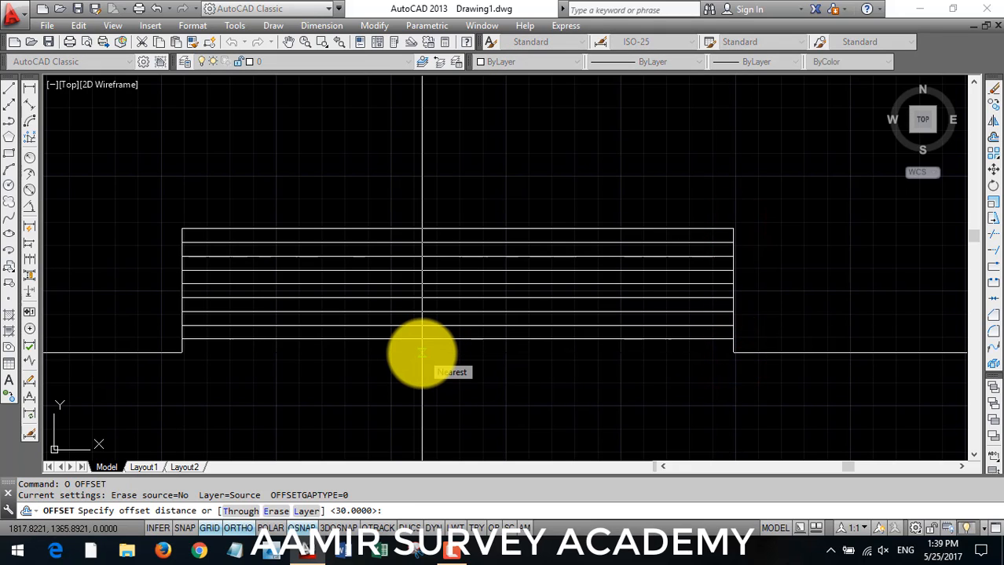
{"action": "type", "text": "100"}
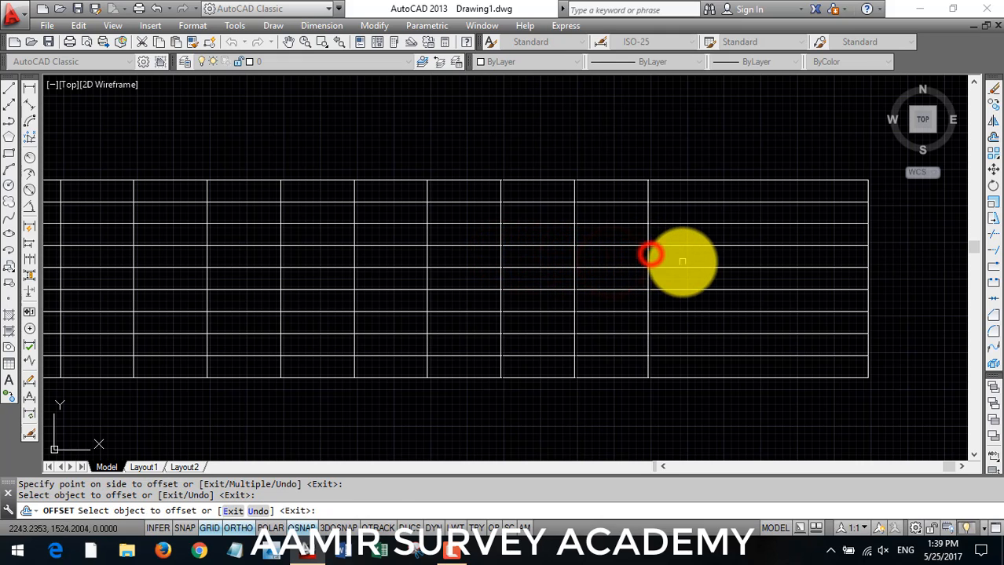
{"action": "left_click", "coordinate": [647, 254]}
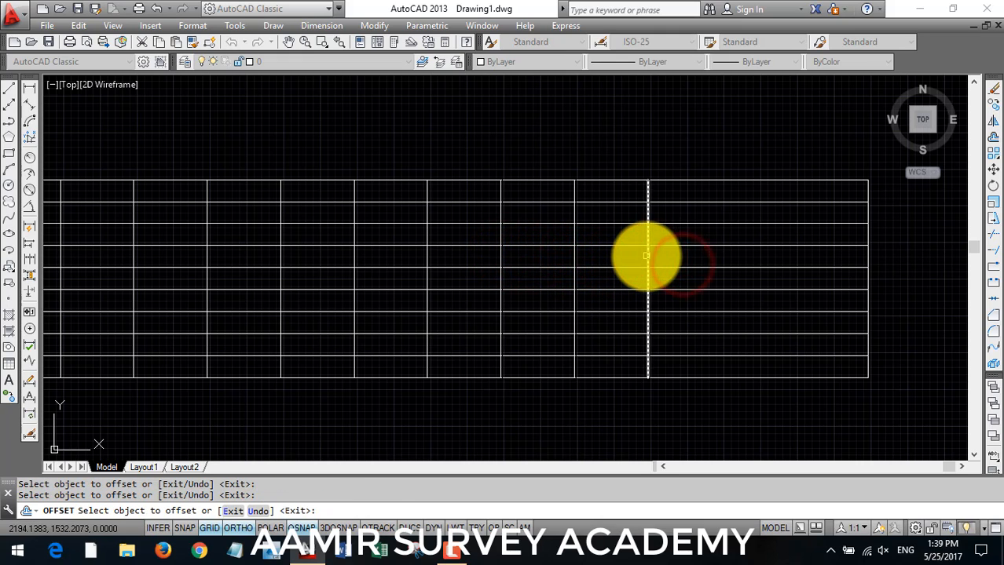
{"action": "left_click", "coordinate": [647, 254]}
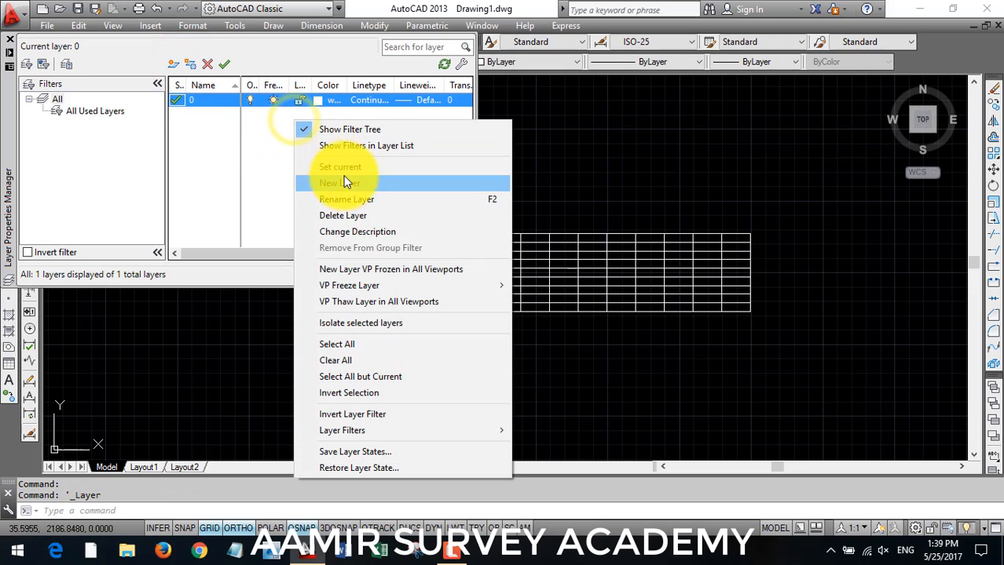
Step: Create layer Graph Template as current and add a second layer named NSL
{"action": "left_click", "coordinate": [339, 183]}
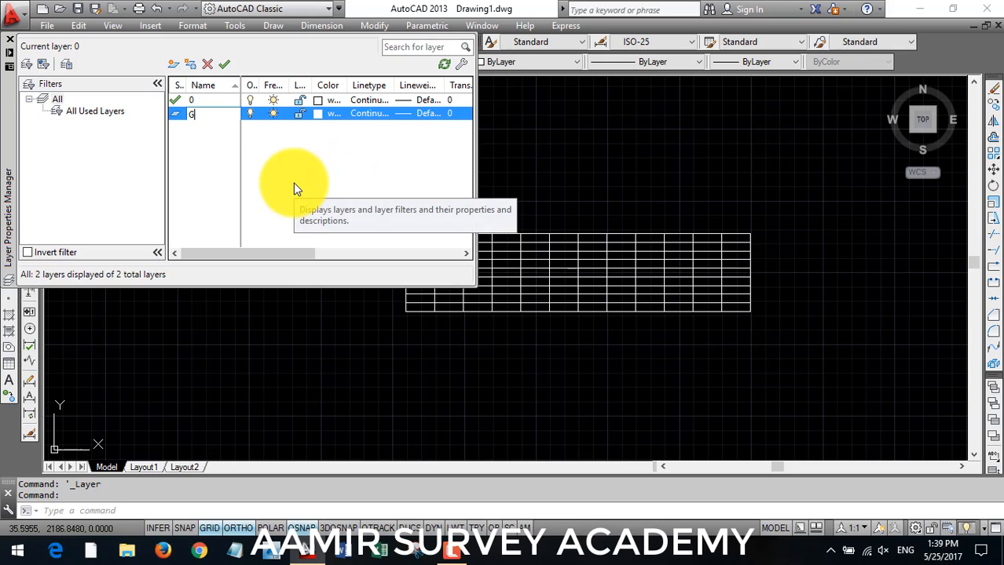
{"action": "type", "text": "raph"}
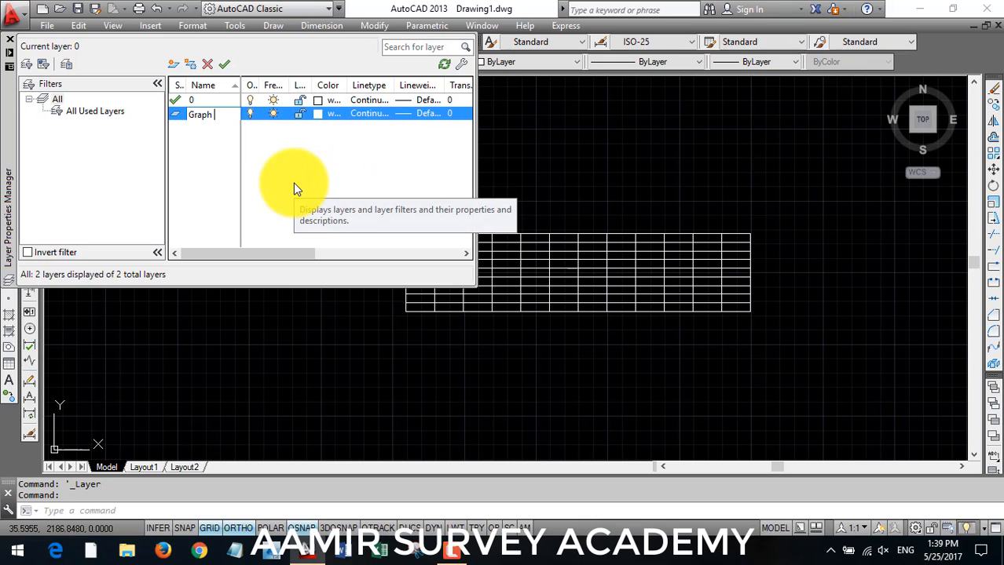
{"action": "type", "text": "Template"}
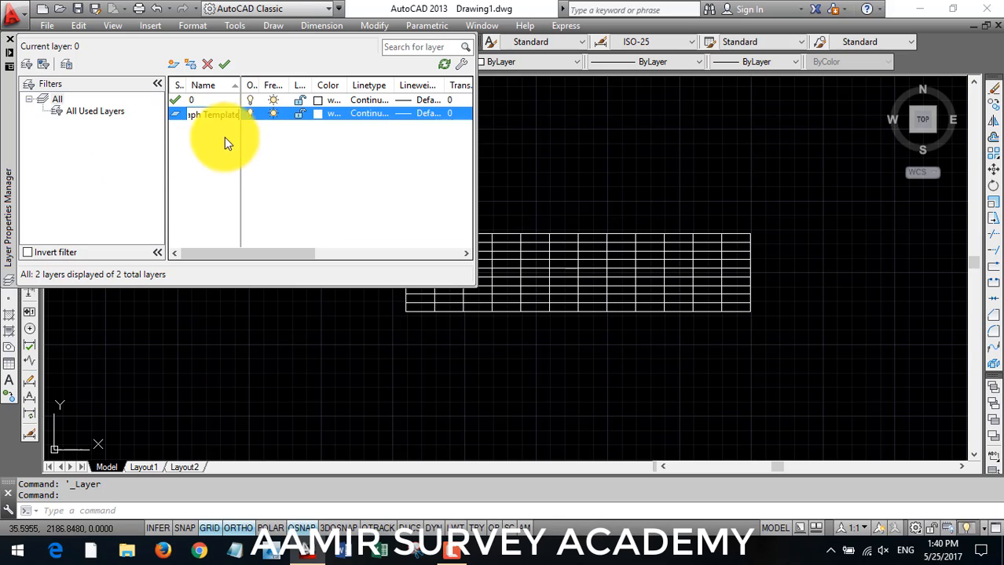
{"action": "right_click", "coordinate": [207, 113]}
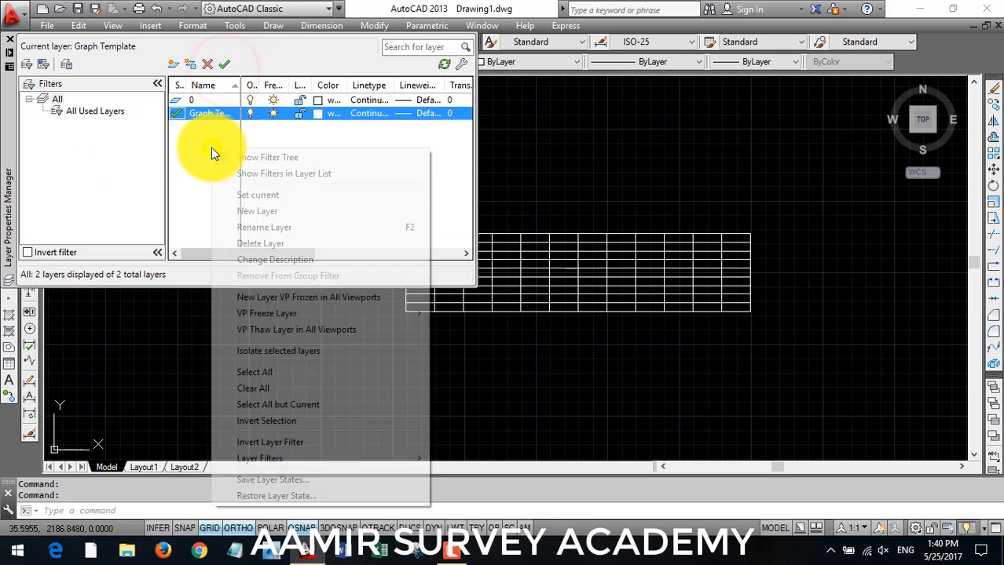
{"action": "left_click", "coordinate": [256, 211]}
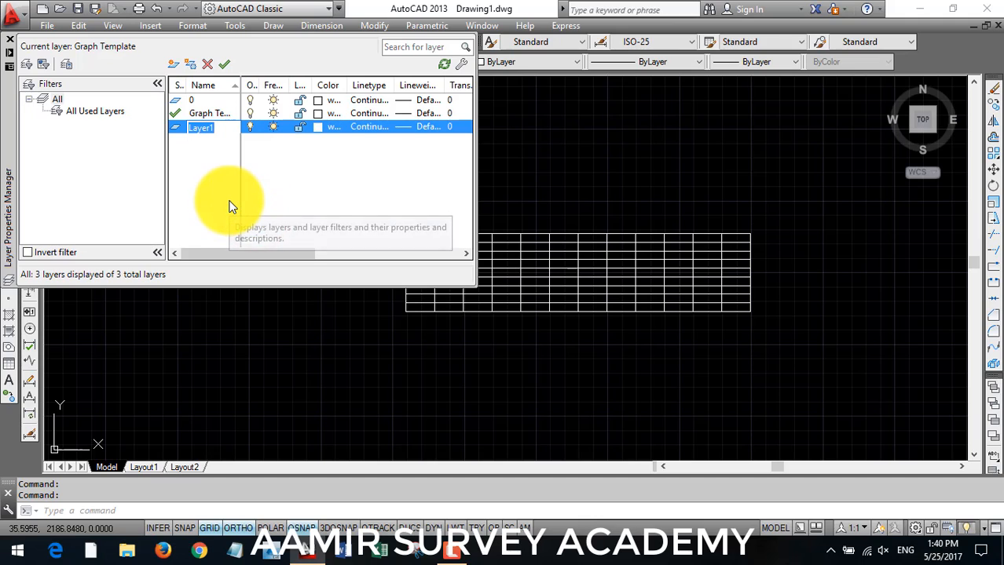
{"action": "type", "text": "NS"}
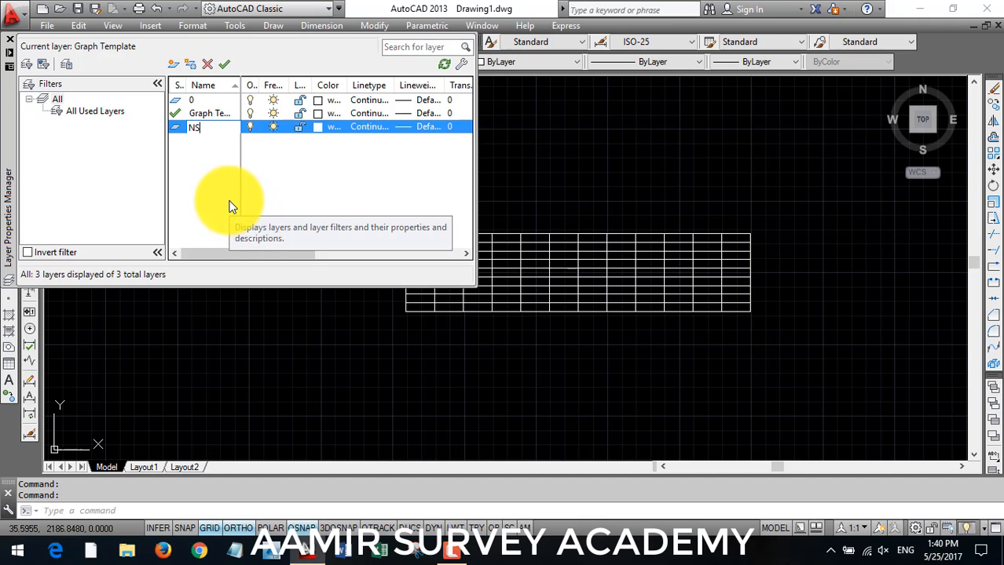
{"action": "left_click", "coordinate": [314, 128]}
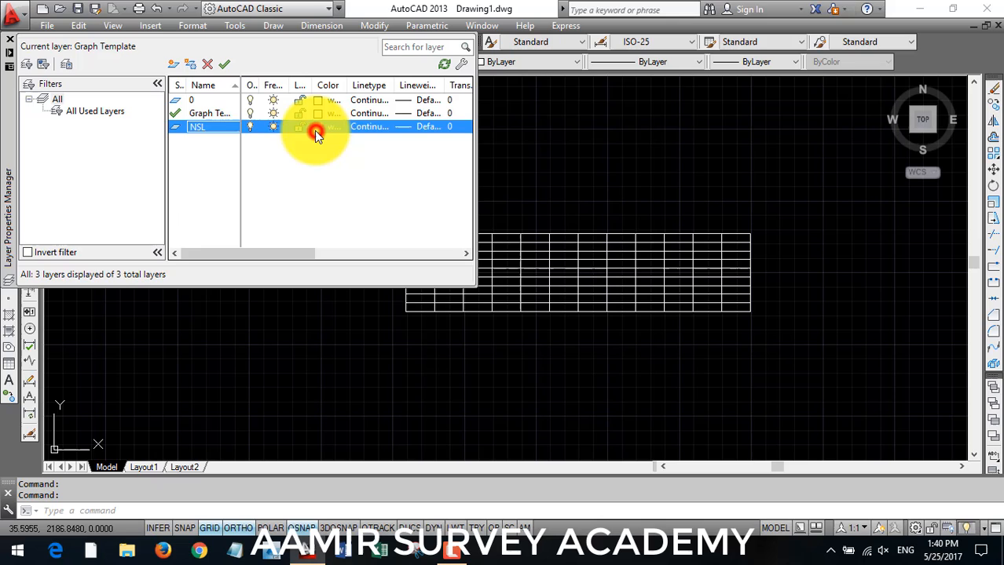
Step: Make the NSL layer red and load and assign the PHANTOM2 linetype to it
{"action": "left_click", "coordinate": [328, 125]}
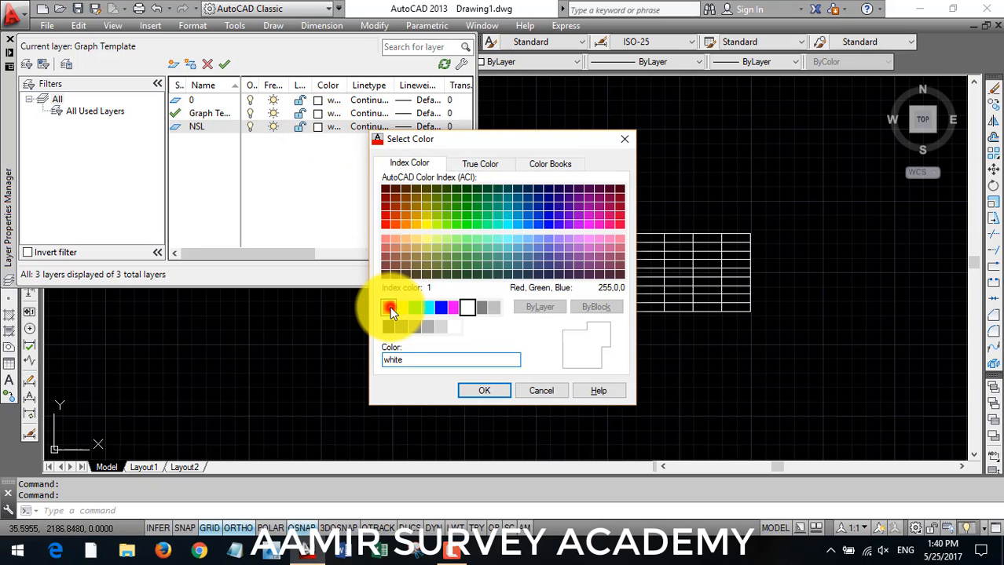
{"action": "left_click", "coordinate": [484, 390]}
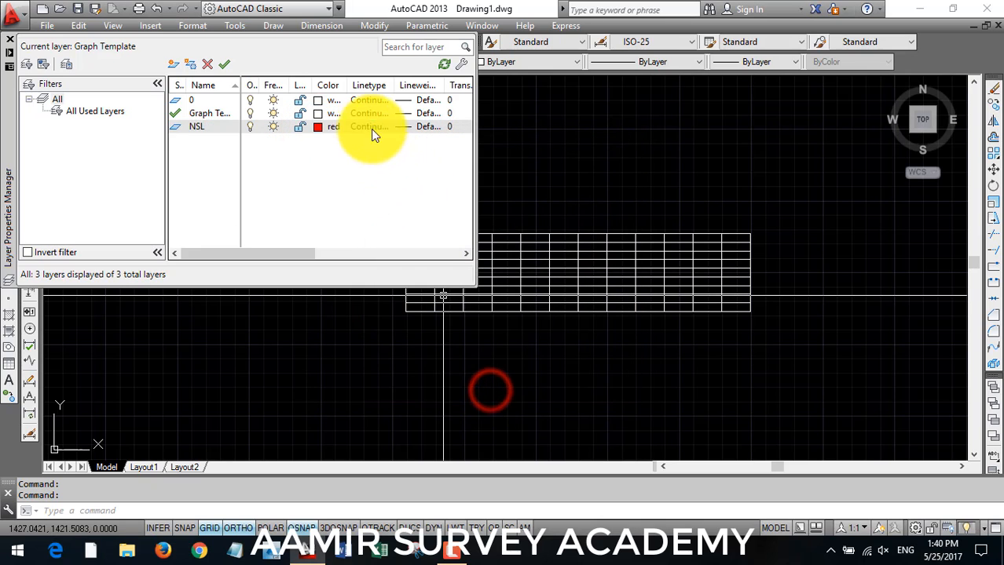
{"action": "left_click", "coordinate": [369, 125]}
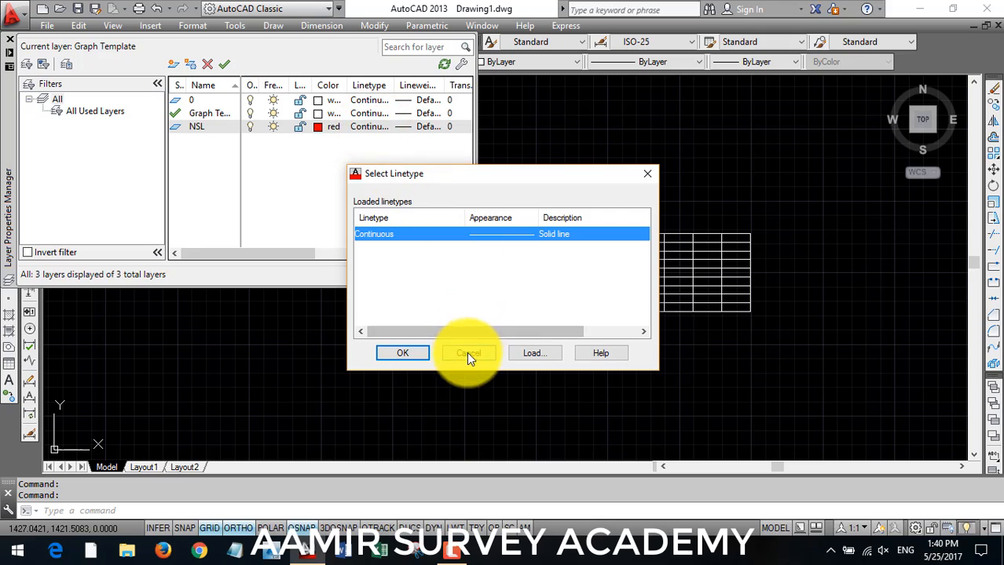
{"action": "left_click", "coordinate": [534, 352]}
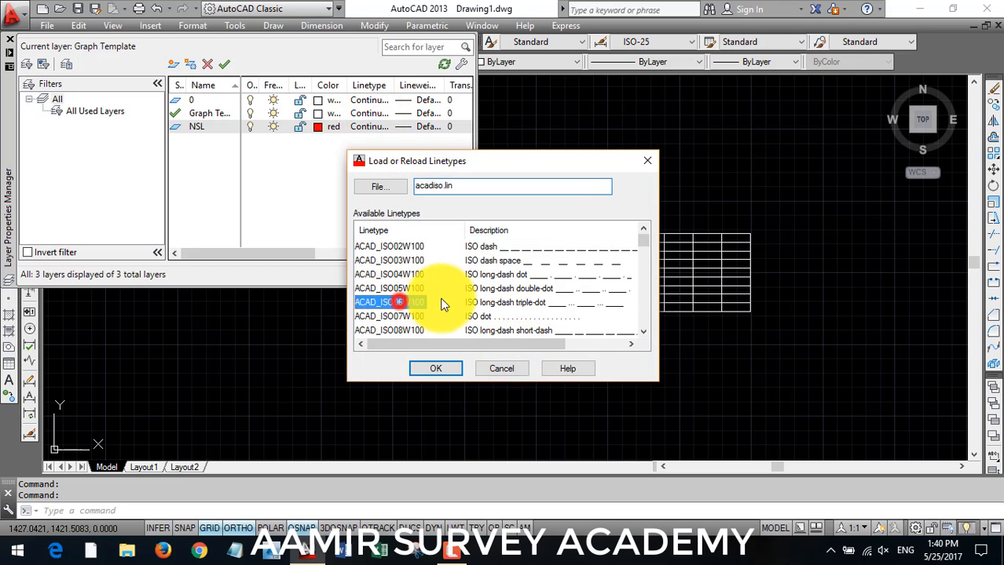
{"action": "scroll", "scroll_direction": "up", "scroll_amount": 3}
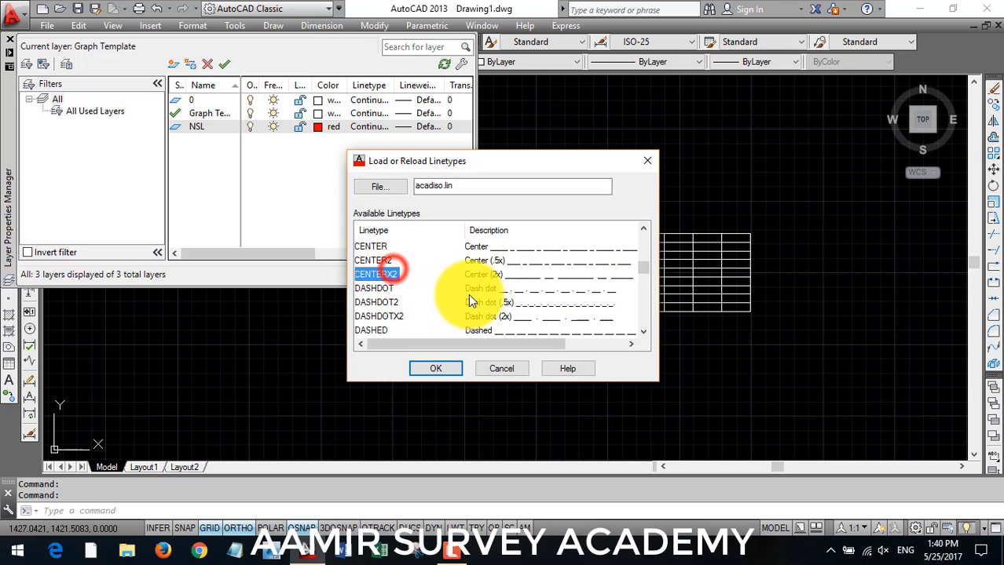
{"action": "scroll", "scroll_direction": "down", "scroll_amount": 3}
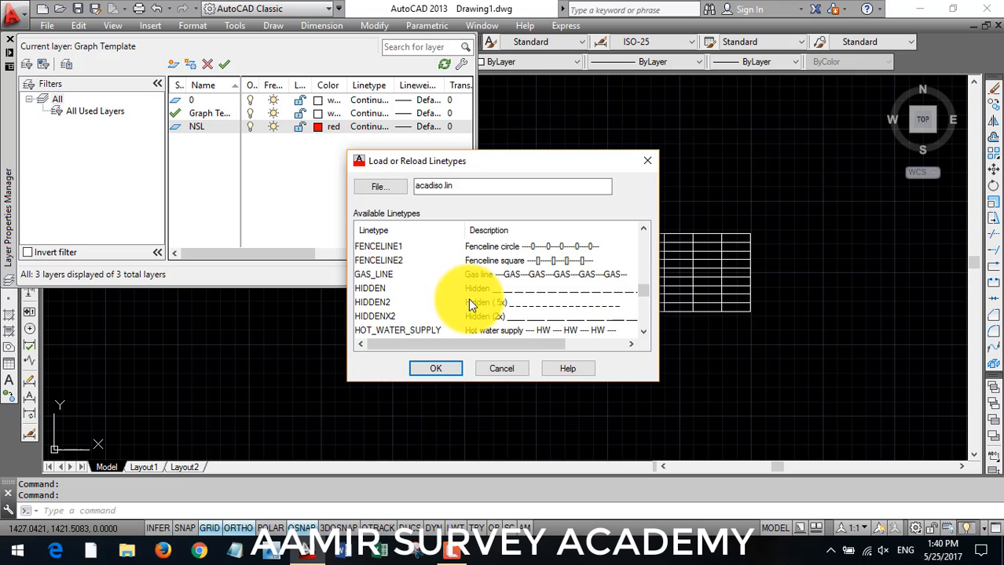
{"action": "scroll", "scroll_direction": "down", "scroll_amount": 3}
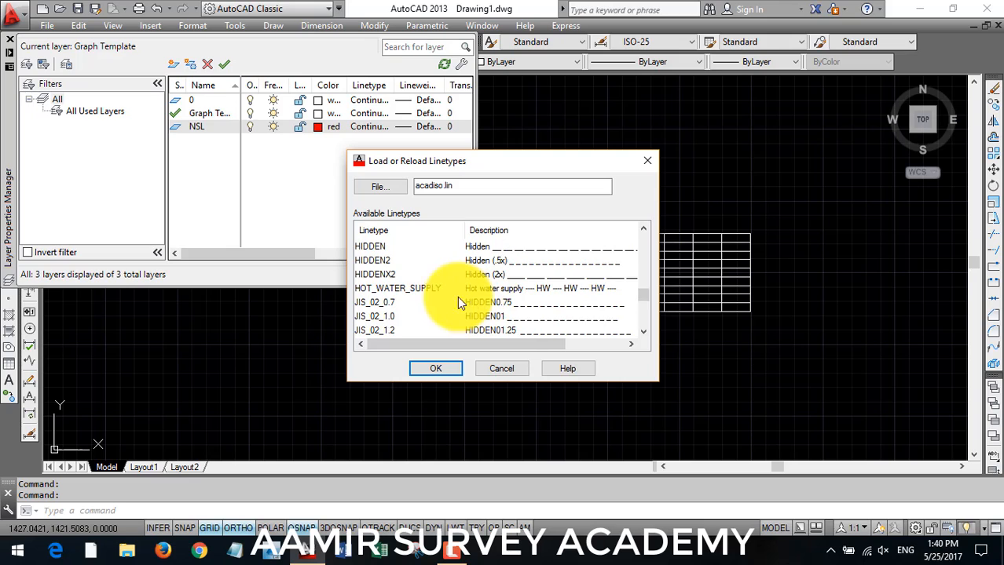
{"action": "scroll", "scroll_direction": "down", "scroll_amount": 3}
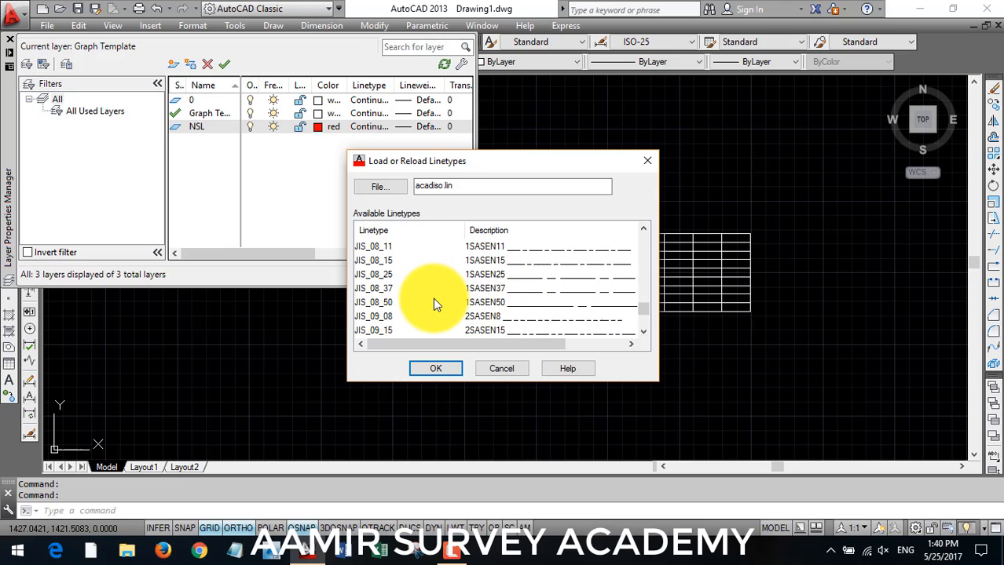
{"action": "scroll", "scroll_direction": "down", "scroll_amount": 3}
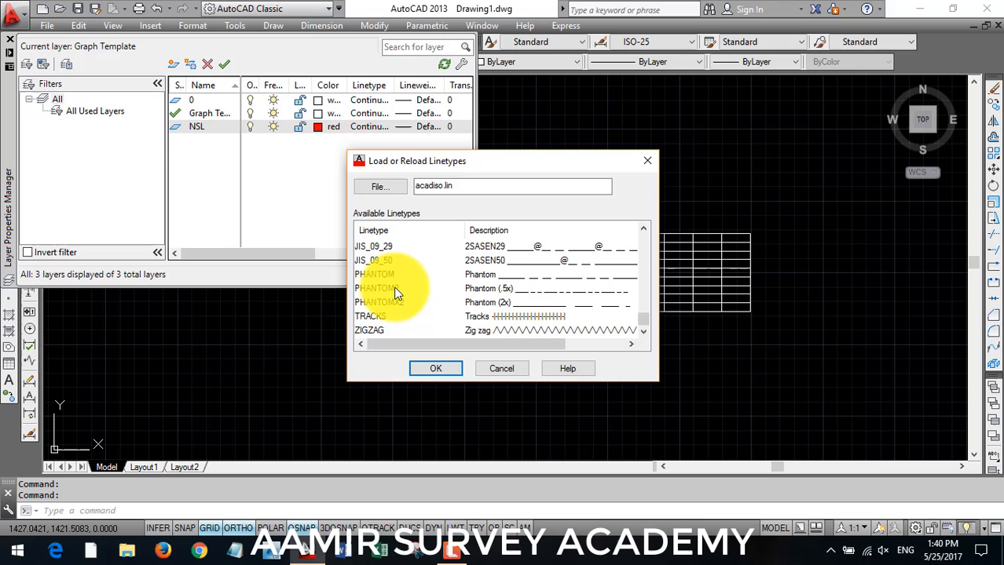
{"action": "left_click", "coordinate": [384, 301]}
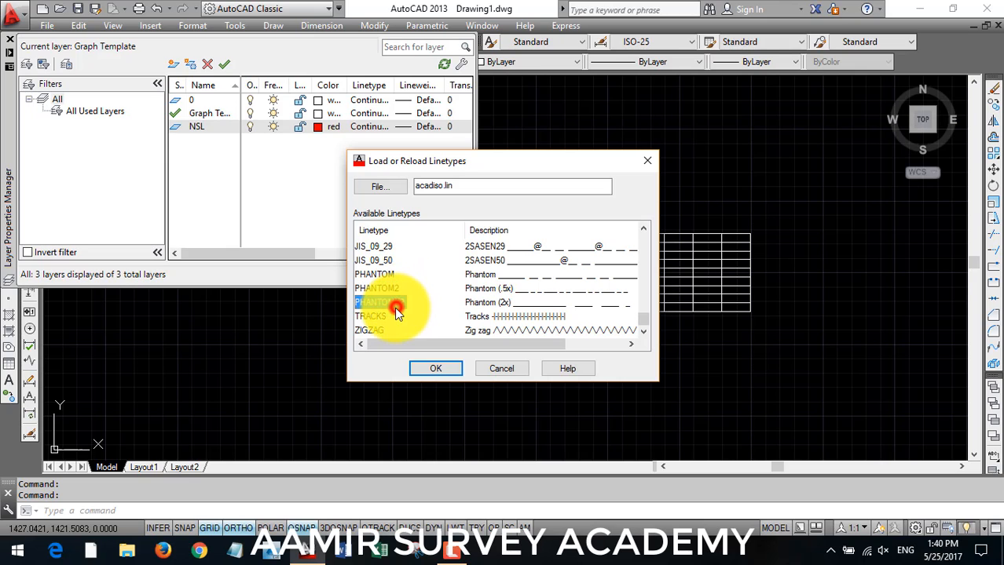
{"action": "left_click", "coordinate": [435, 368]}
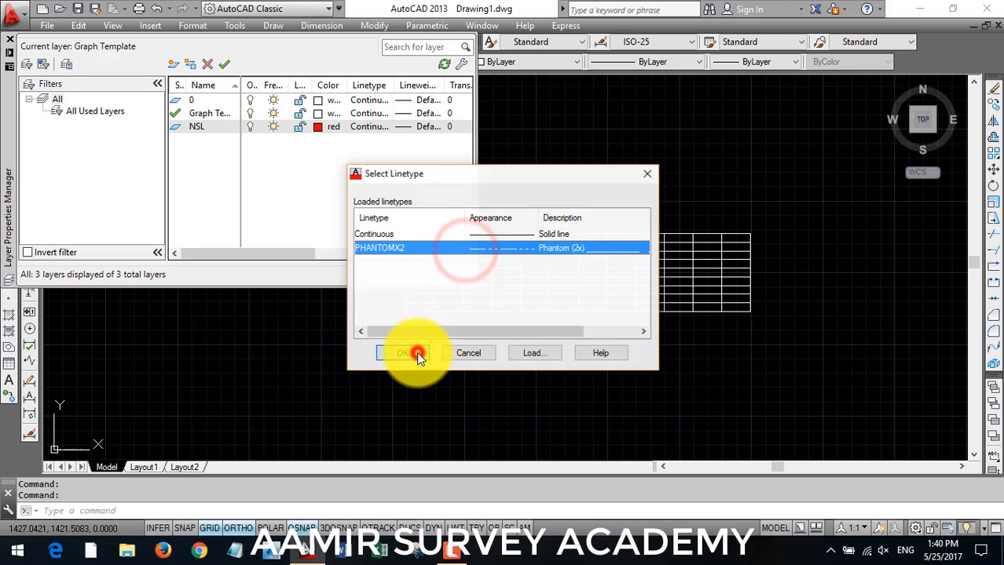
{"action": "left_click", "coordinate": [404, 351]}
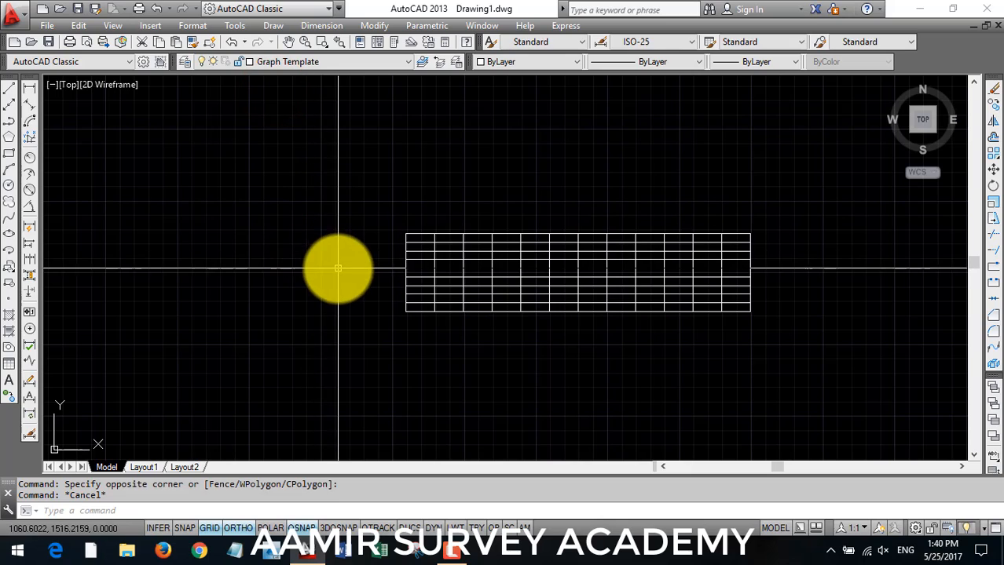
{"action": "mouse_move", "coordinate": [343, 369]}
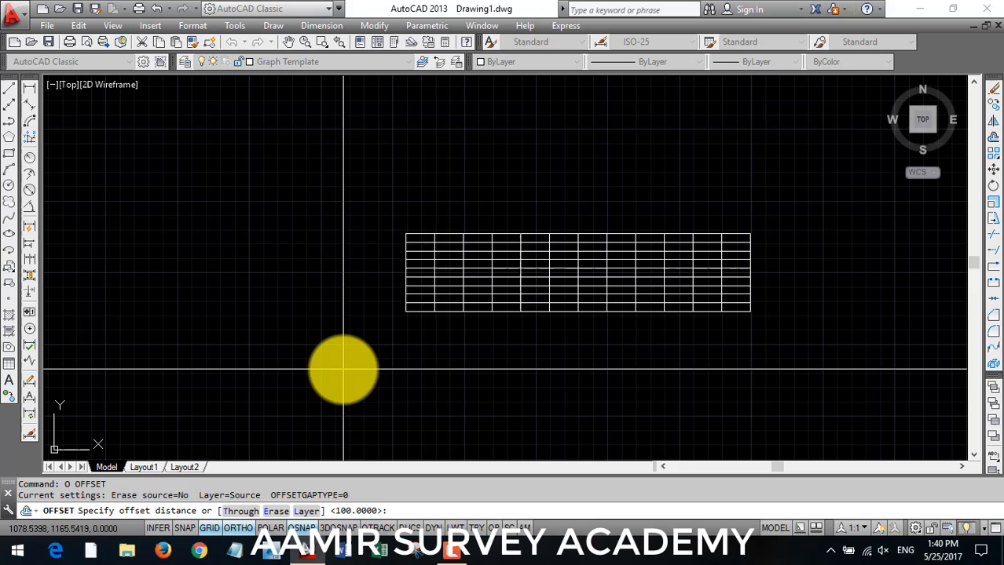
Step: Offset the bottom line 120 units down and draw the edge of the new lower band
{"action": "type", "text": "120"}
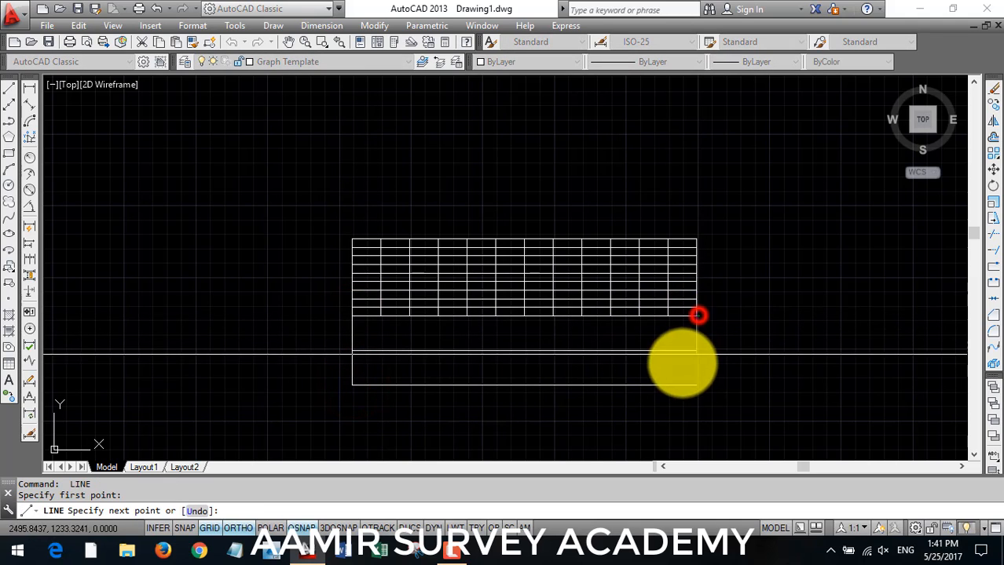
{"action": "left_click", "coordinate": [509, 399]}
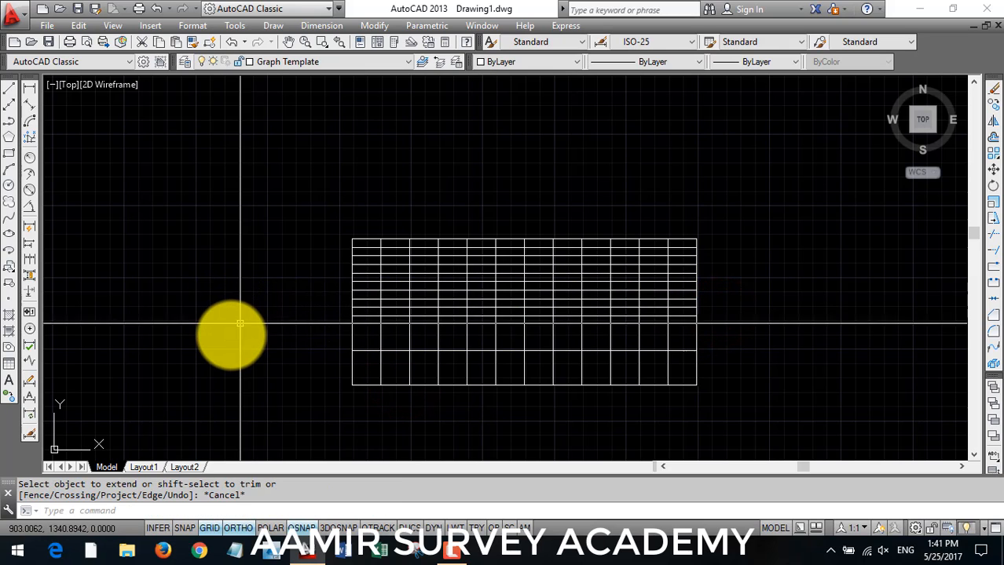
{"action": "mouse_move", "coordinate": [19, 393]}
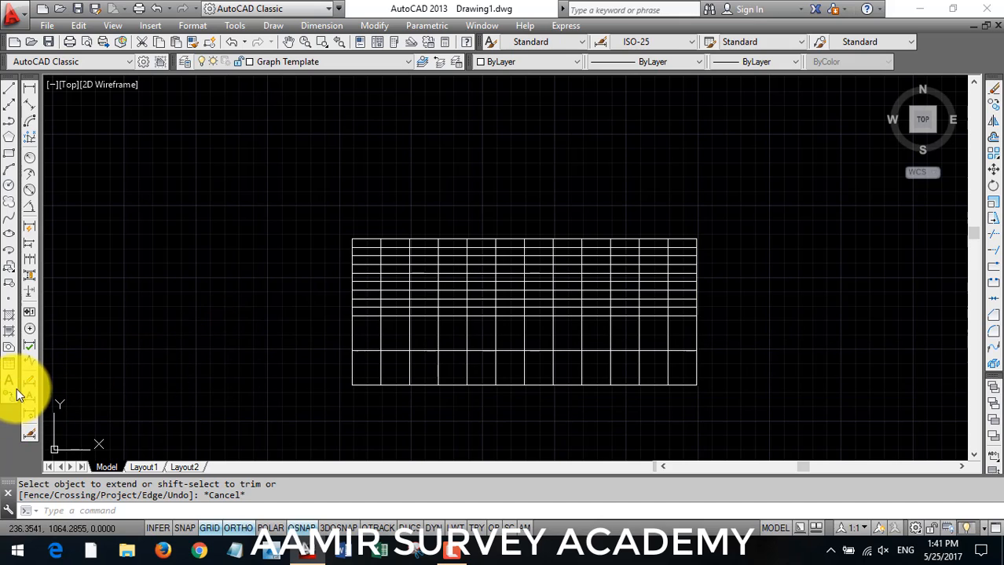
{"action": "left_click", "coordinate": [9, 378]}
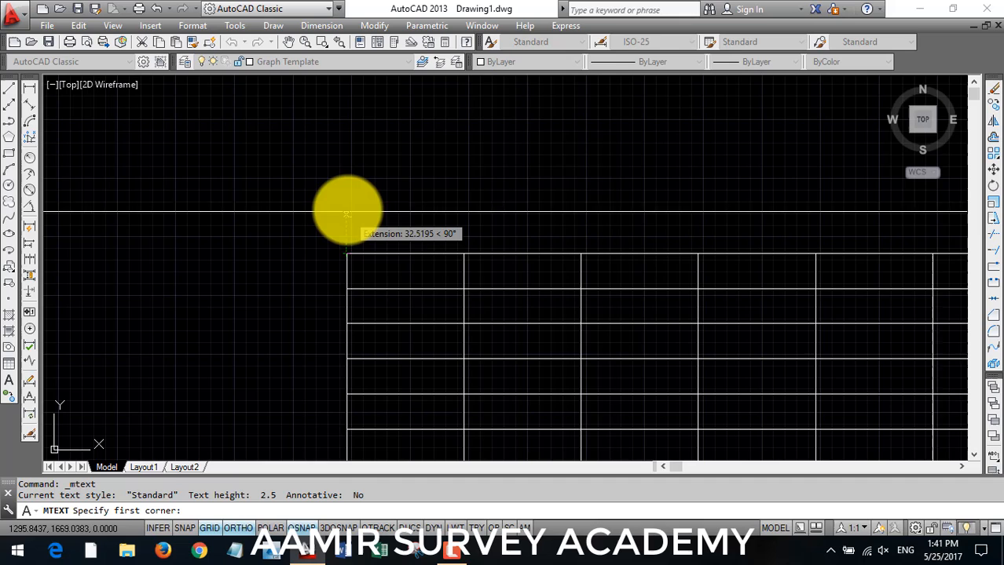
Step: Draw the title text box above the table and set its font to romant
{"action": "left_click", "coordinate": [345, 214]}
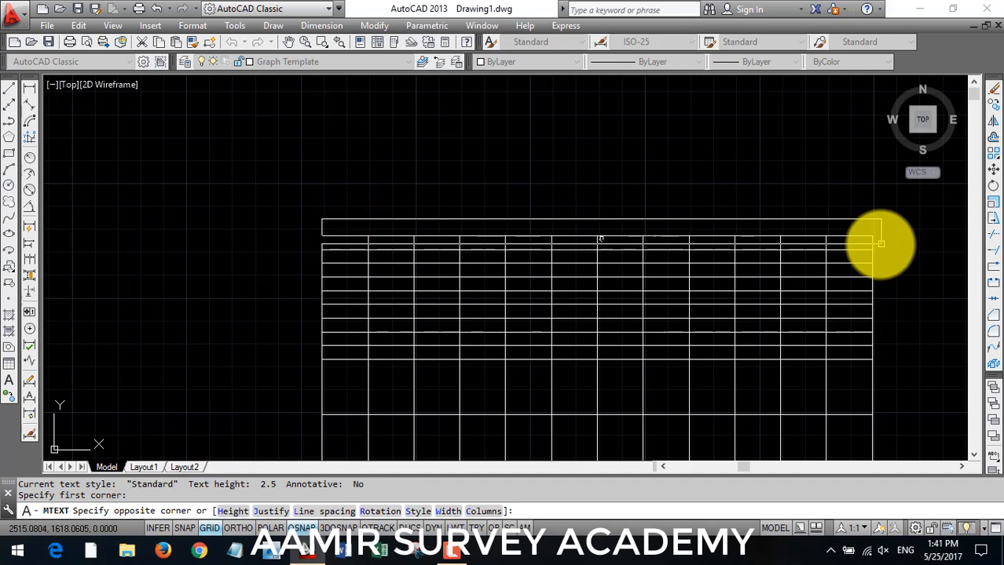
{"action": "left_click", "coordinate": [395, 223]}
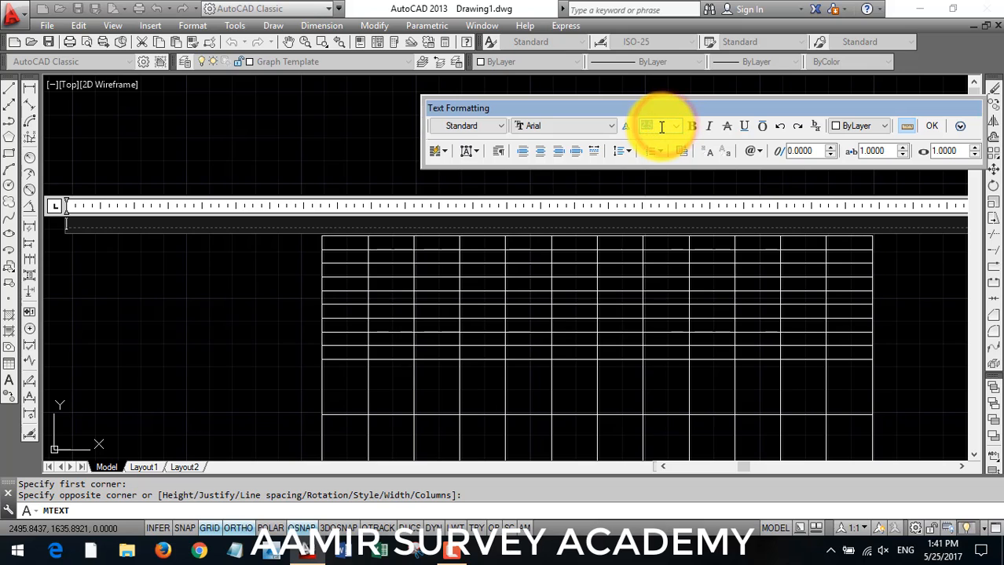
{"action": "left_click", "coordinate": [611, 126]}
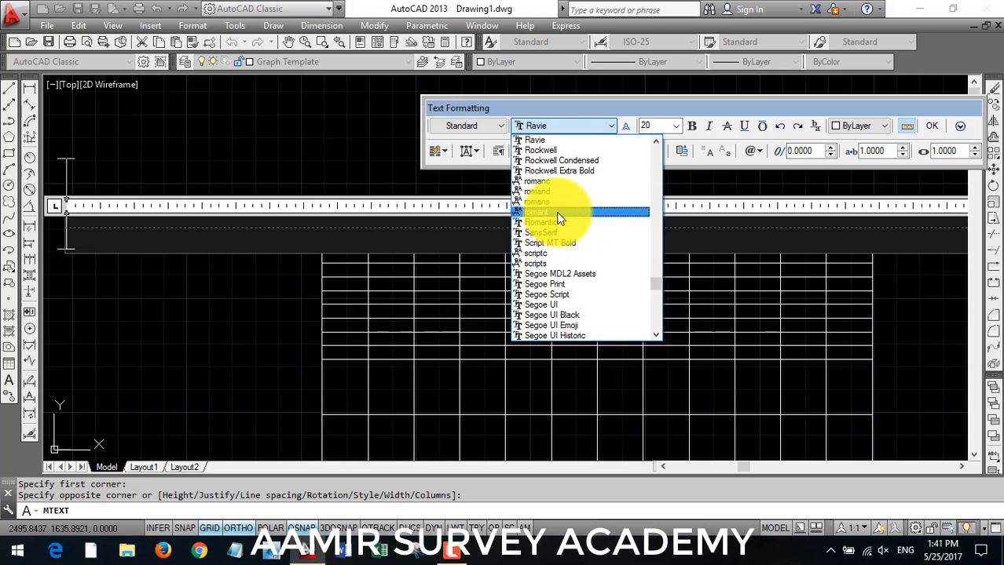
{"action": "left_click", "coordinate": [537, 212]}
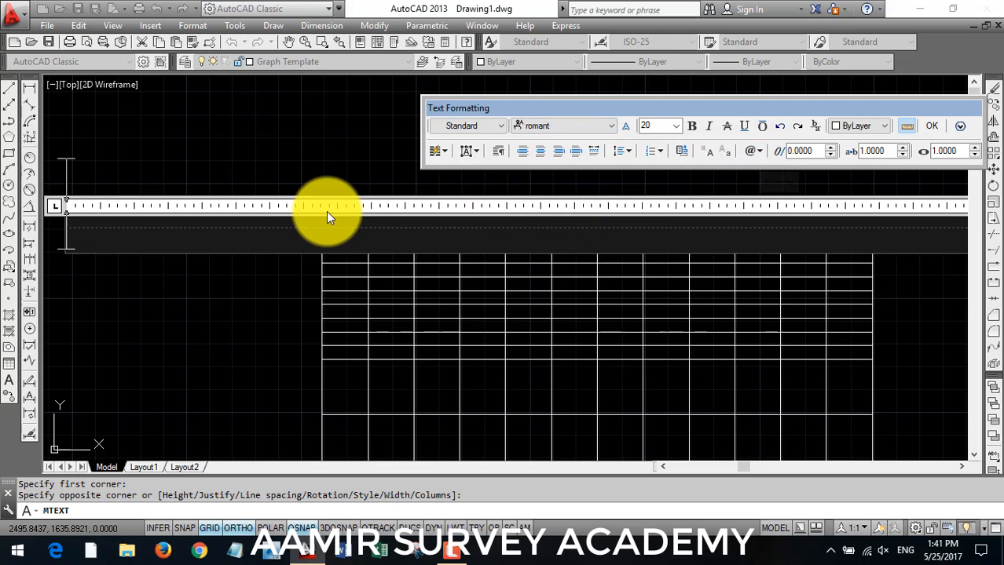
{"action": "mouse_move", "coordinate": [311, 234]}
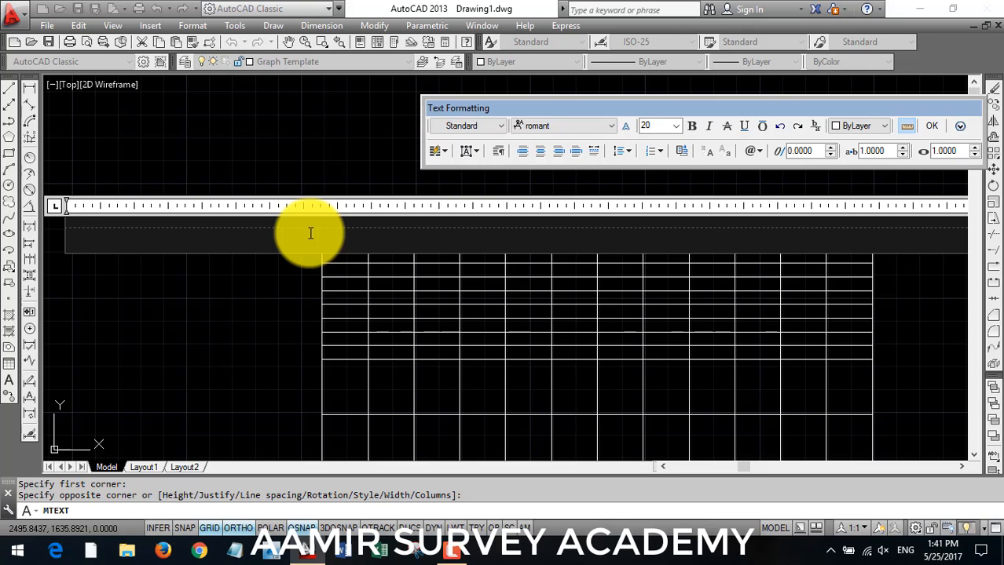
Step: Enter the title 'Longitudinal section (L Section) from 390+00 to 400+000'
{"action": "type", "text": "Lon"}
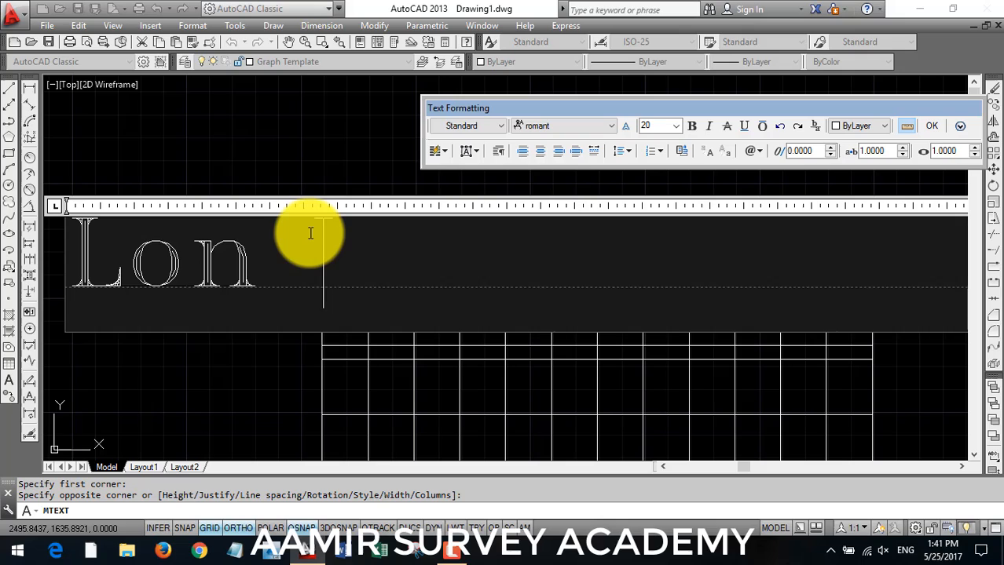
{"action": "type", "text": "git"}
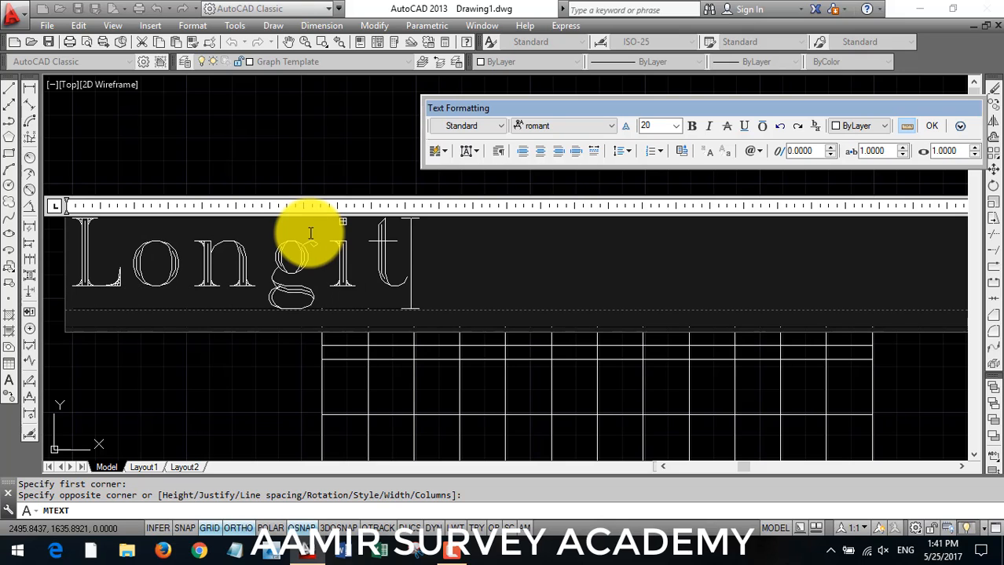
{"action": "type", "text": "ud"}
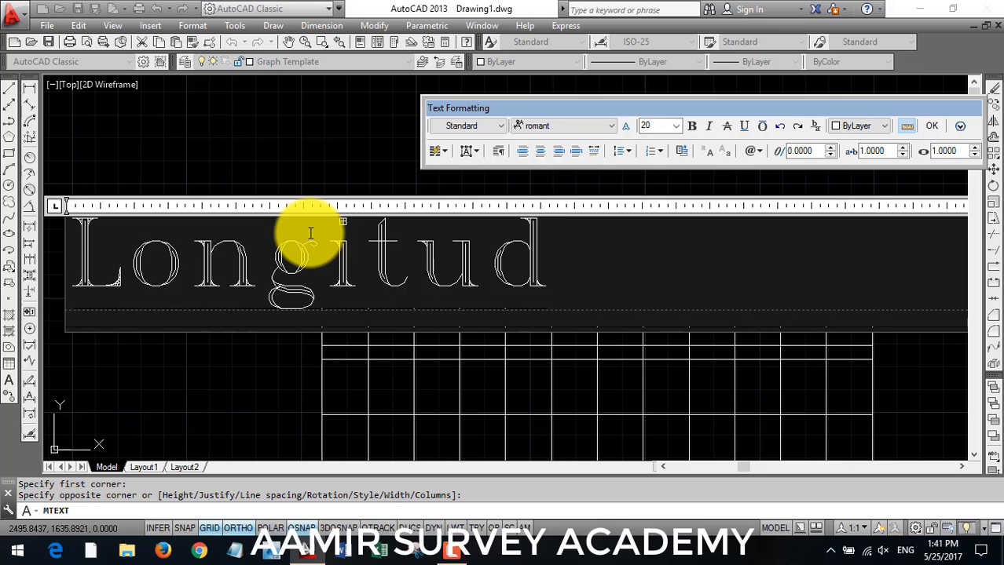
{"action": "type", "text": "inal sect"}
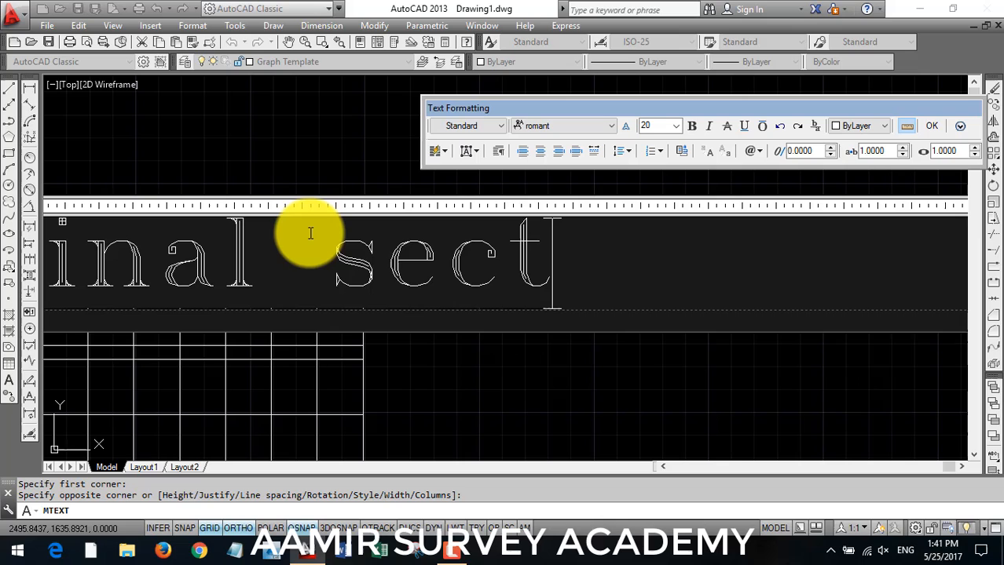
{"action": "type", "text": "ion"}
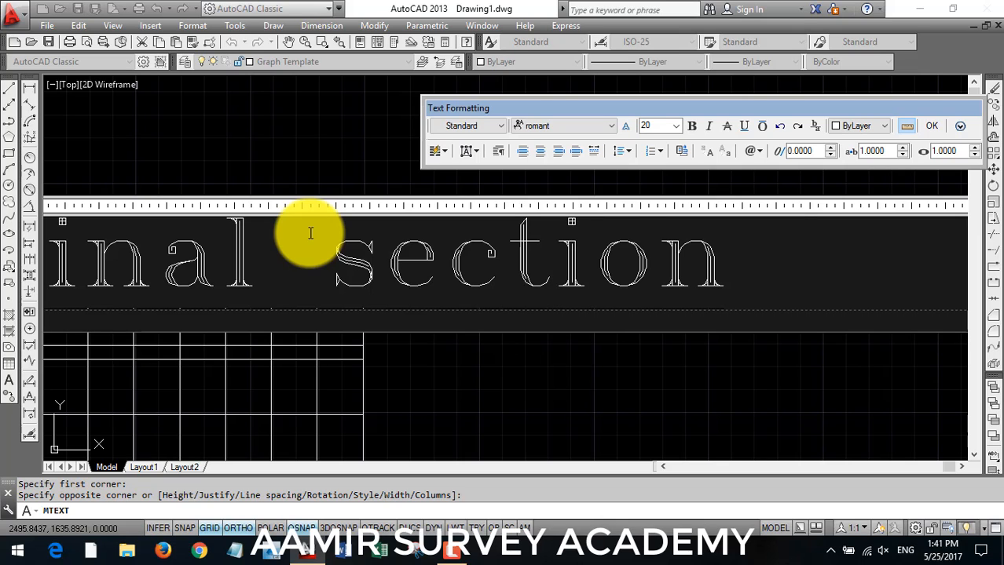
{"action": "type", "text": "(L"}
{"action": "left_click", "coordinate": [498, 510]}
{"action": "type", "text": "m"}
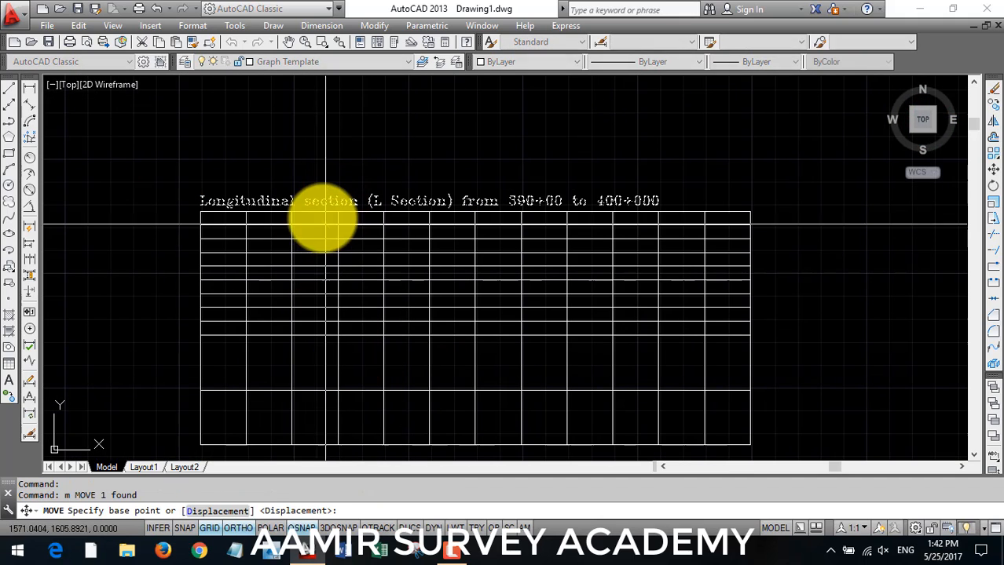
Step: Move the title so it sits centred above the grid table
{"action": "left_click", "coordinate": [323, 216]}
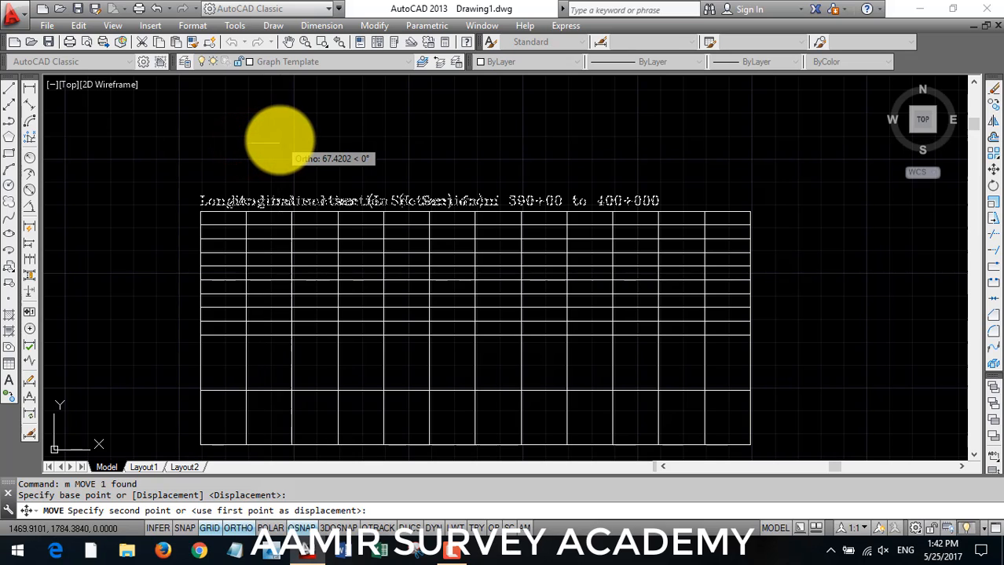
{"action": "left_click", "coordinate": [289, 138]}
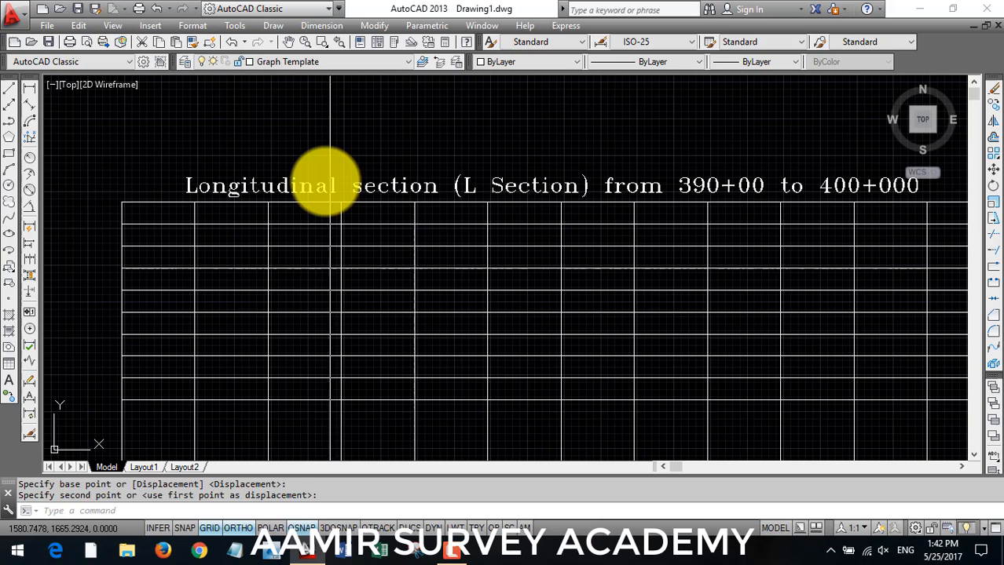
{"action": "mouse_move", "coordinate": [328, 117]}
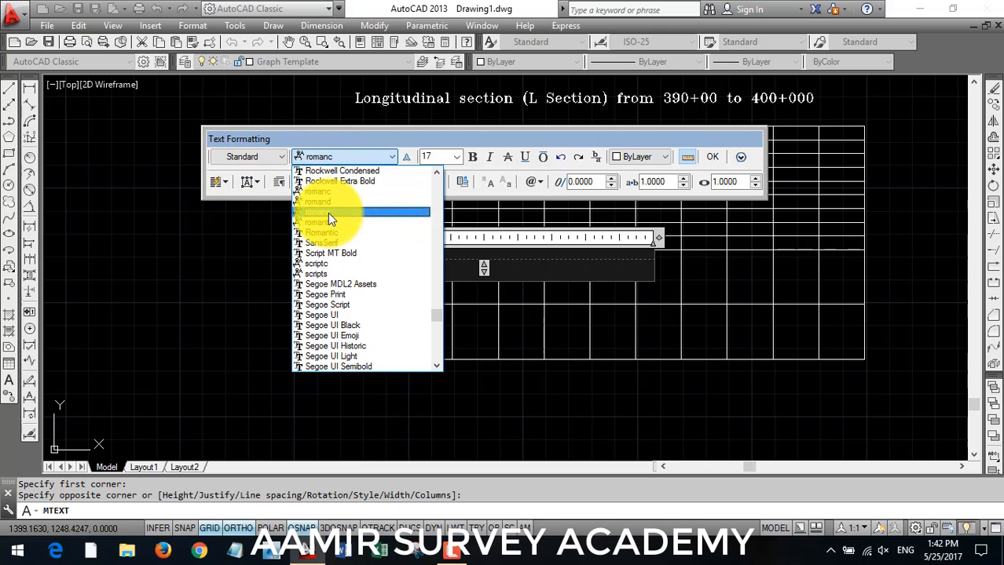
Step: Add a 'Station' row label in romant font in the table's left column
{"action": "left_click", "coordinate": [317, 212]}
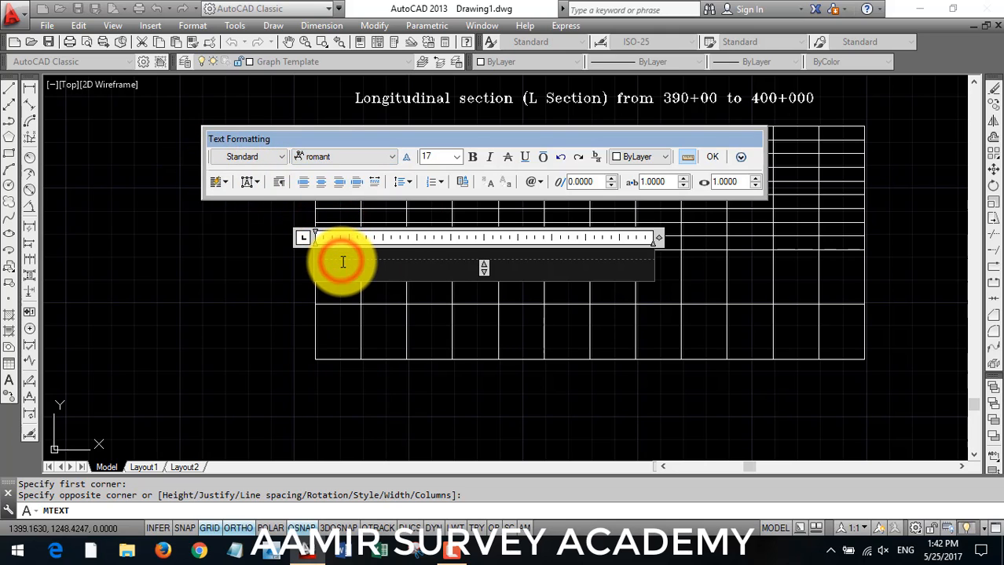
{"action": "type", "text": "Sta"}
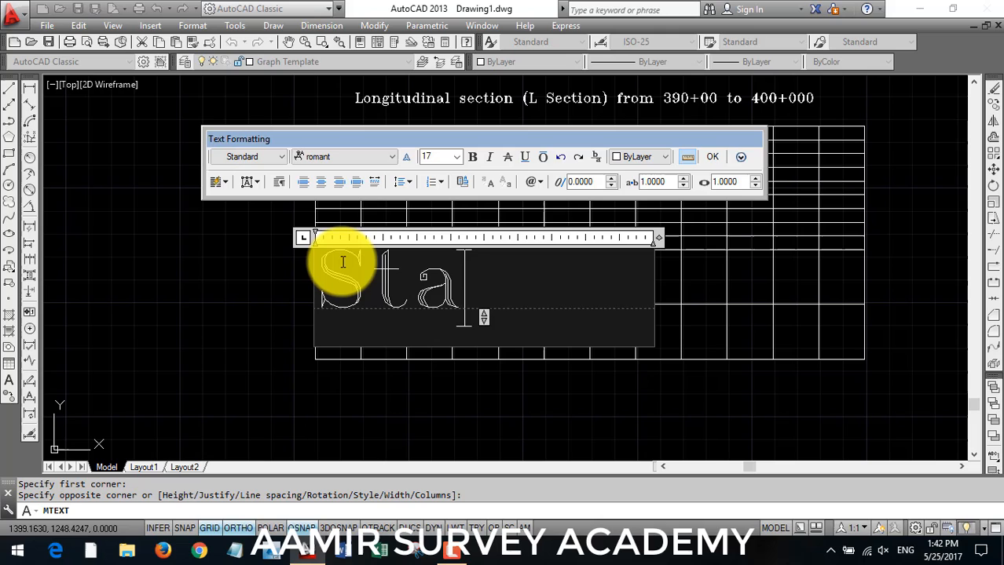
{"action": "type", "text": "tion"}
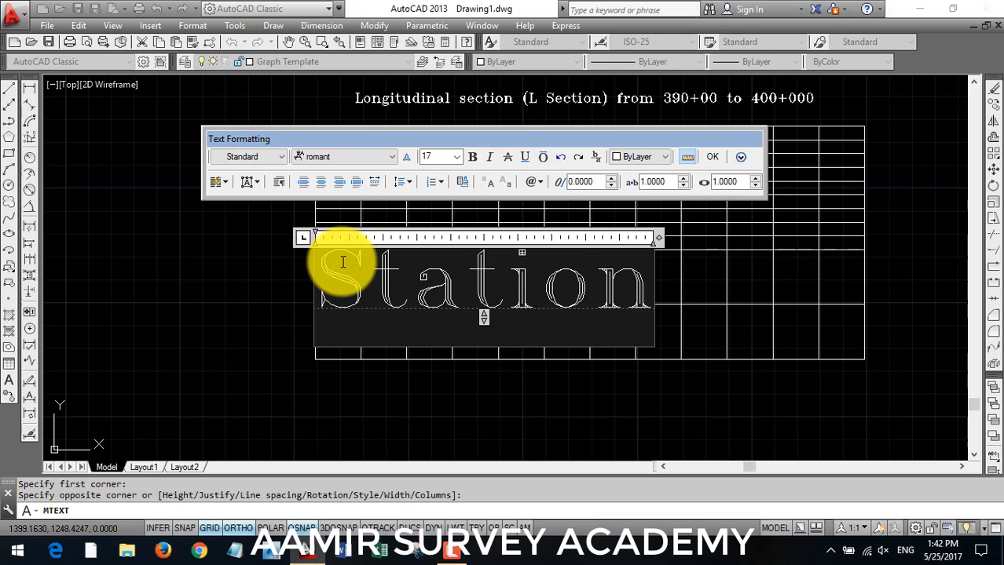
{"action": "left_click", "coordinate": [711, 157]}
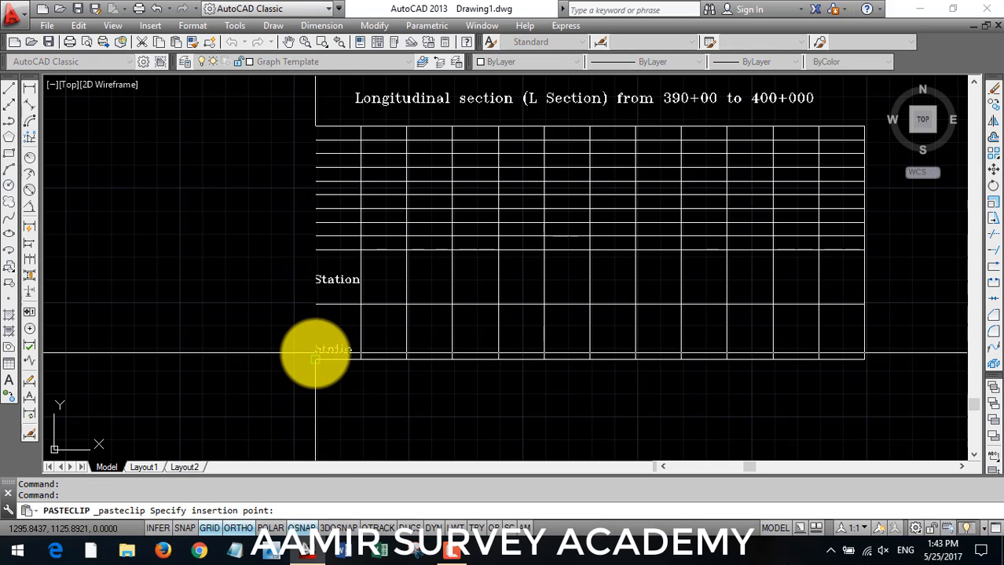
Step: Paste a copy of the Station label below it and edit it to read 'NSL'
{"action": "left_click", "coordinate": [335, 355]}
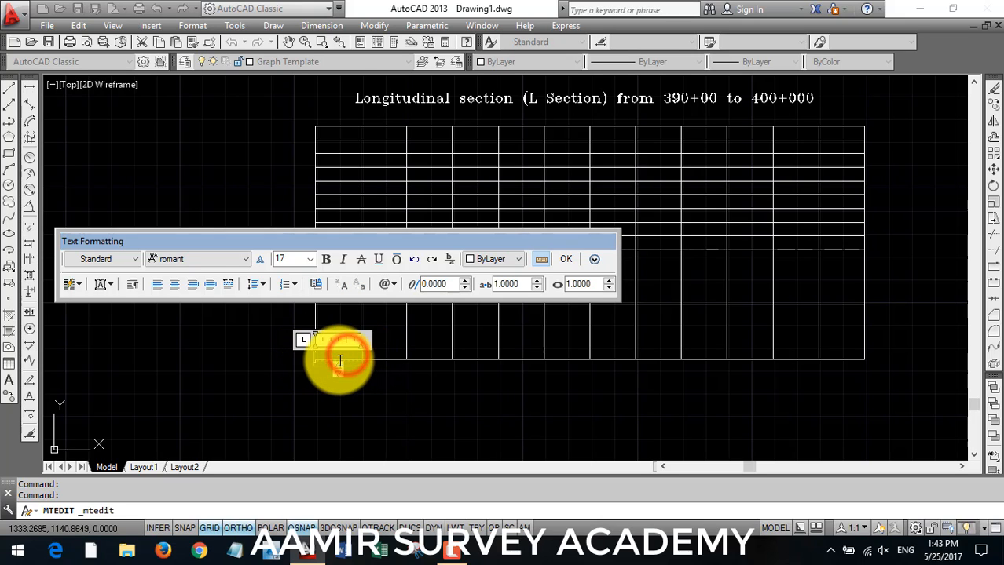
{"action": "type", "text": "NSL"}
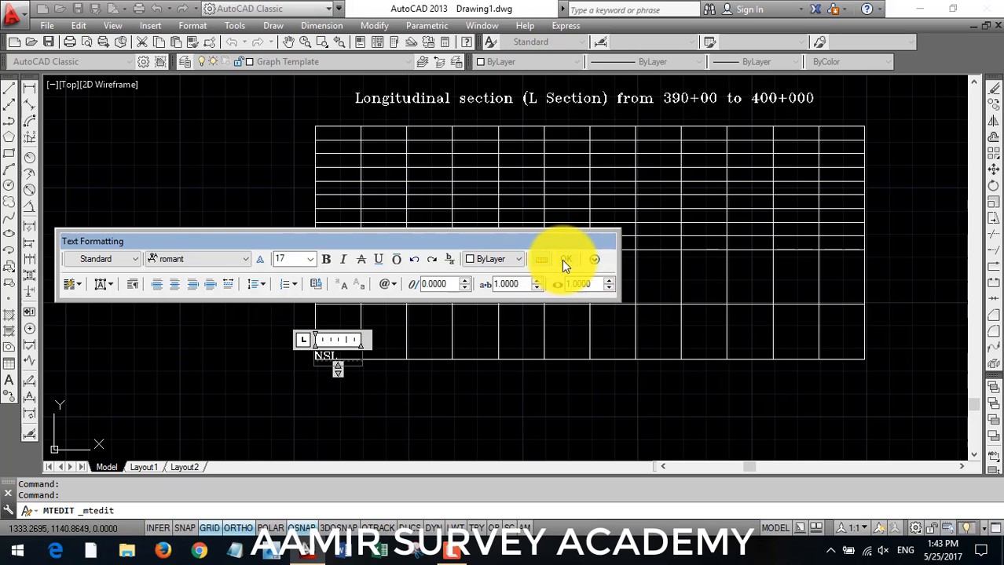
{"action": "left_click", "coordinate": [565, 260]}
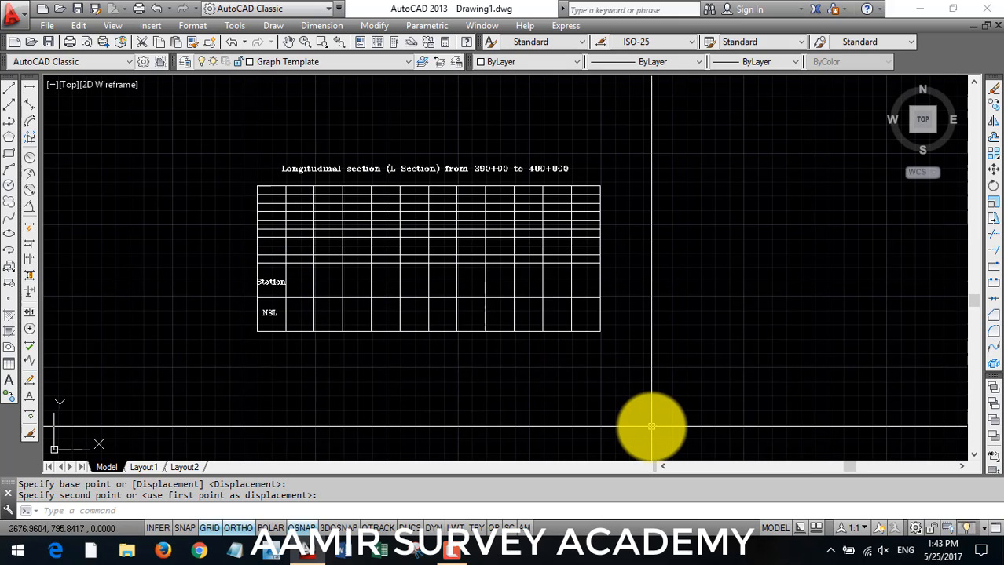
{"action": "mouse_move", "coordinate": [465, 406]}
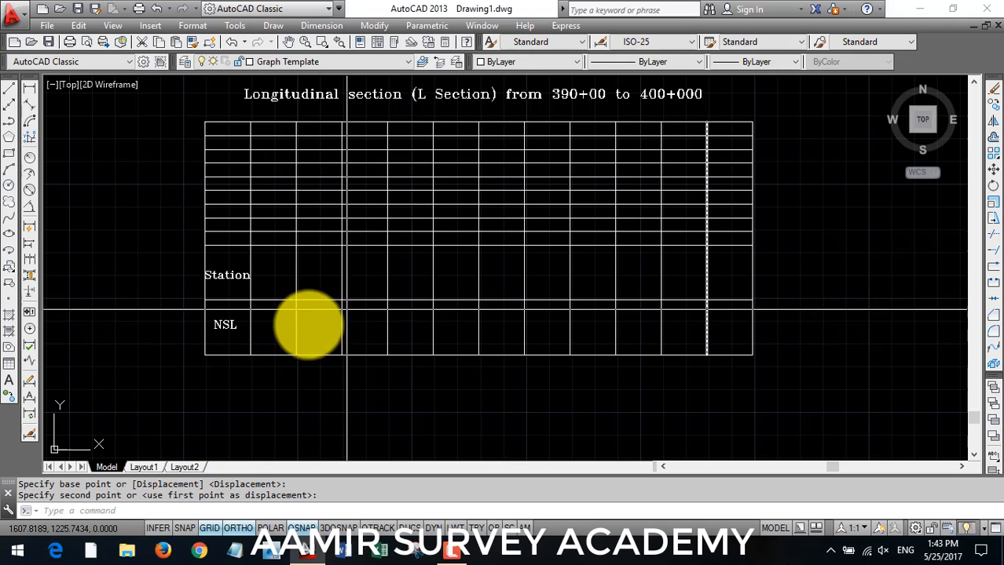
{"action": "mouse_move", "coordinate": [563, 342]}
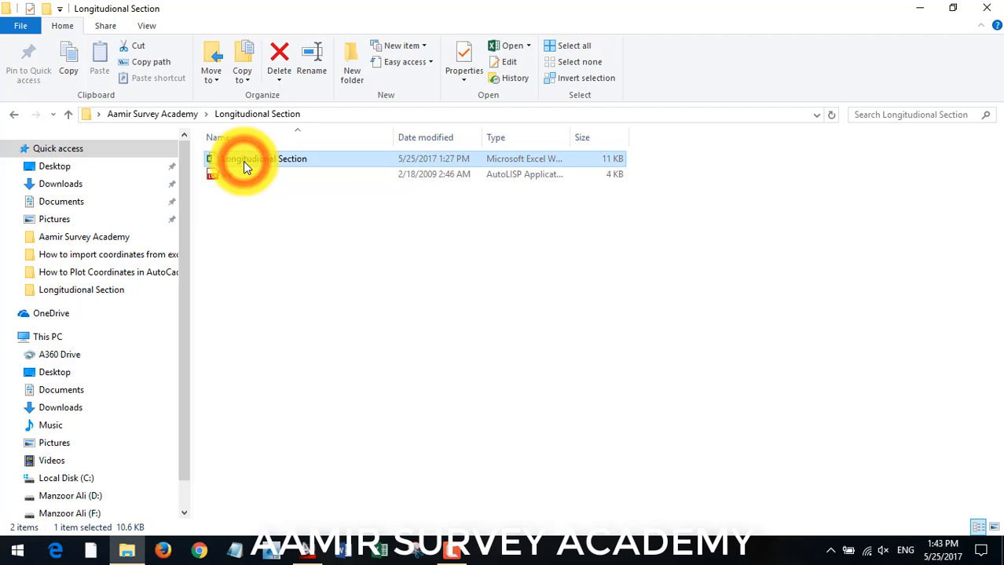
Step: In the workbook's D2, build CONCATENATE(A2, ",", C2) giving 39000,876.43
{"action": "double_click", "coordinate": [252, 159]}
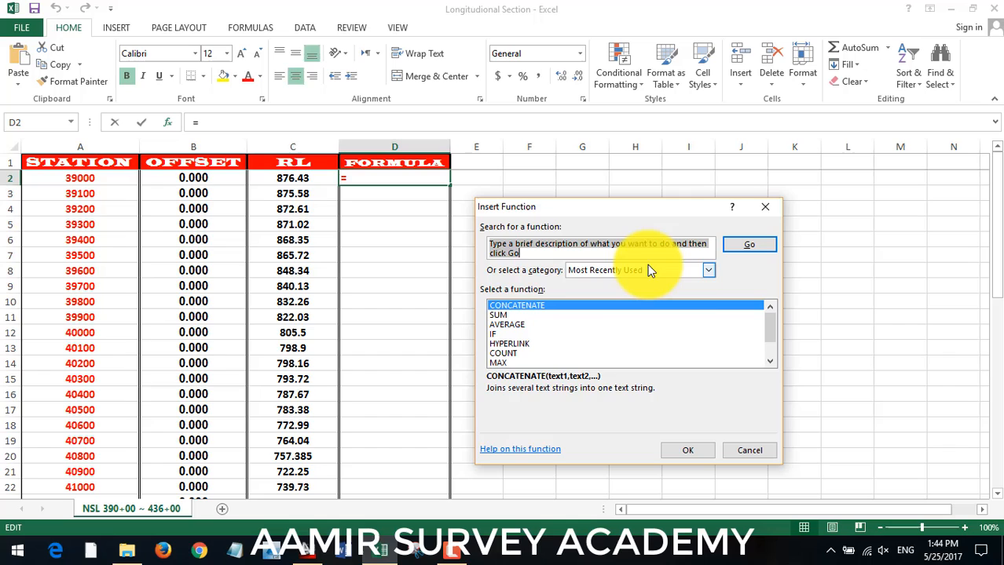
{"action": "left_click", "coordinate": [704, 270]}
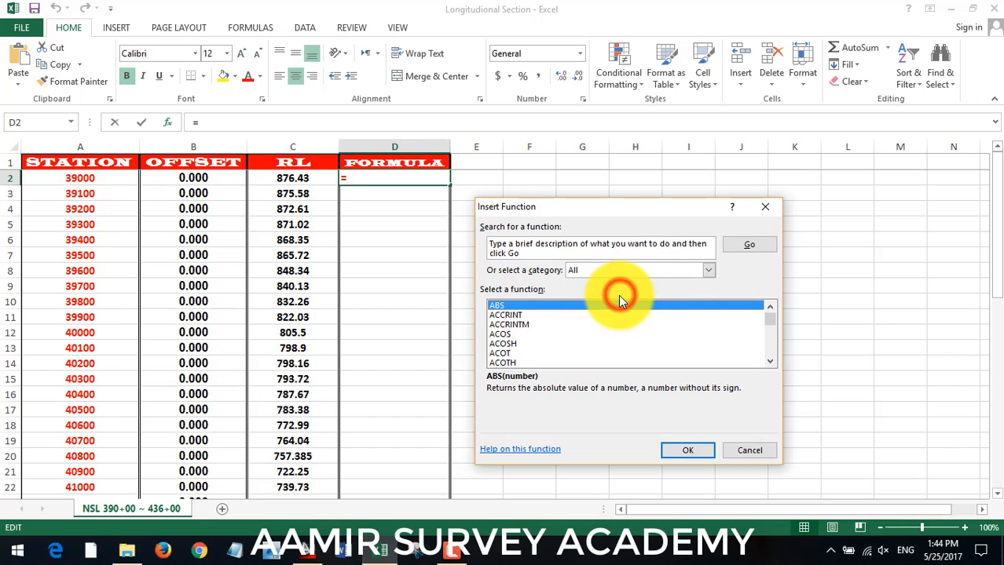
{"action": "scroll", "scroll_direction": "down", "scroll_amount": 3}
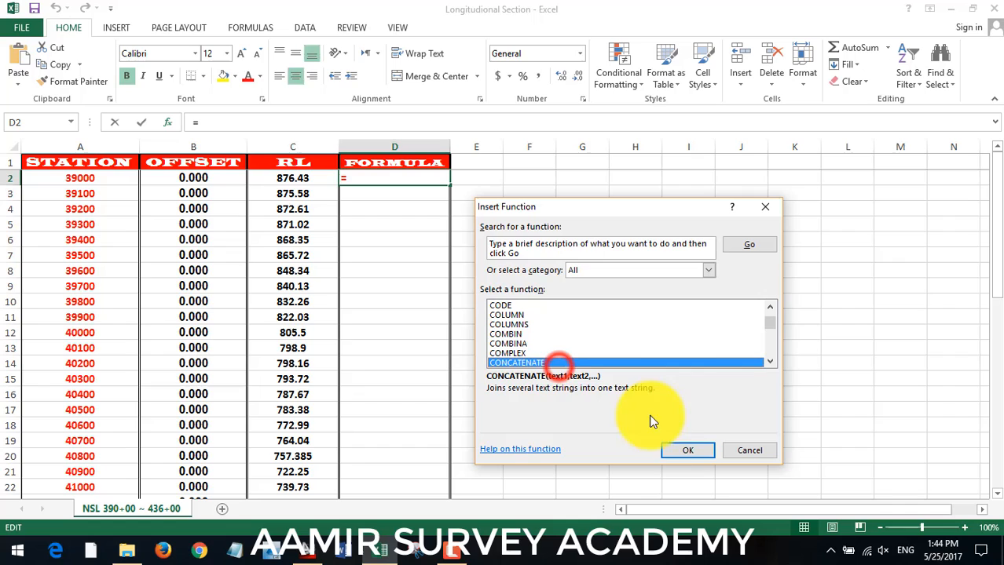
{"action": "left_click", "coordinate": [688, 450]}
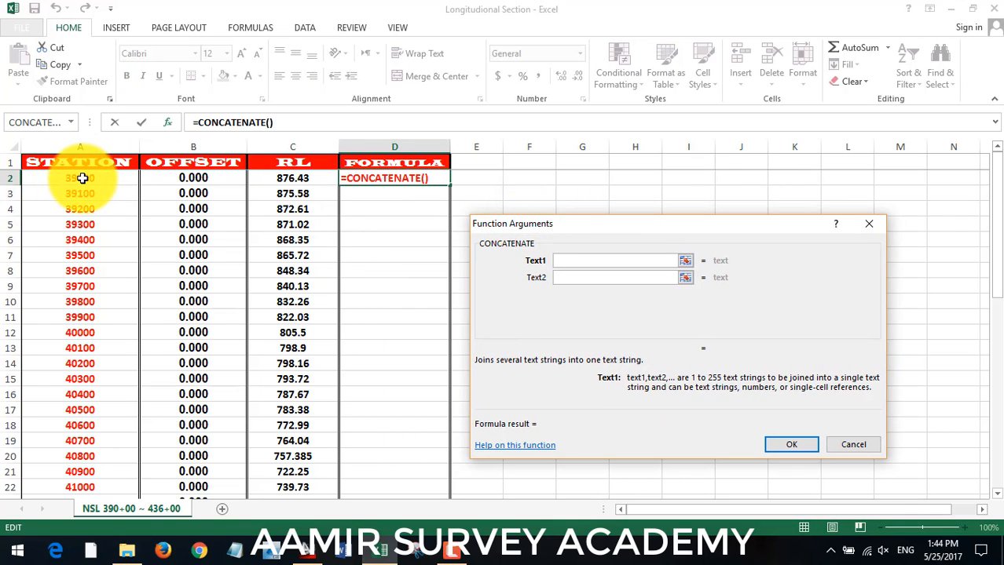
{"action": "left_click", "coordinate": [616, 261]}
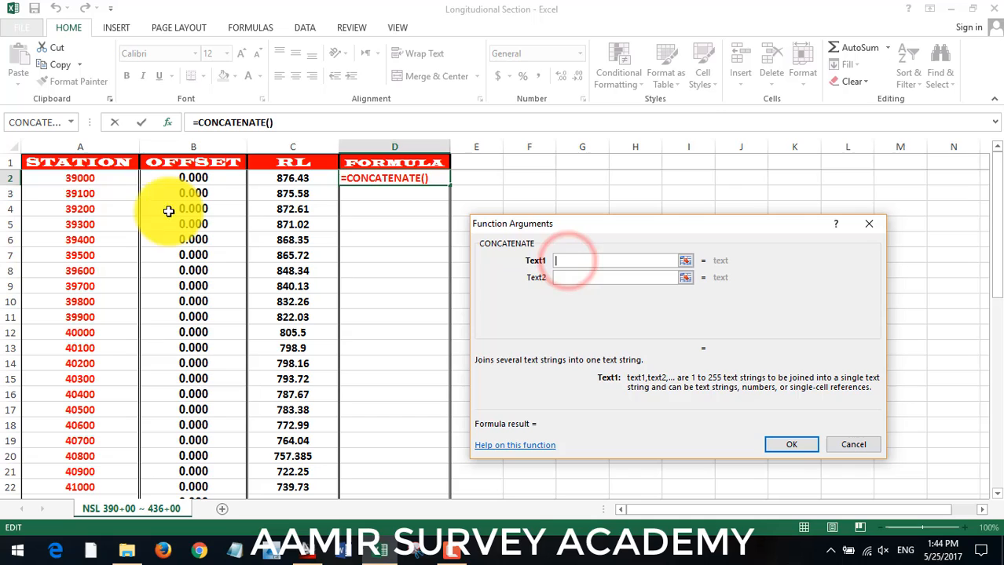
{"action": "left_click", "coordinate": [79, 178]}
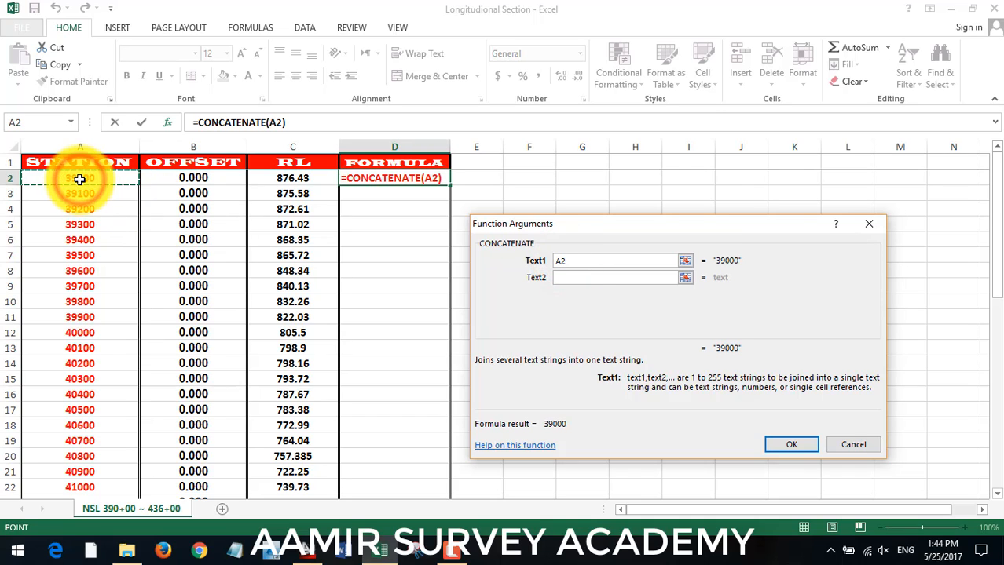
{"action": "left_click", "coordinate": [615, 277]}
{"action": "type", "text": "\",\""}
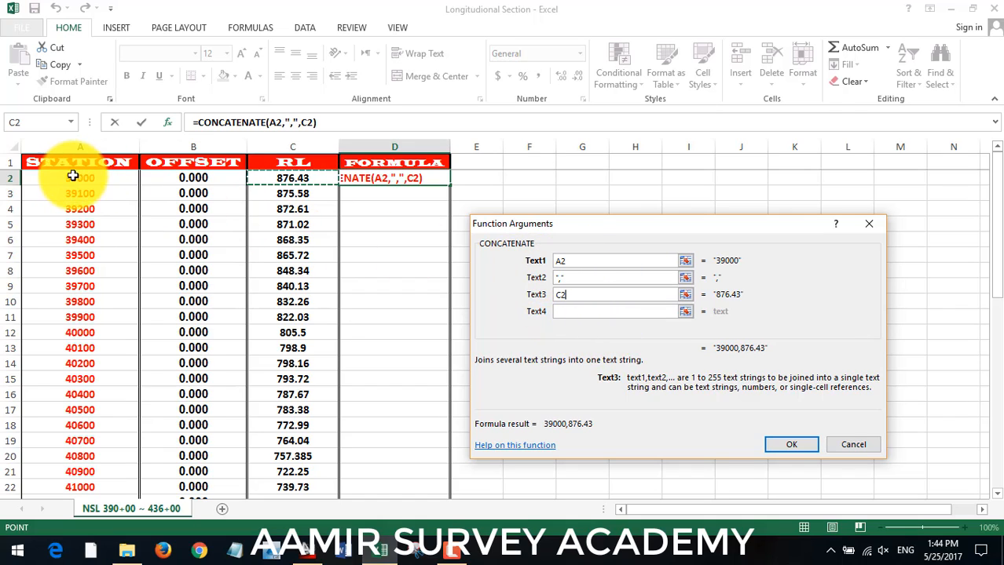
{"action": "mouse_move", "coordinate": [424, 264]}
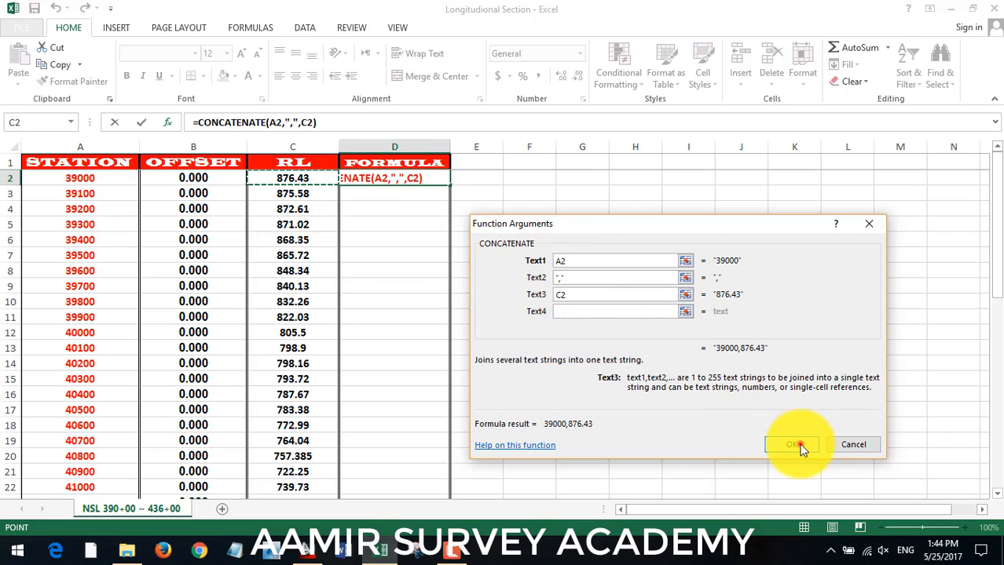
{"action": "left_click", "coordinate": [795, 445]}
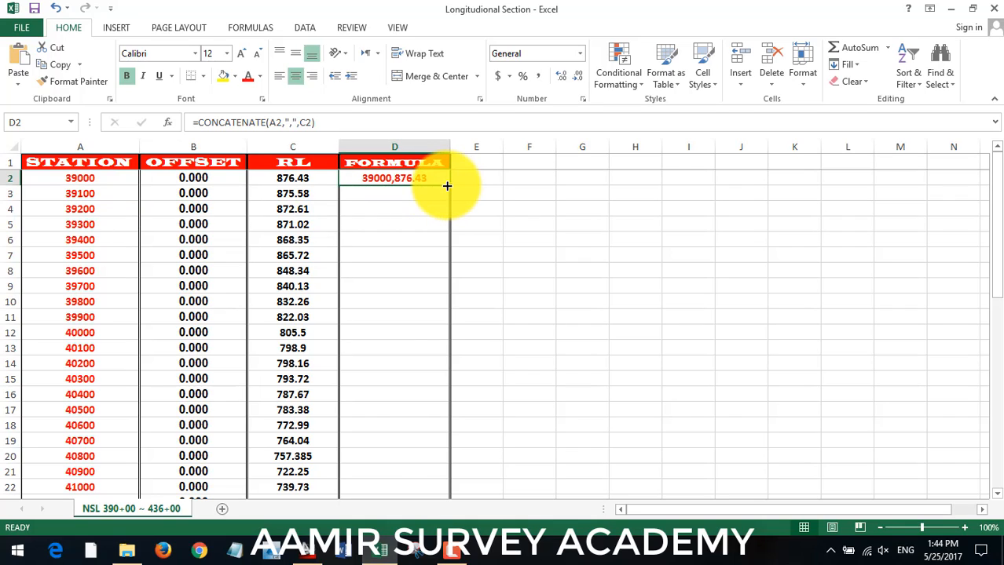
Step: Fill the station,RL joining formula down column D, copy D2:D12 and return to AutoCAD
{"action": "left_click_drag", "start_coordinate": [446, 186], "coordinate": [436, 300]}
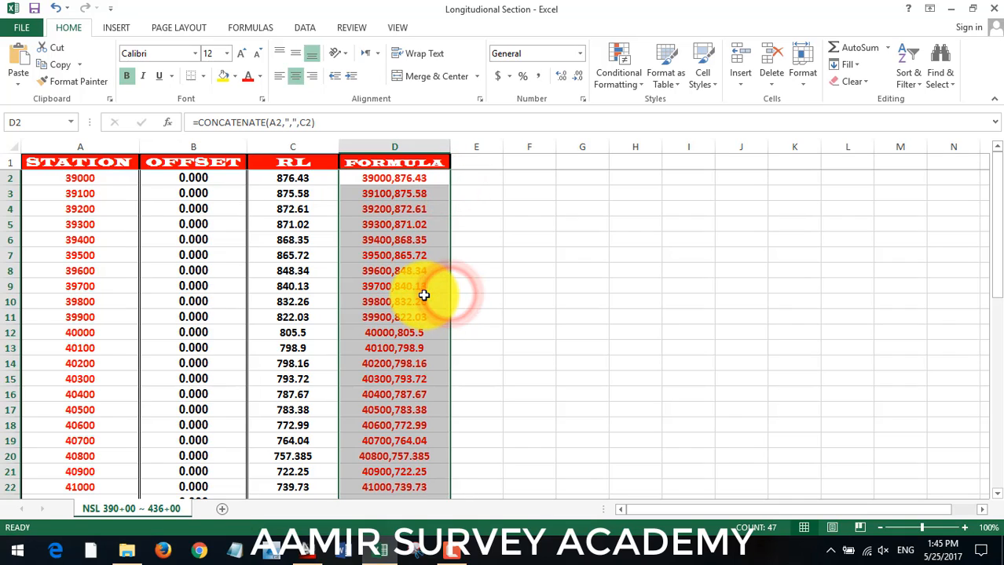
{"action": "scroll", "scroll_direction": "down", "scroll_amount": 3}
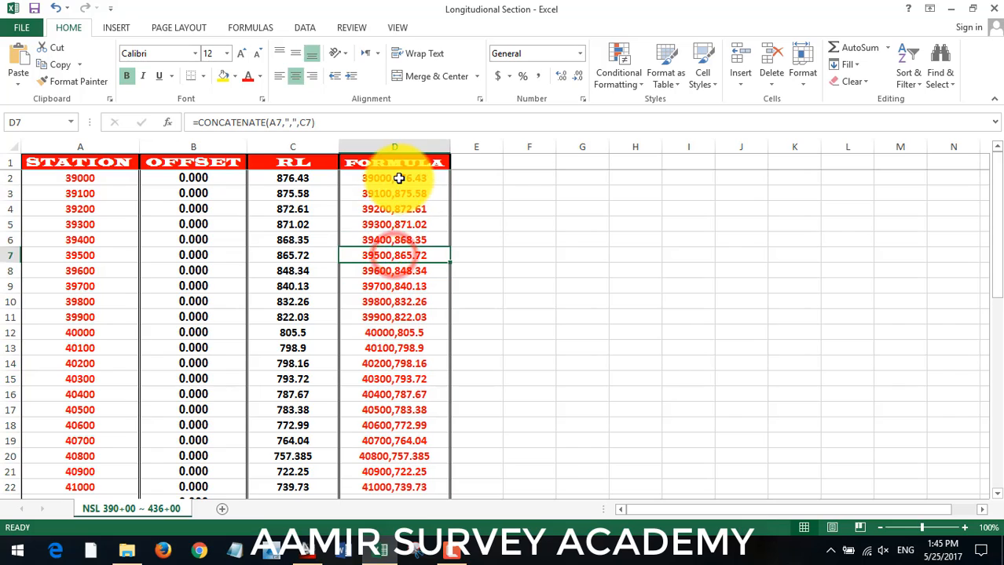
{"action": "left_click_drag", "start_coordinate": [395, 177], "coordinate": [395, 333]}
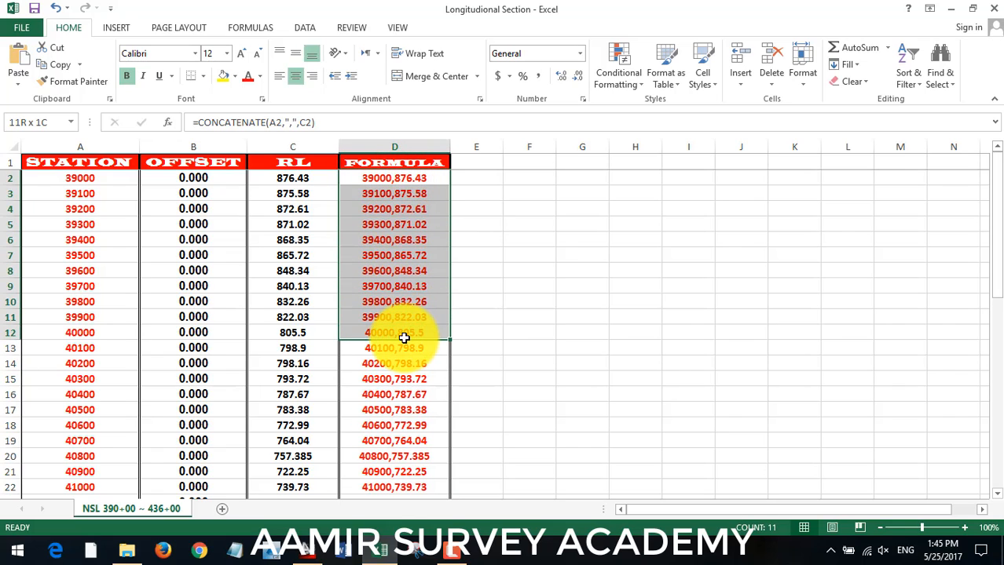
{"action": "left_click", "coordinate": [395, 333]}
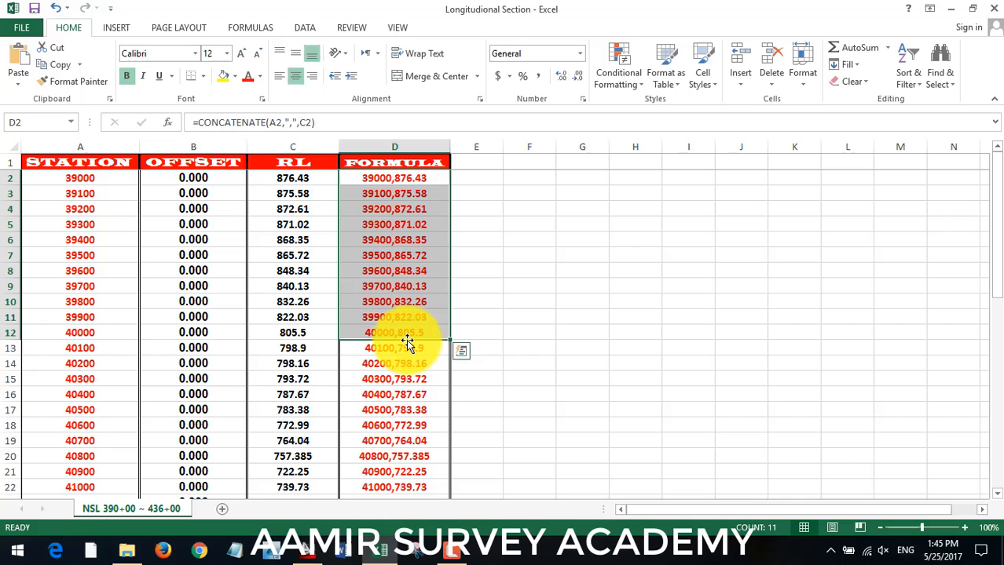
{"action": "key", "text": "ctrl+c"}
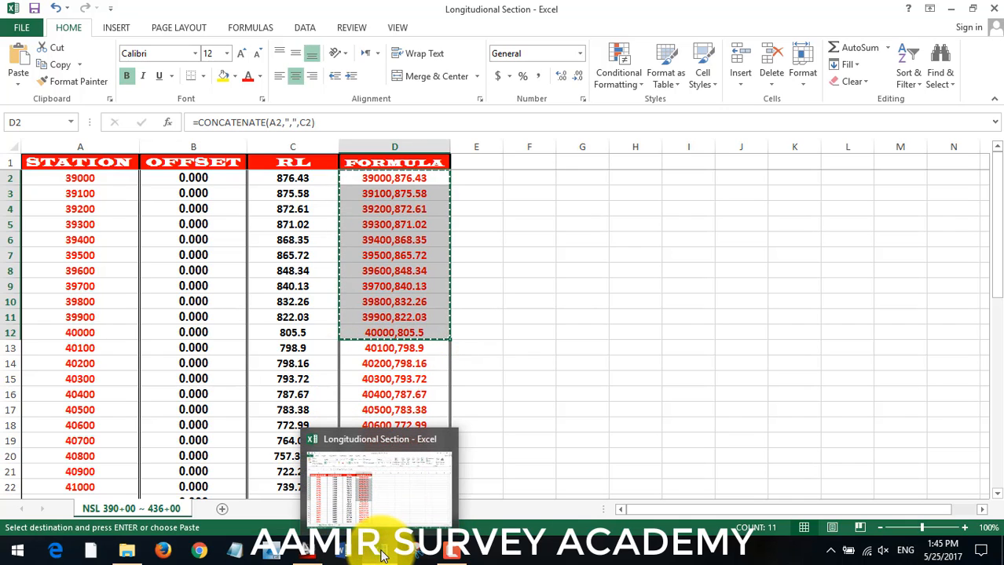
{"action": "left_click", "coordinate": [126, 550]}
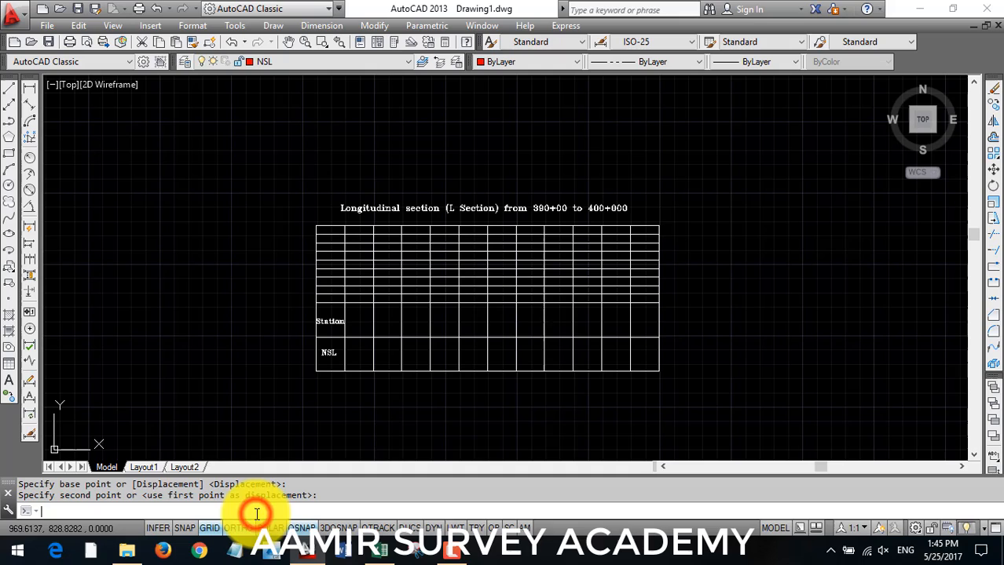
Step: Start a polyline (PL) to take the pasted station,RL coordinates as the NSL profile
{"action": "type", "text": "pl"}
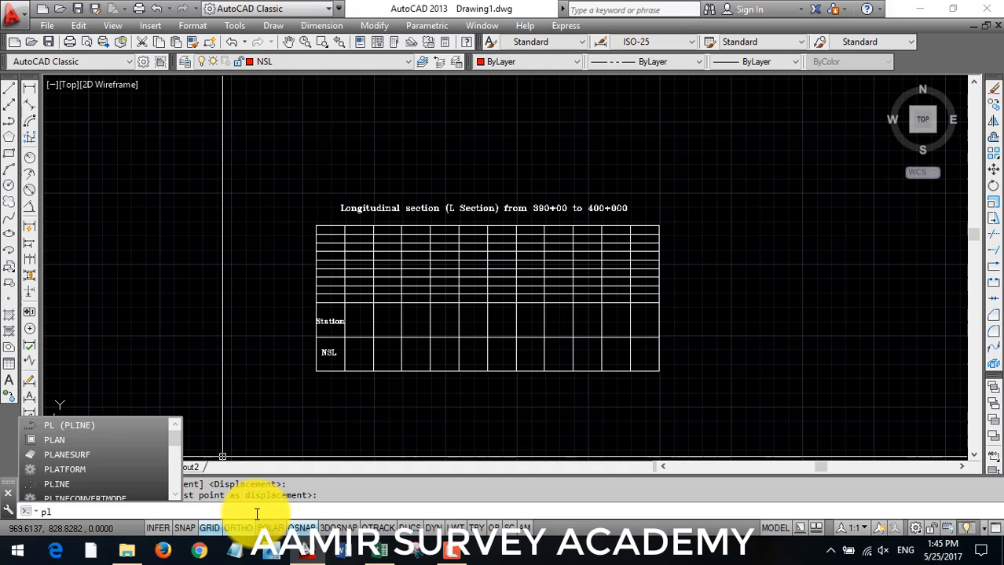
{"action": "key", "text": "Return"}
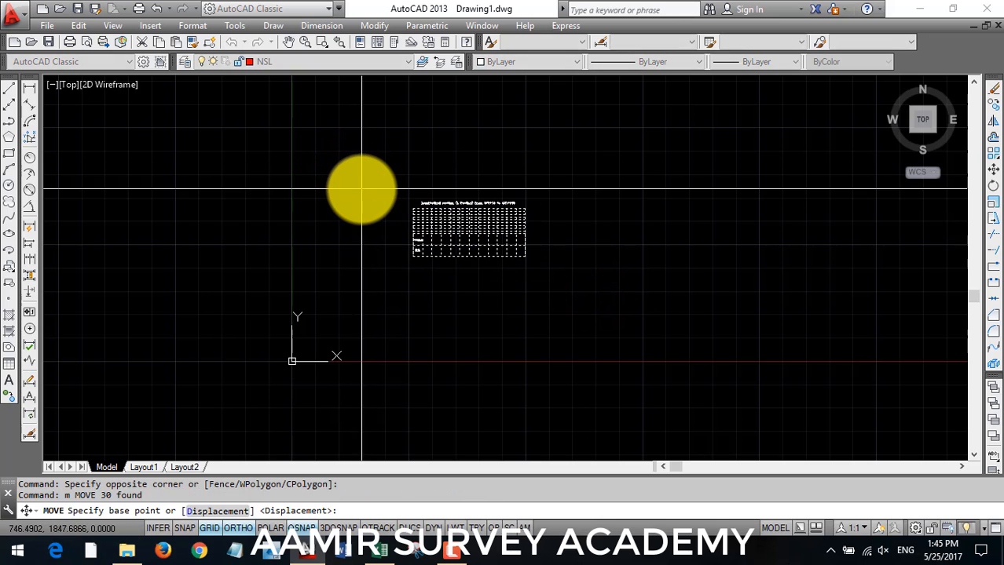
Step: Move the graph template twice so its table aligns over the red NSL profile polyline
{"action": "left_click", "coordinate": [361, 188]}
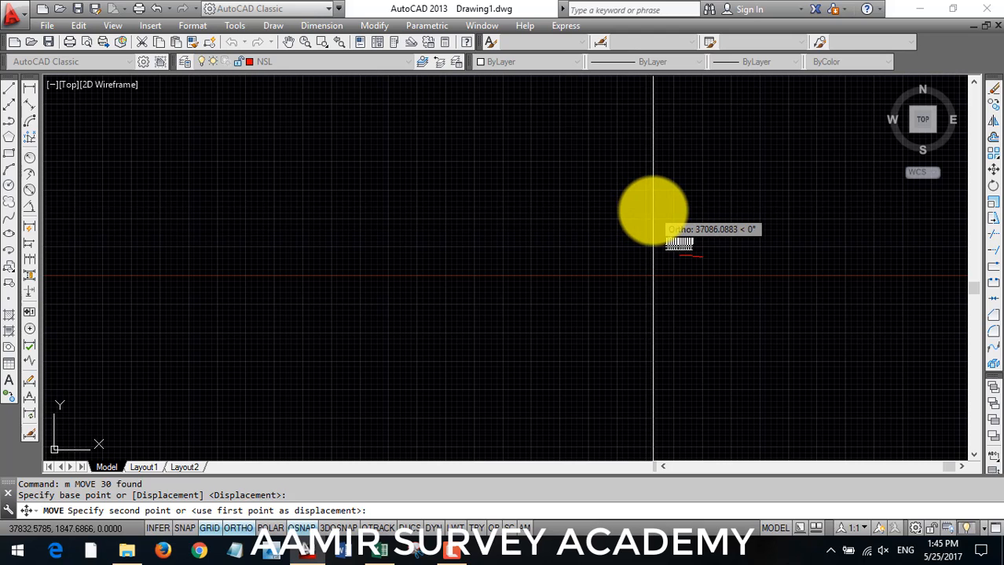
{"action": "left_click", "coordinate": [735, 254]}
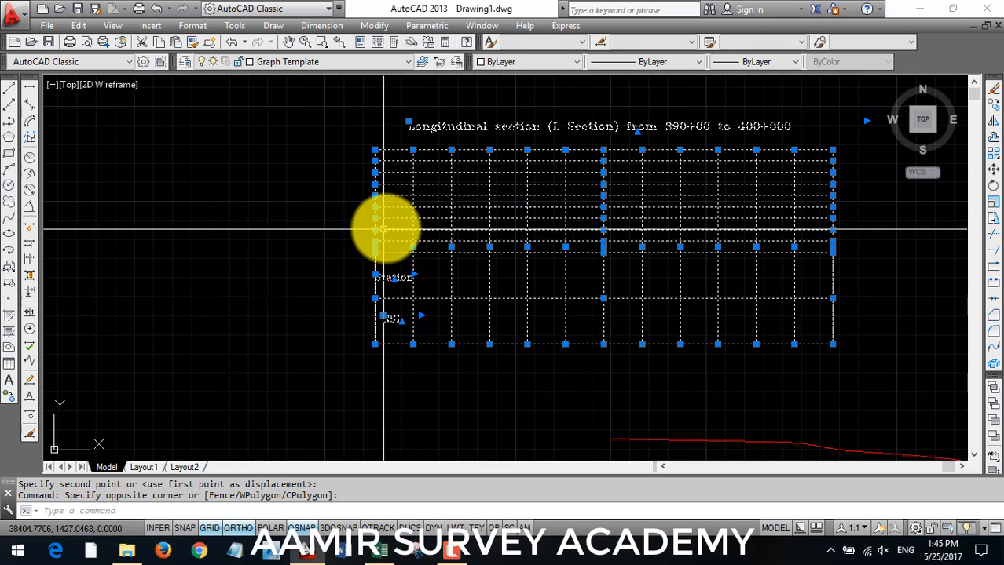
{"action": "mouse_move", "coordinate": [280, 242]}
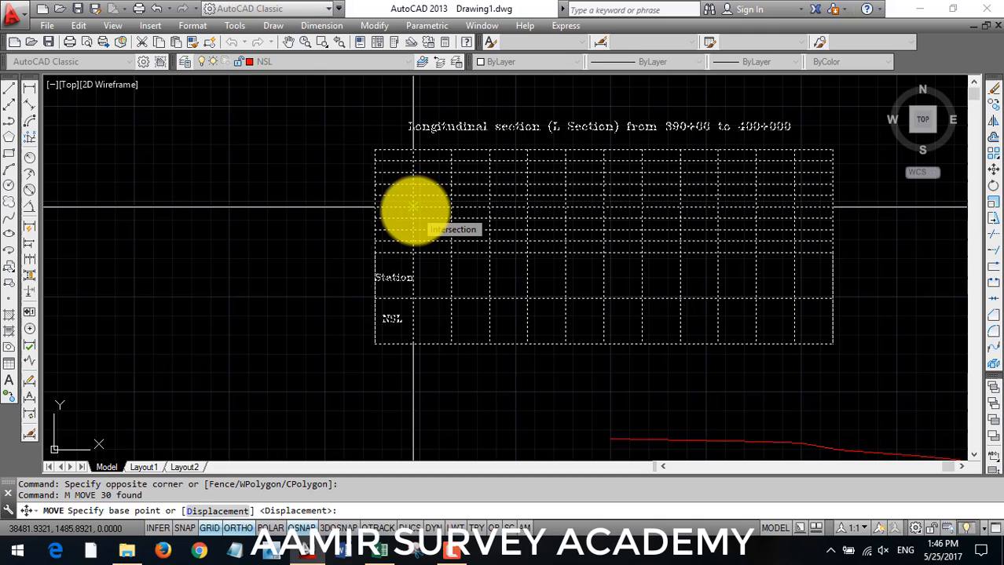
{"action": "left_click", "coordinate": [414, 212]}
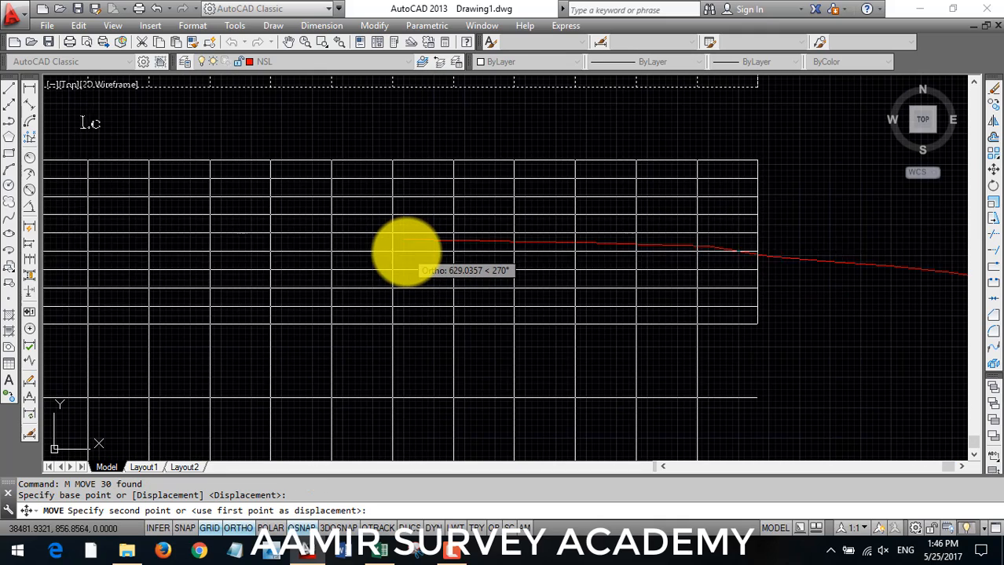
{"action": "left_click", "coordinate": [401, 243]}
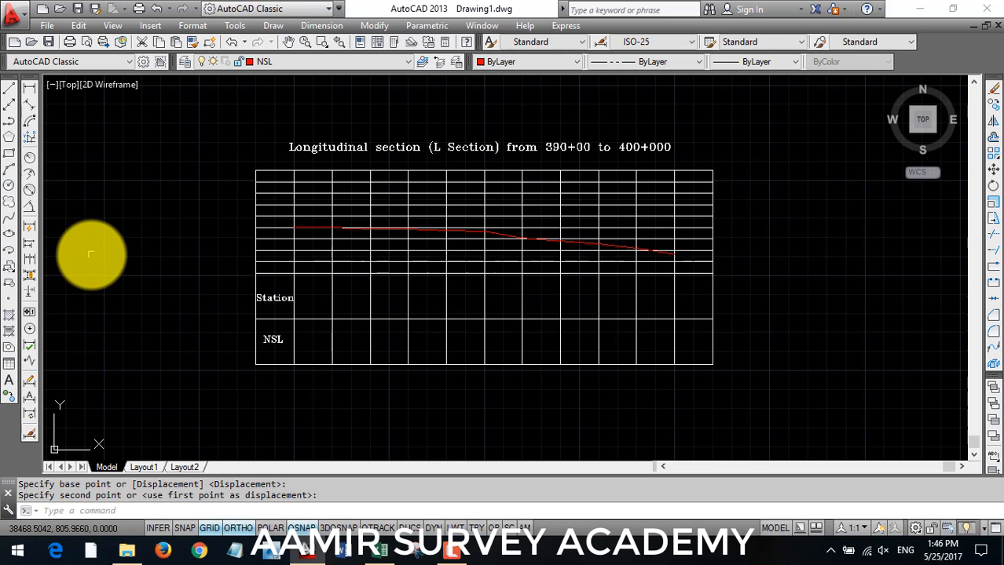
{"action": "mouse_move", "coordinate": [223, 82]}
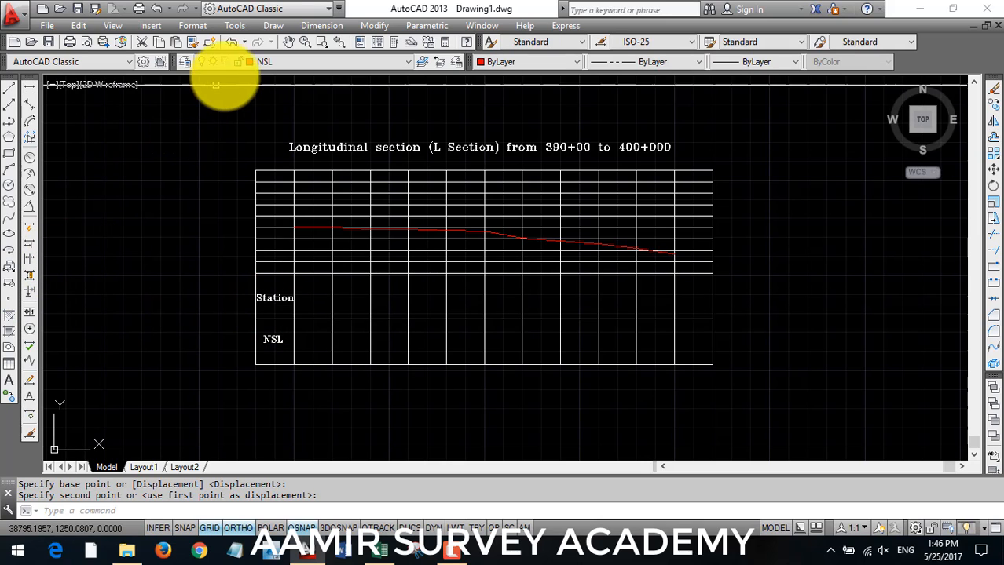
Step: Load the v v.lsp AutoLISP routine from the Longitudinal Section folder via Load Application
{"action": "left_click", "coordinate": [234, 25]}
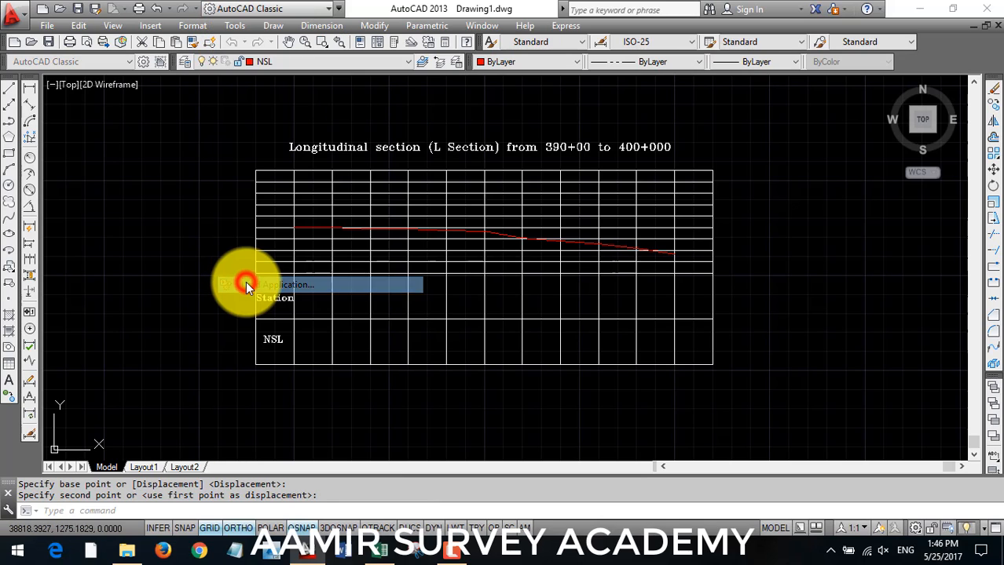
{"action": "left_click", "coordinate": [283, 284]}
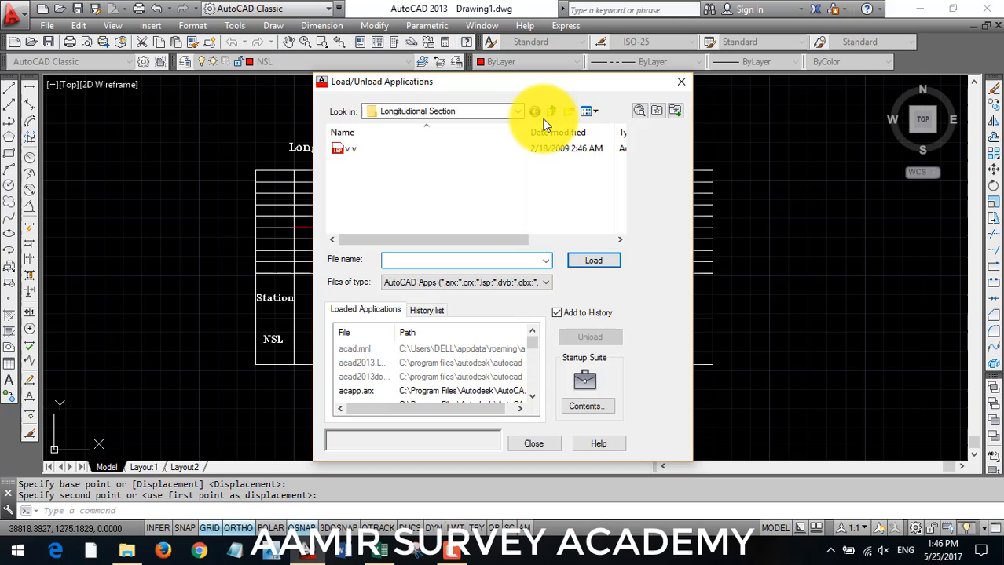
{"action": "left_click", "coordinate": [551, 110]}
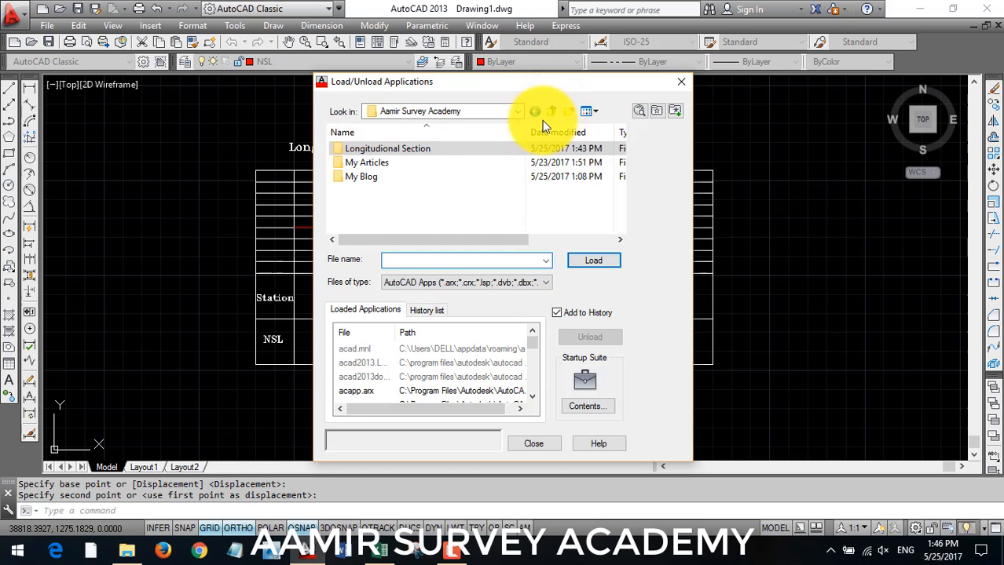
{"action": "double_click", "coordinate": [386, 148]}
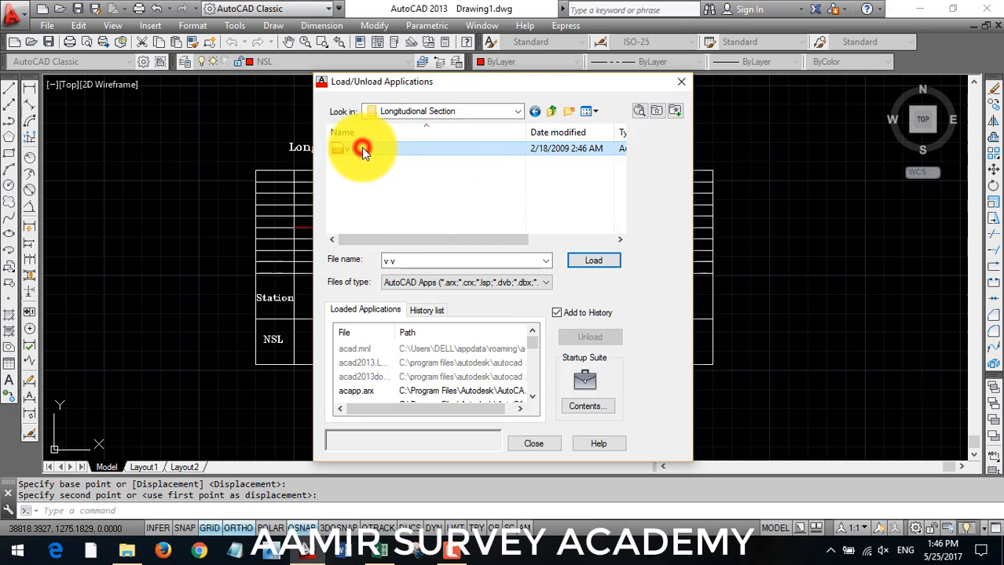
{"action": "left_click", "coordinate": [594, 260]}
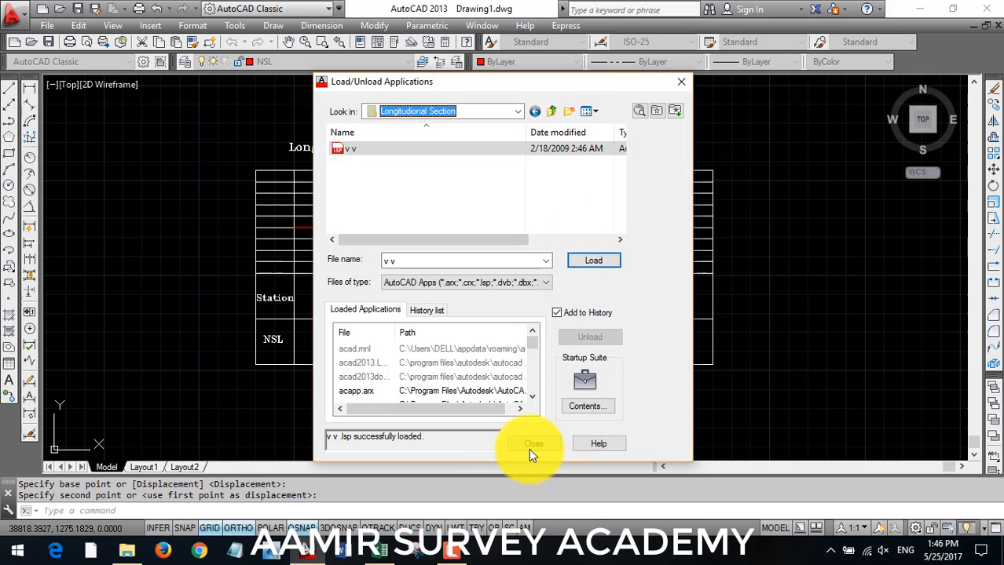
{"action": "left_click", "coordinate": [534, 442]}
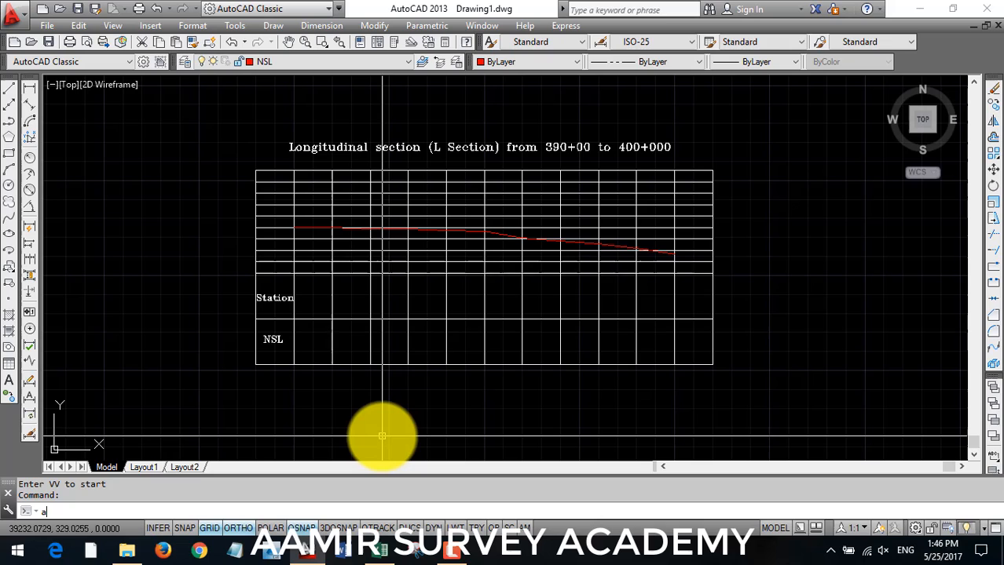
{"action": "type", "text": "PPLOAD"}
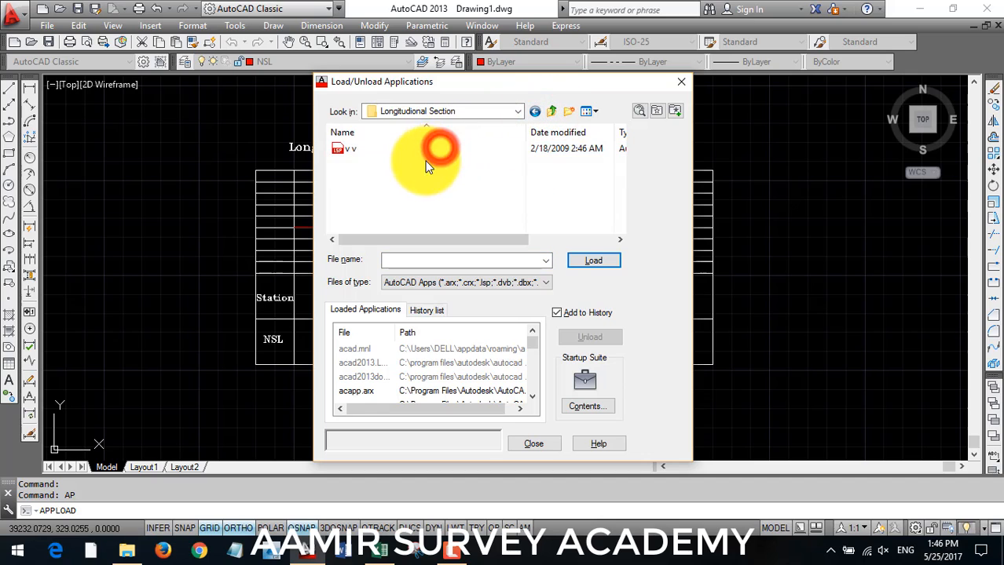
{"action": "left_click", "coordinate": [346, 148]}
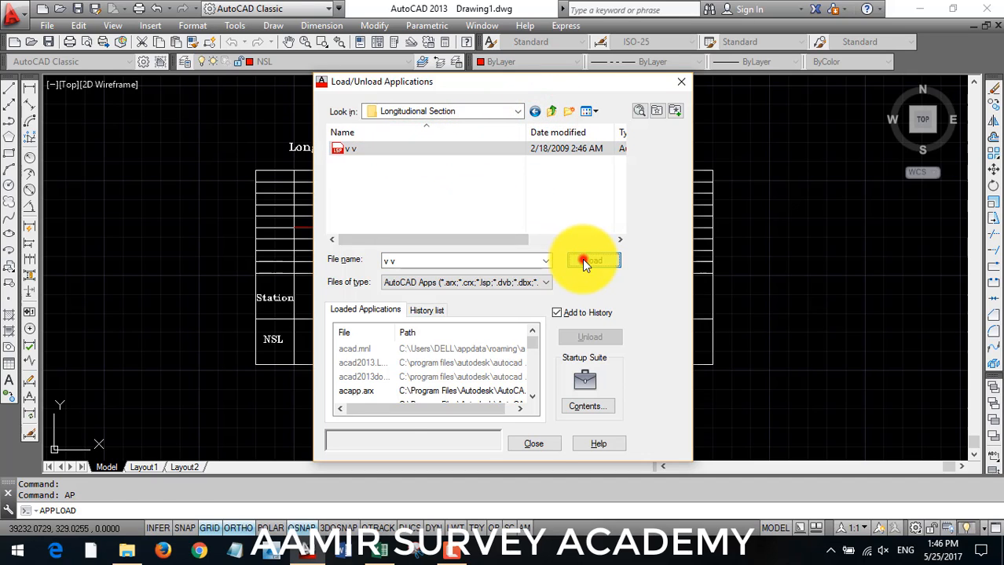
{"action": "left_click", "coordinate": [591, 261]}
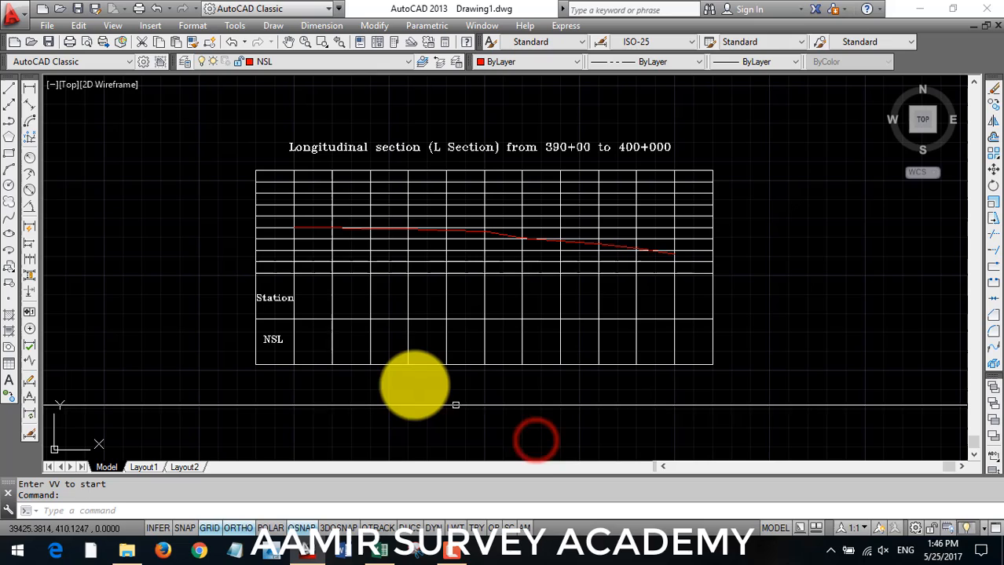
{"action": "mouse_move", "coordinate": [98, 270]}
{"action": "type", "text": "VV"}
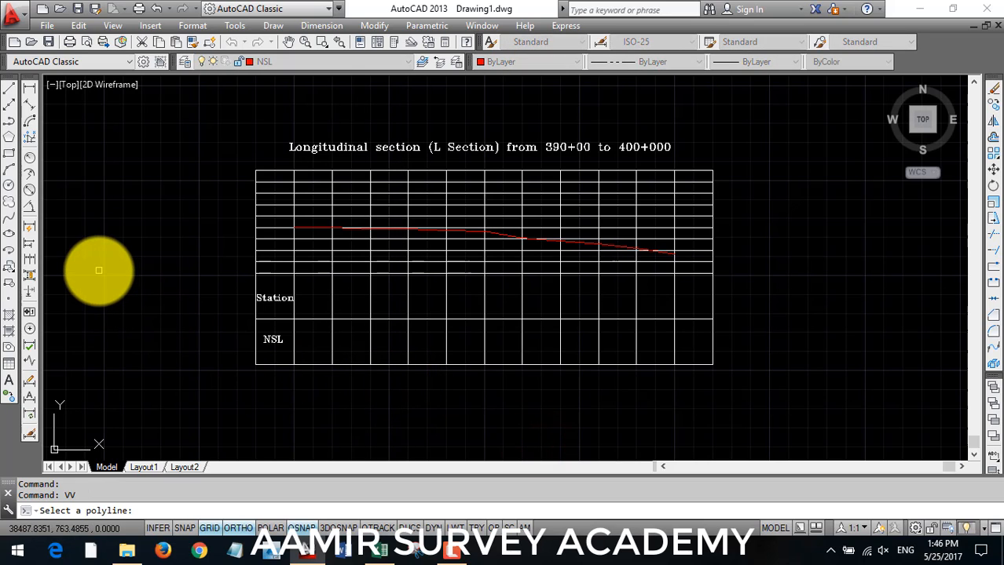
Step: Run VV on the red NSL profile line and set its X-axis base point at the table
{"action": "scroll", "scroll_direction": "up", "scroll_amount": 3}
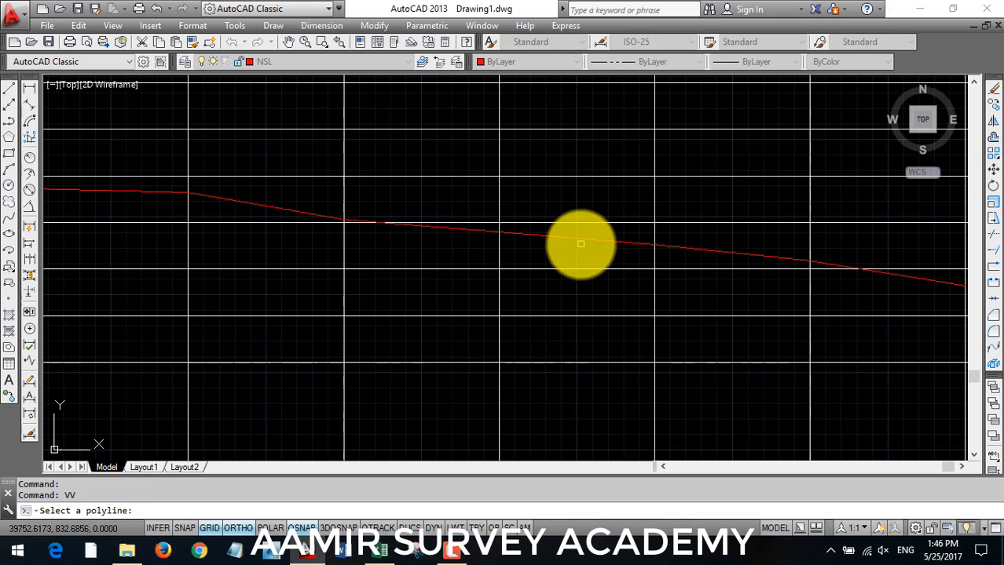
{"action": "left_click", "coordinate": [581, 244]}
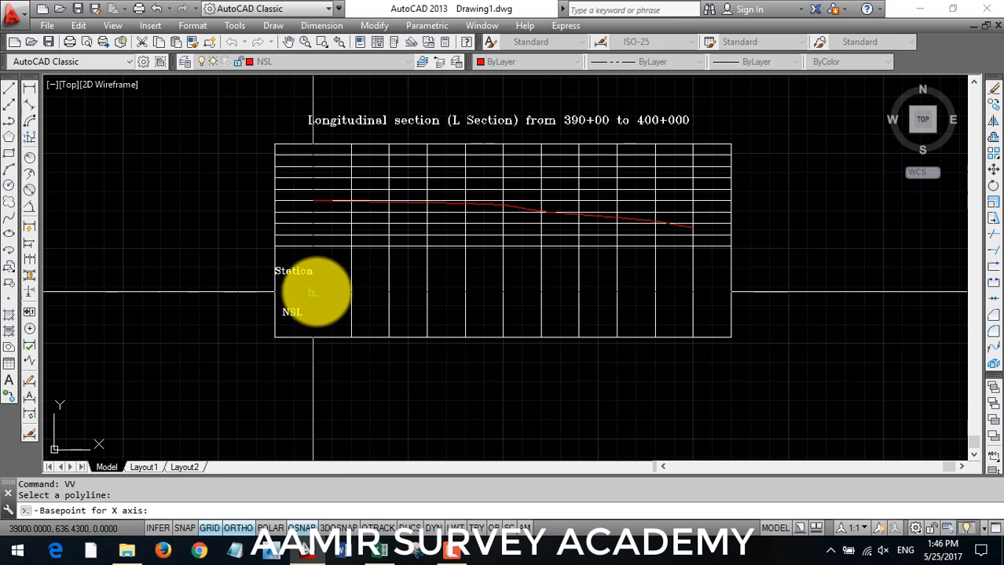
{"action": "left_click", "coordinate": [313, 295]}
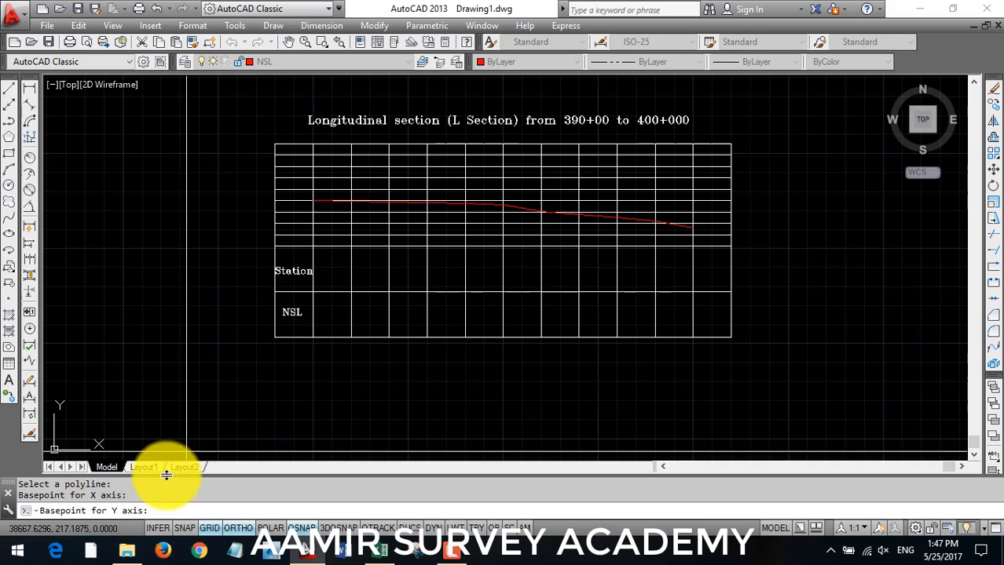
{"action": "mouse_move", "coordinate": [313, 339]}
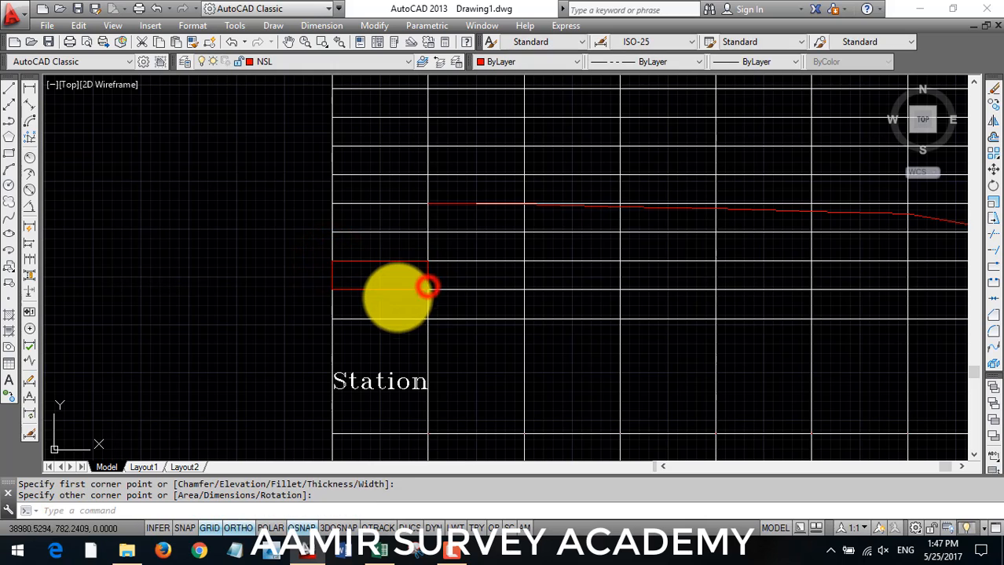
Step: Move the 876.43 level text and scale it up from a base point beside the NSL row
{"action": "key", "text": "Escape"}
{"action": "type", "text": "m"}
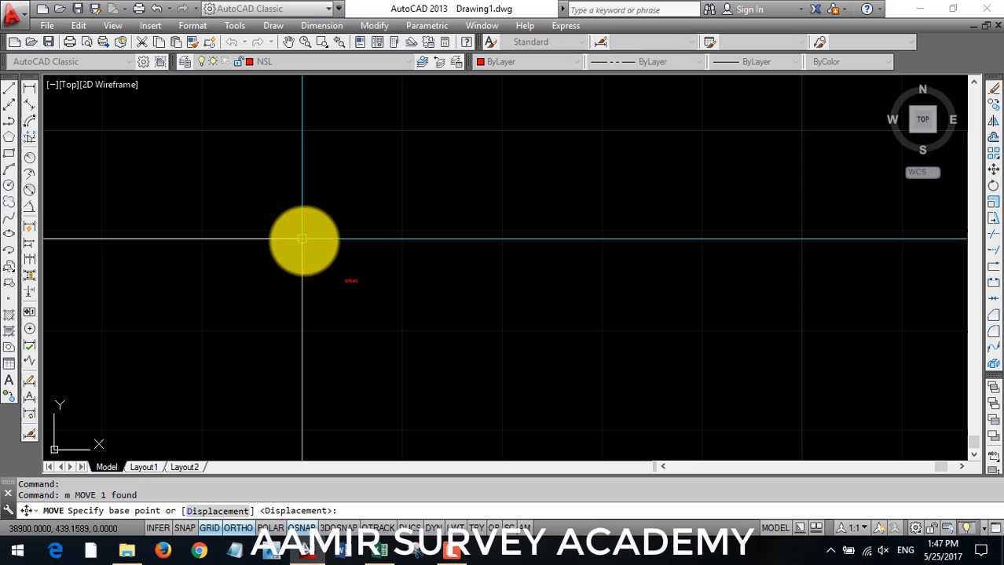
{"action": "left_click", "coordinate": [301, 239]}
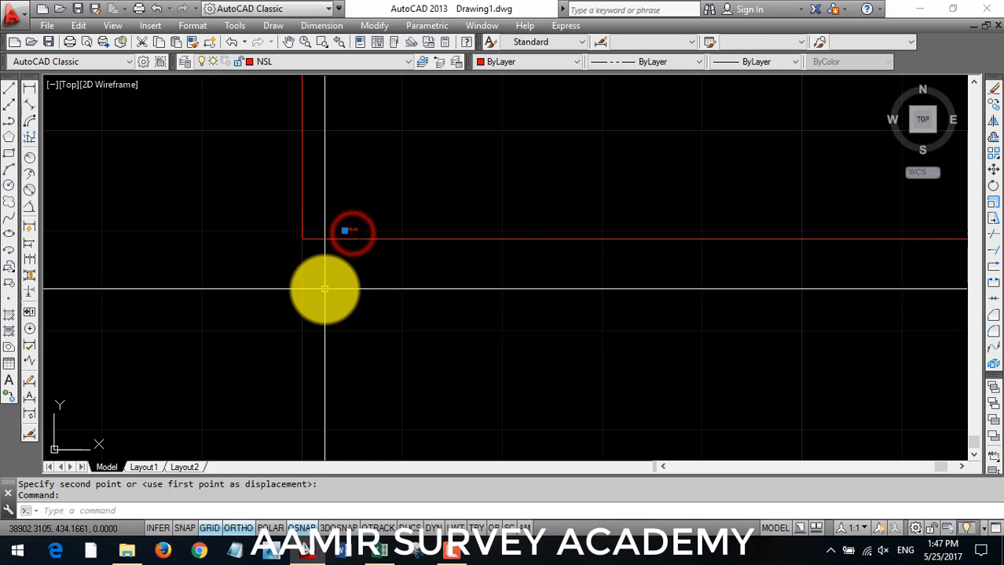
{"action": "type", "text": "sc"}
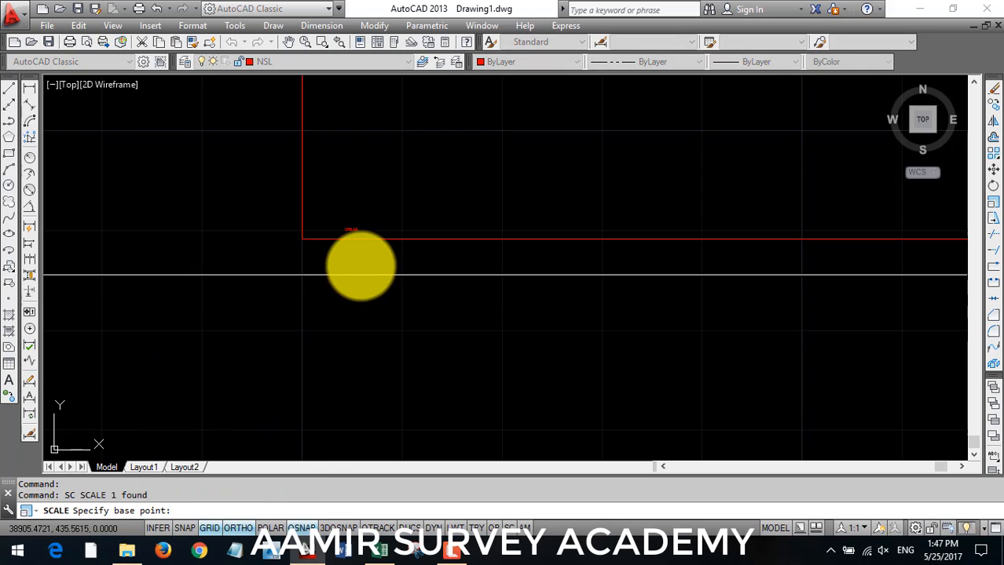
{"action": "left_click", "coordinate": [340, 238]}
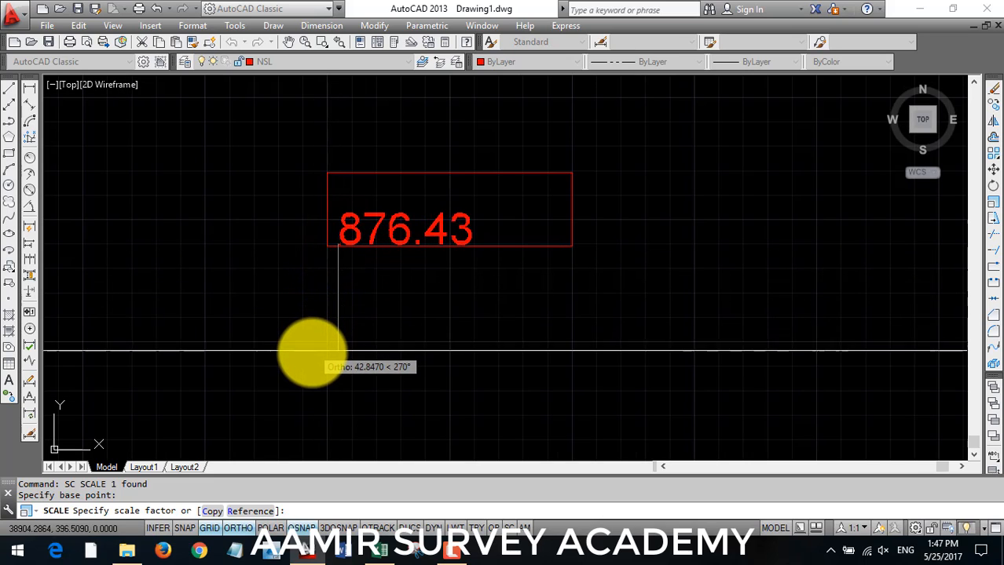
{"action": "left_click", "coordinate": [317, 374]}
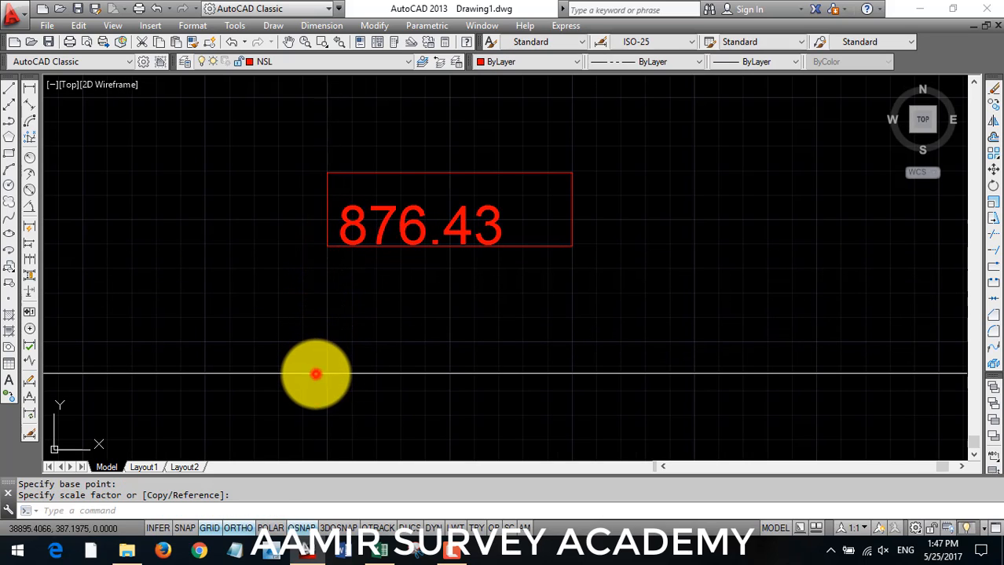
Step: Rotate the enlarged 876.43 text to stand vertical at 90 degrees
{"action": "left_click", "coordinate": [377, 296]}
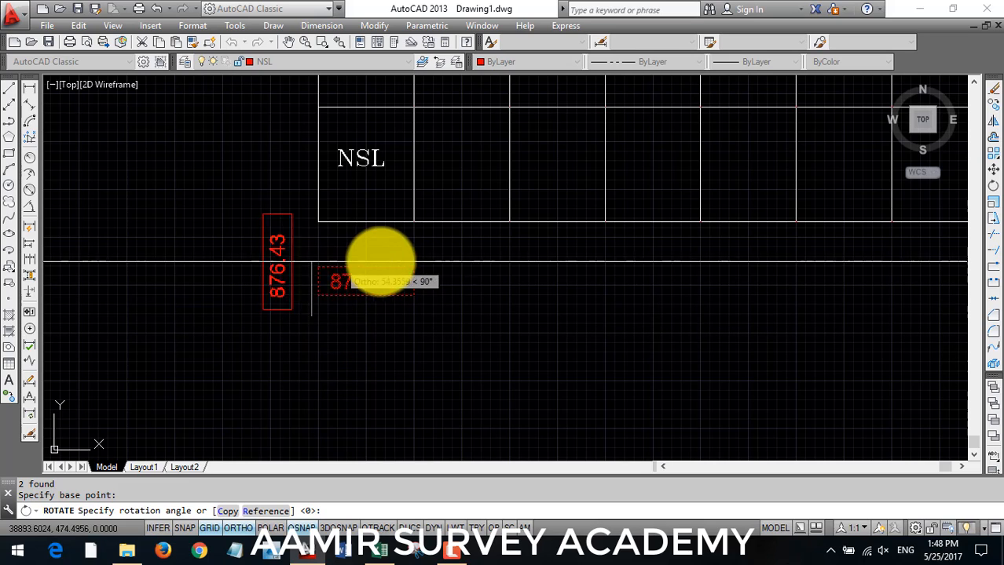
{"action": "left_click", "coordinate": [280, 259]}
{"action": "type", "text": "MA"}
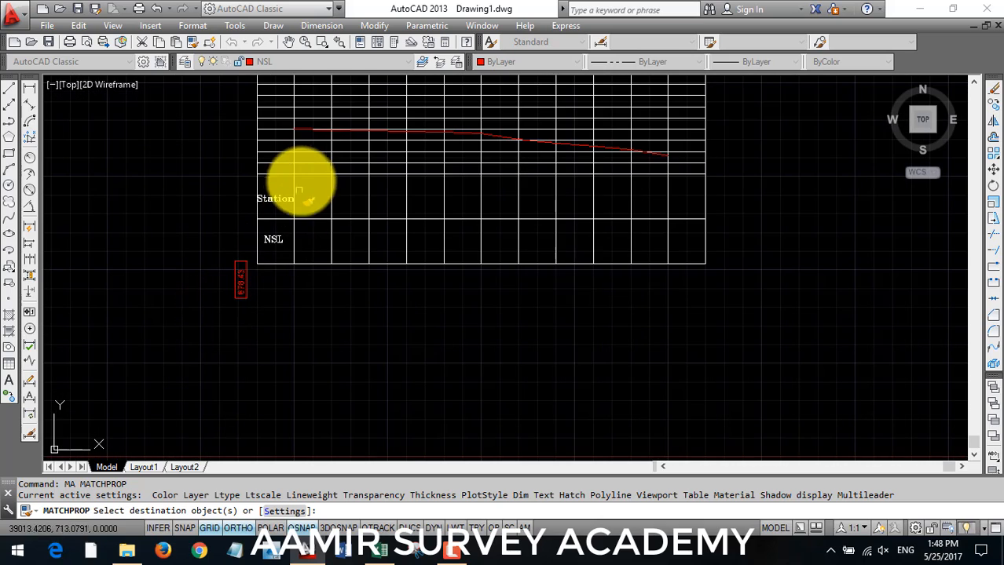
{"action": "left_click_drag", "start_coordinate": [300, 169], "coordinate": [757, 347]}
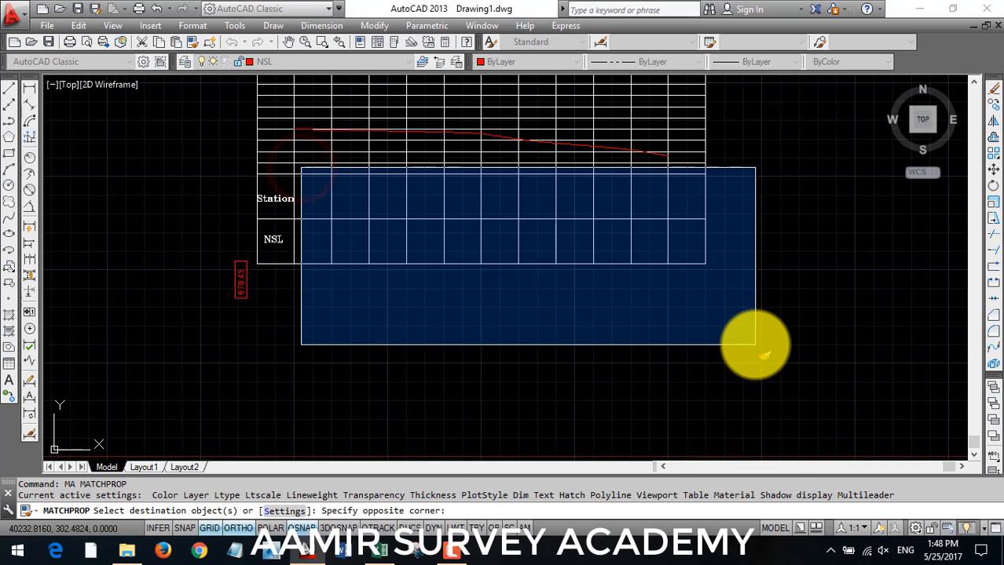
{"action": "left_click", "coordinate": [735, 343]}
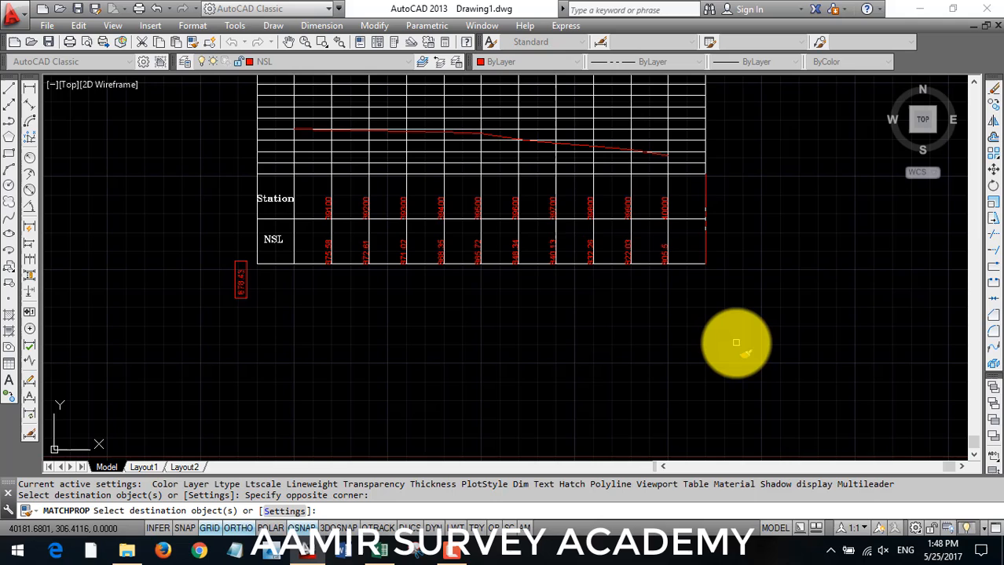
{"action": "mouse_move", "coordinate": [726, 287]}
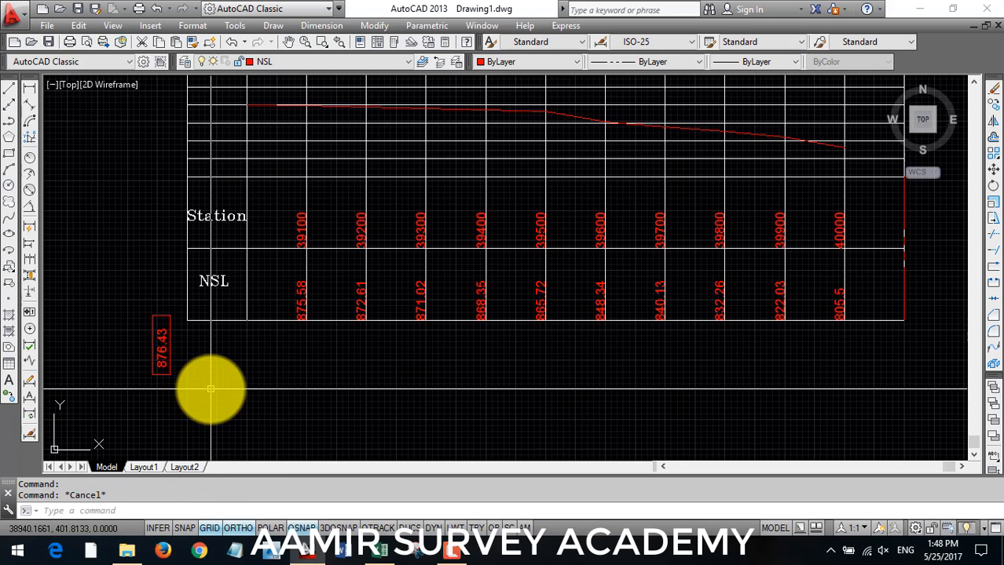
{"action": "left_click", "coordinate": [162, 345]}
{"action": "type", "text": "sc"}
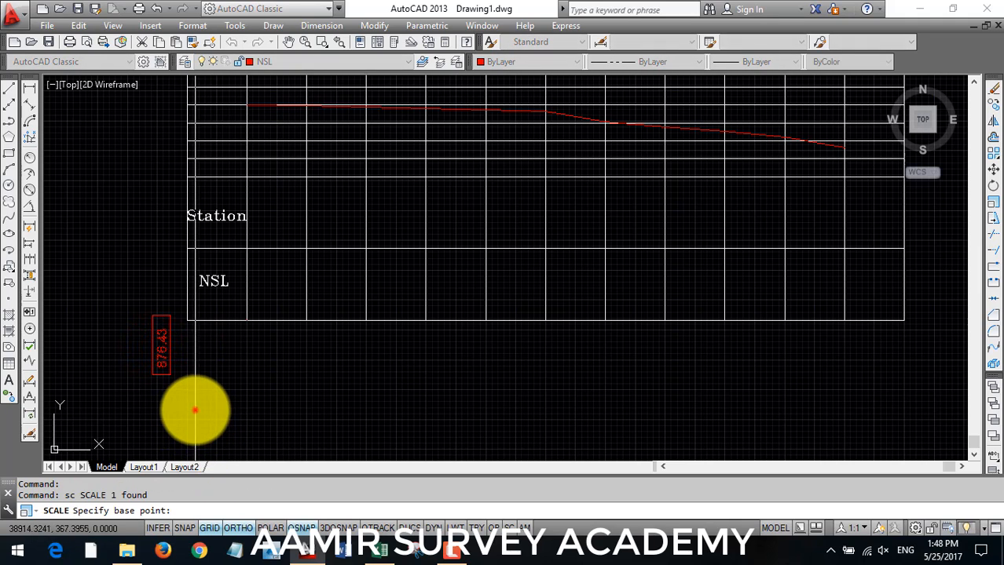
Step: Rescale and reposition the 876.43 label left of the grid, confirming the labelling base point
{"action": "left_click", "coordinate": [195, 411]}
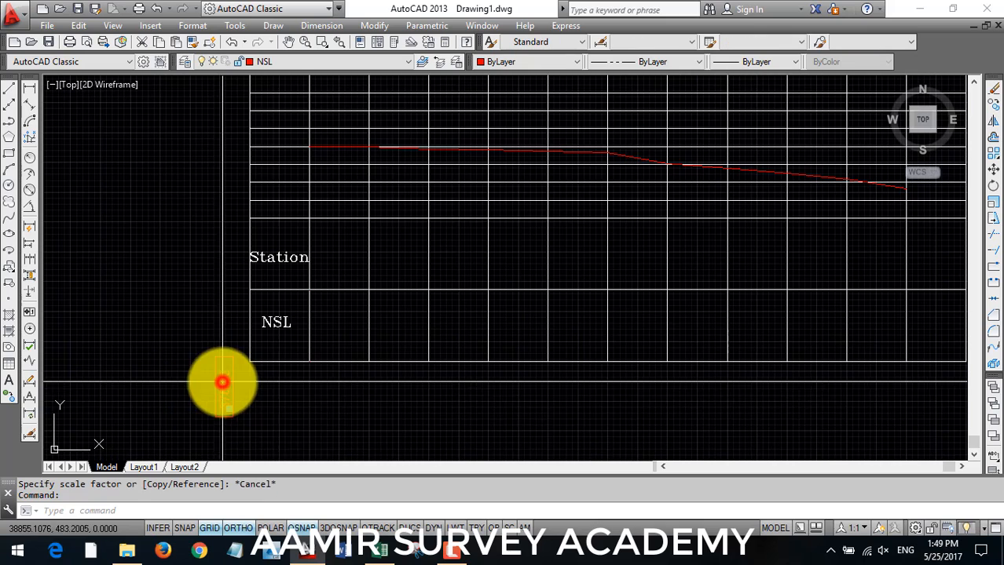
{"action": "type", "text": "SC"}
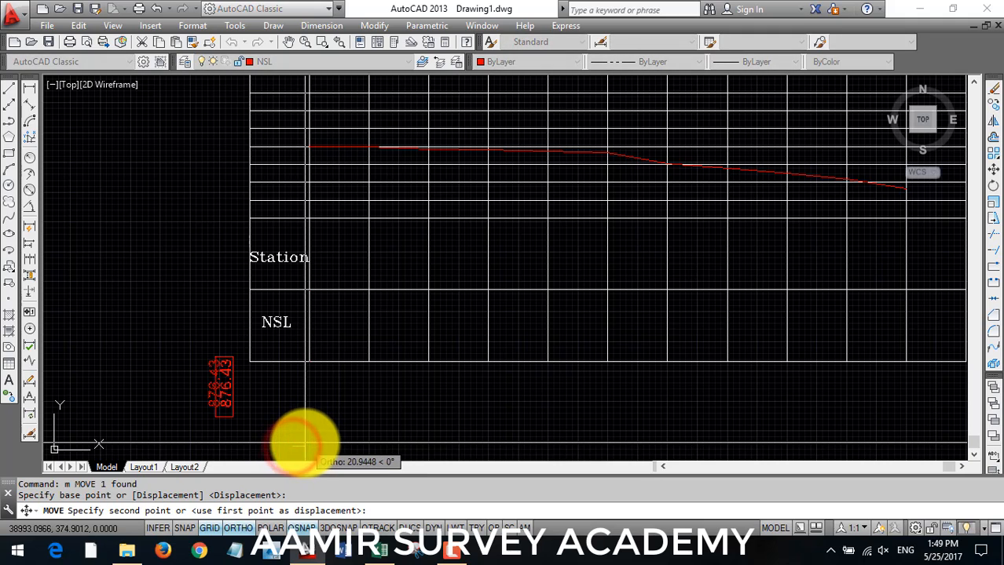
{"action": "left_click", "coordinate": [223, 396]}
{"action": "type", "text": "VV"}
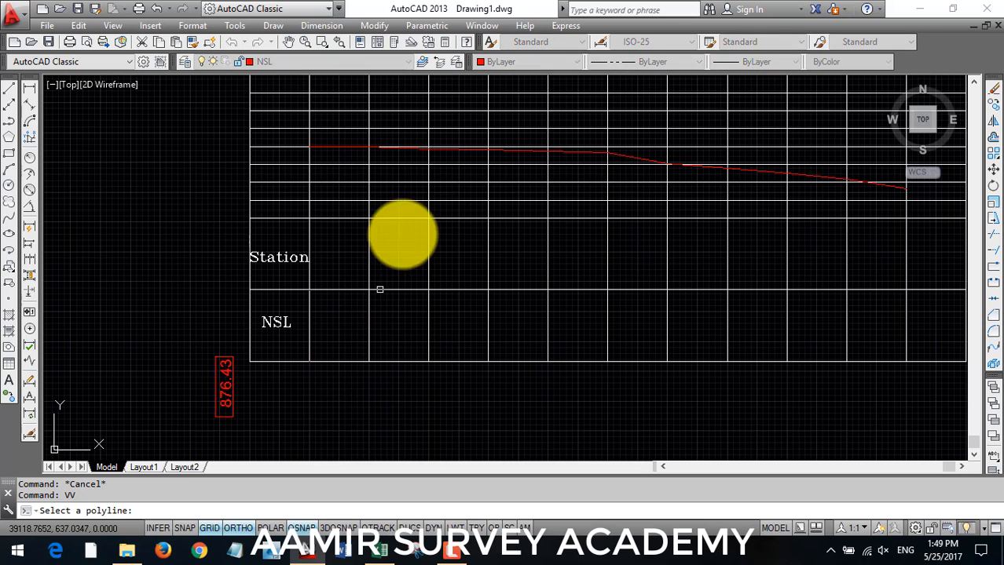
{"action": "mouse_move", "coordinate": [640, 158]}
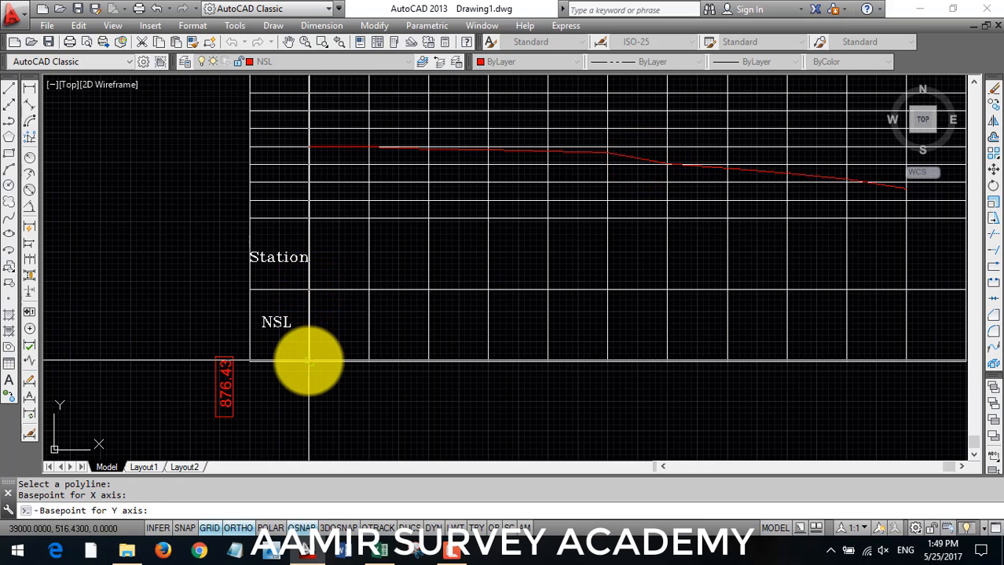
{"action": "key", "text": "Escape"}
{"action": "type", "text": "MA"}
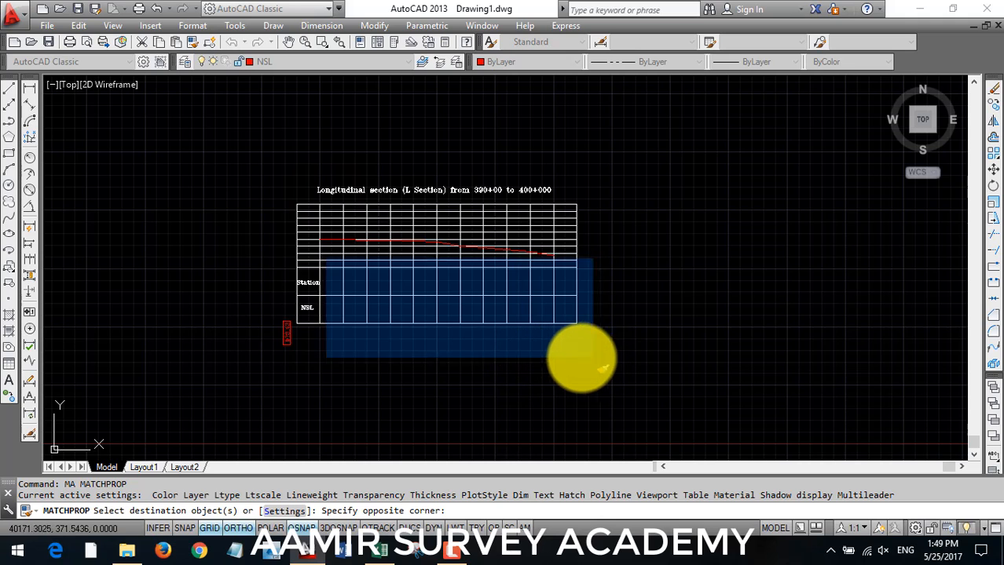
Step: Match the red 876.43 text properties onto the station/NSL texts, then try a 1.5 scale and undo it
{"action": "left_click", "coordinate": [295, 330]}
{"action": "type", "text": "SC"}
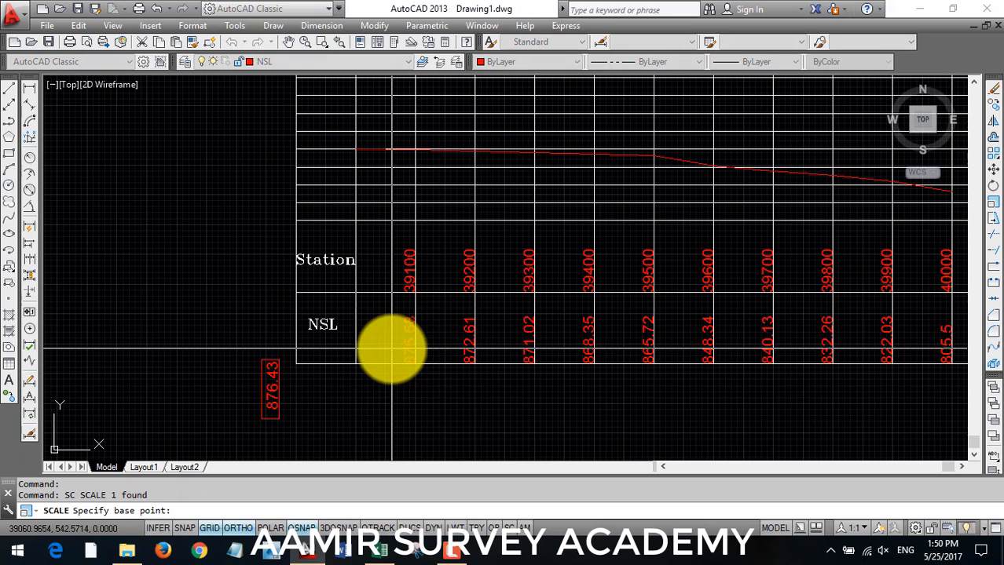
{"action": "mouse_move", "coordinate": [380, 329]}
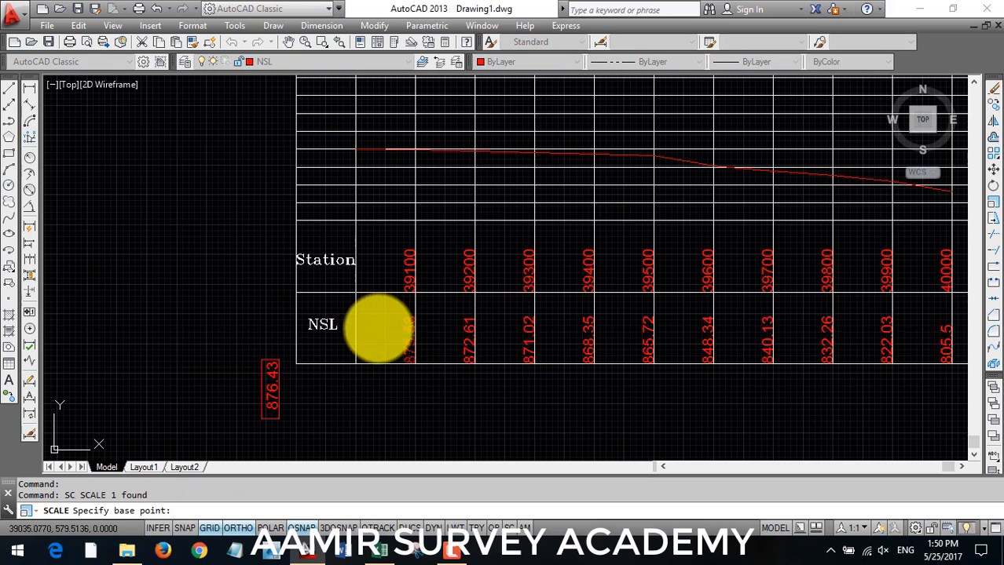
{"action": "left_click", "coordinate": [386, 344]}
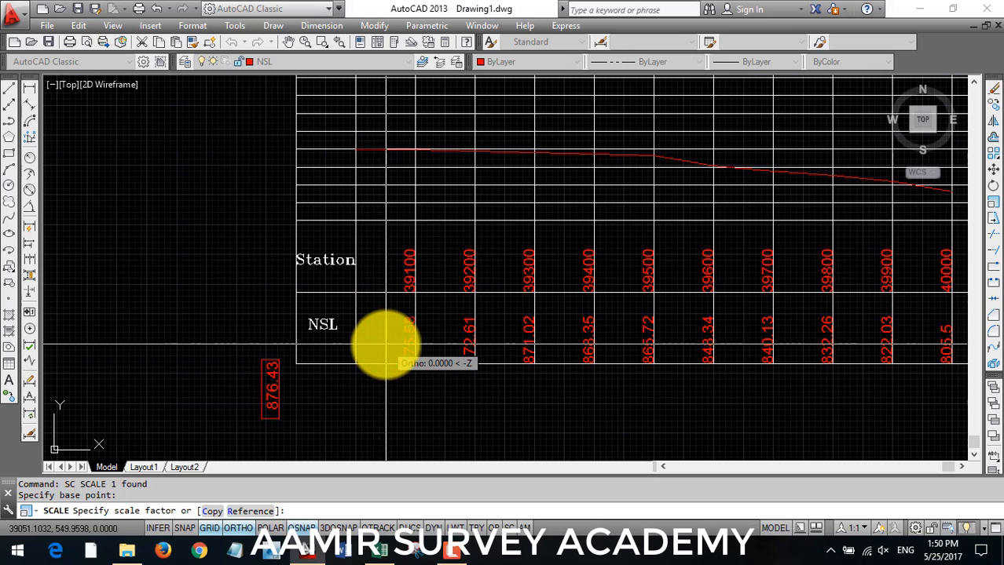
{"action": "type", "text": "1."}
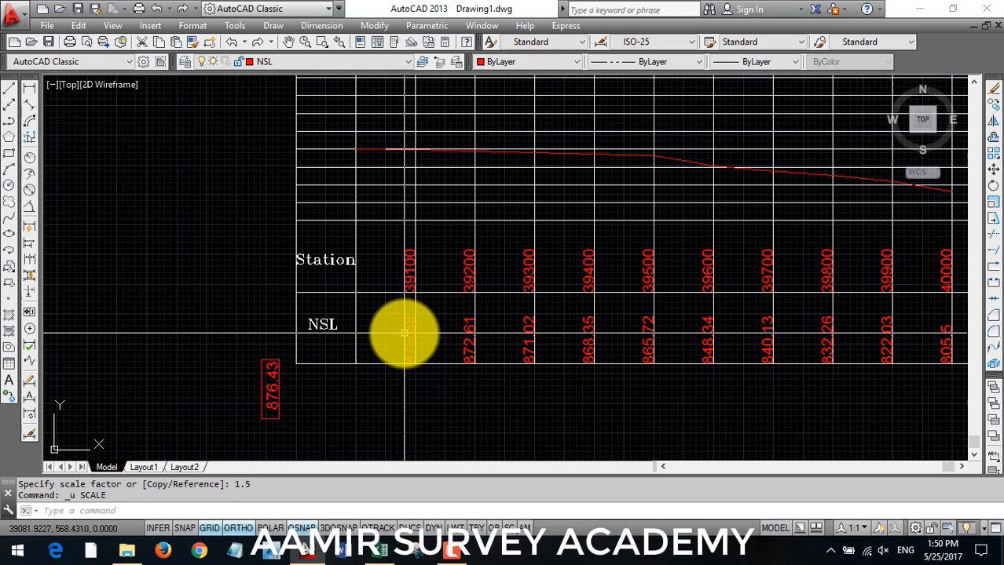
{"action": "type", "text": "A"}
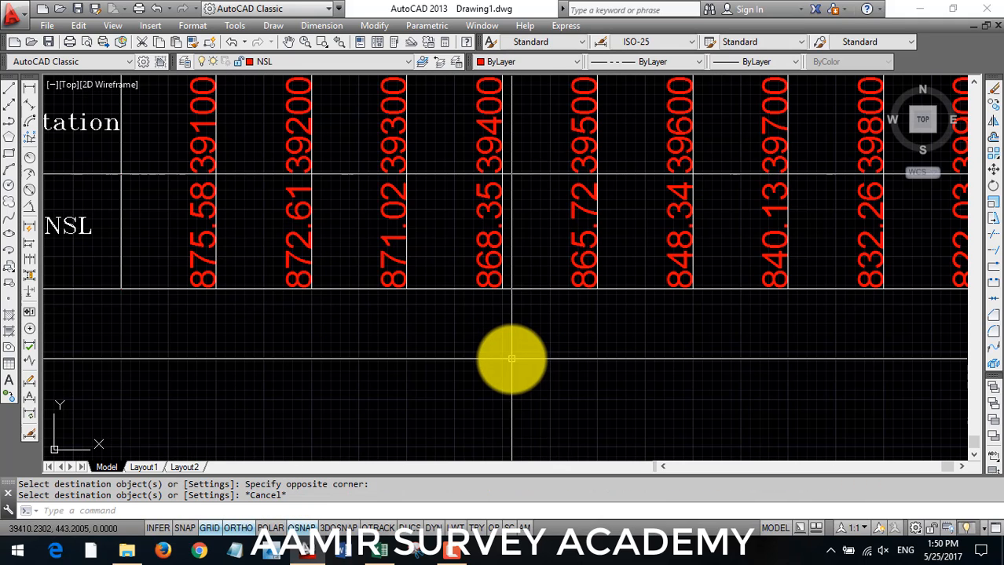
{"action": "scroll", "scroll_direction": "down", "scroll_amount": 3}
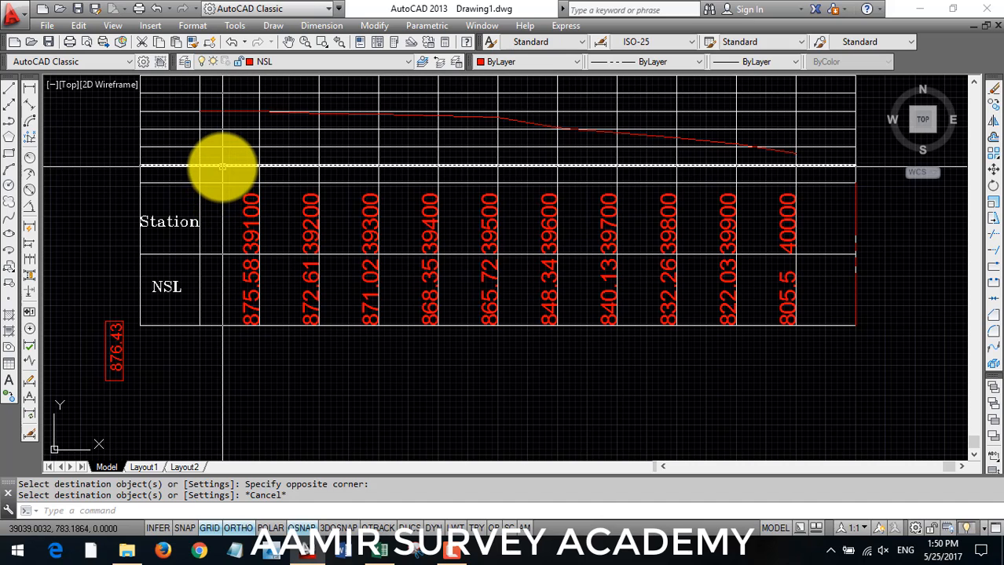
{"action": "mouse_move", "coordinate": [227, 169]}
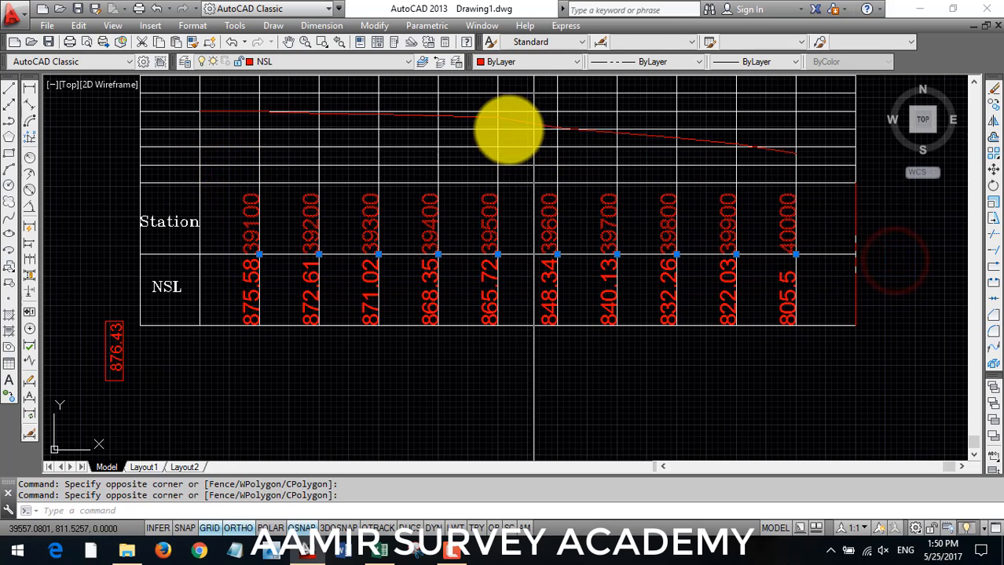
Step: Assign the selected station numbers to the Graph Template layer so they show white
{"action": "left_click", "coordinate": [314, 61]}
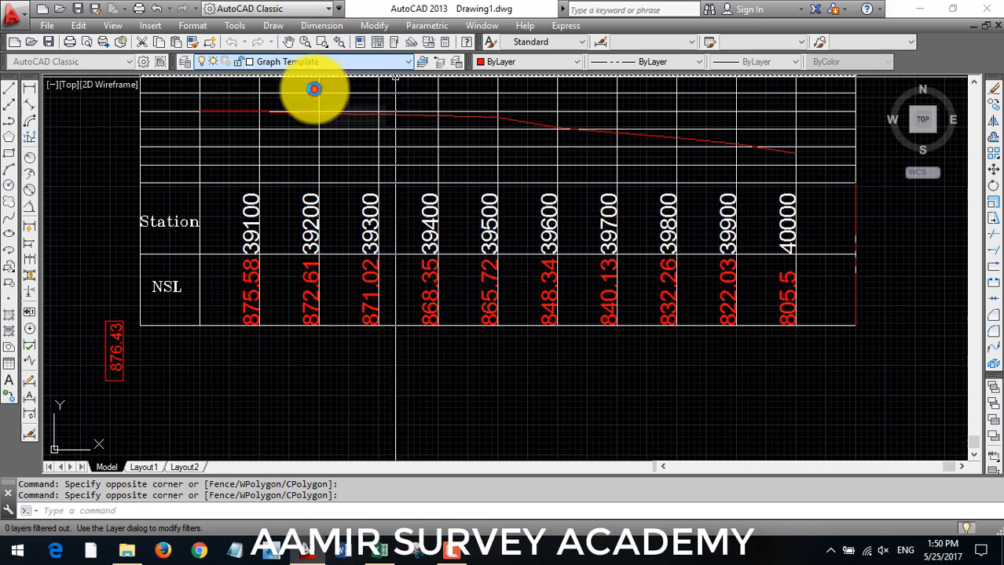
{"action": "left_click", "coordinate": [281, 358]}
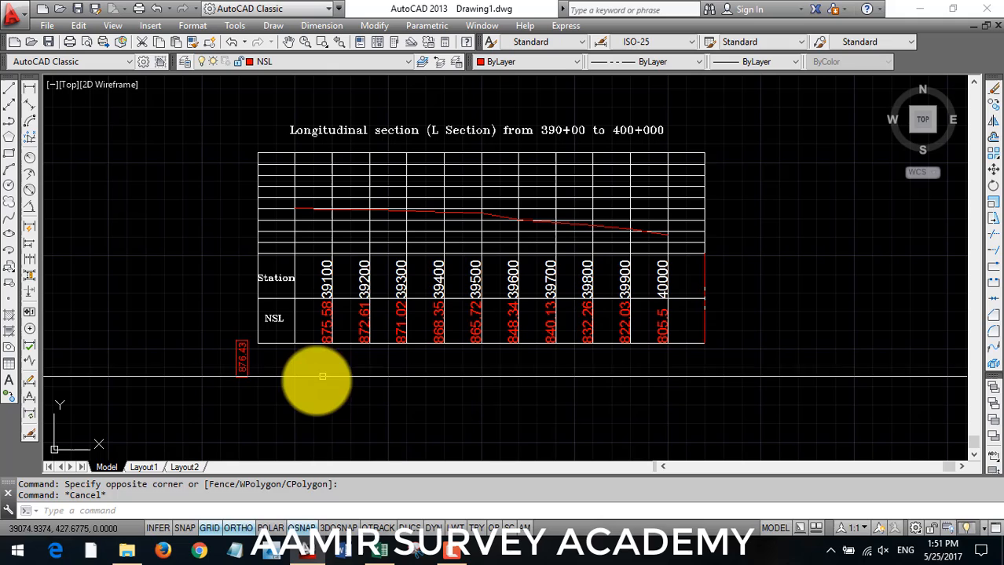
{"action": "mouse_move", "coordinate": [669, 309]}
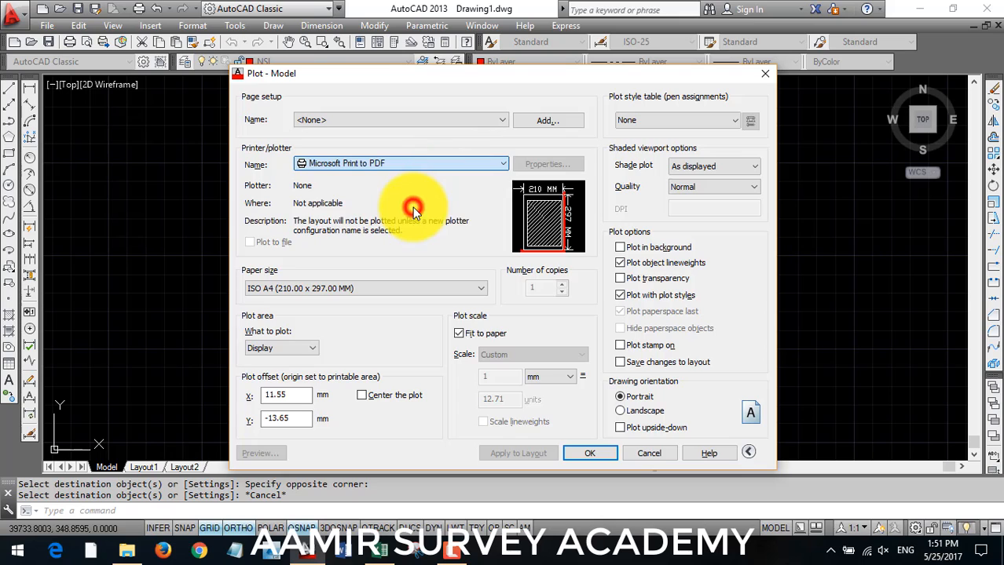
Step: Set the plot to Microsoft Print to PDF with a windowed, centred area and preview it in landscape
{"action": "left_click", "coordinate": [400, 163]}
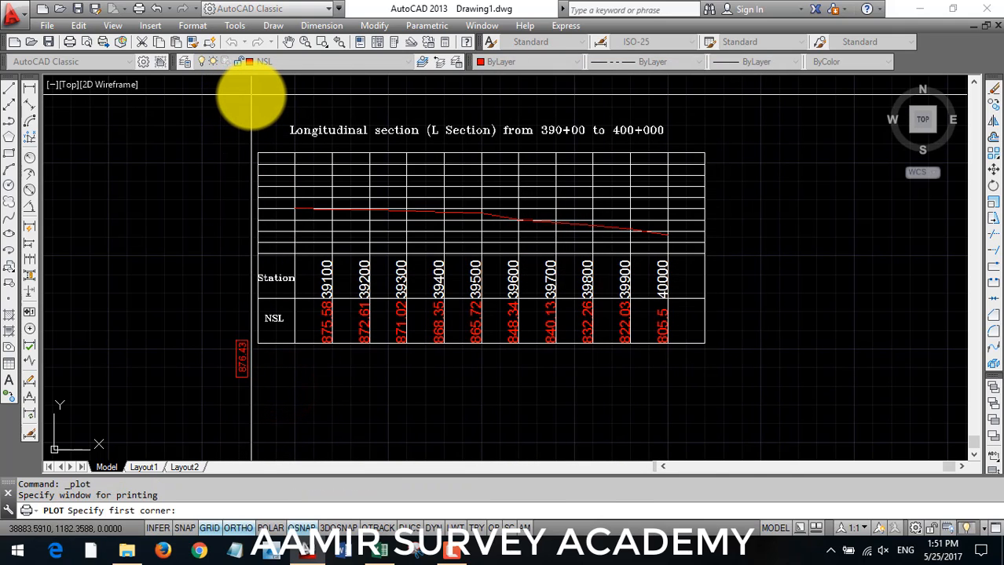
{"action": "mouse_move", "coordinate": [253, 122]}
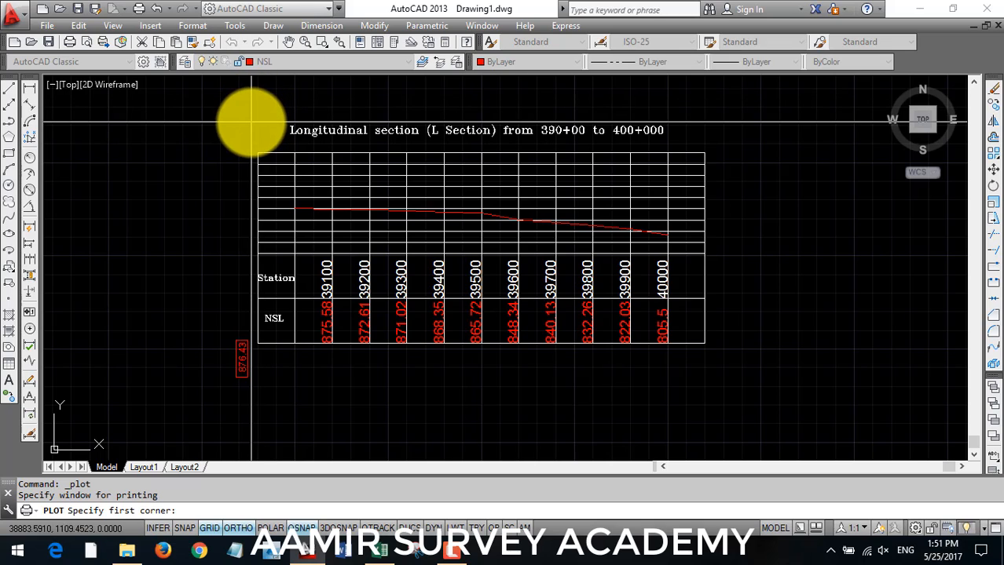
{"action": "left_click", "coordinate": [251, 126]}
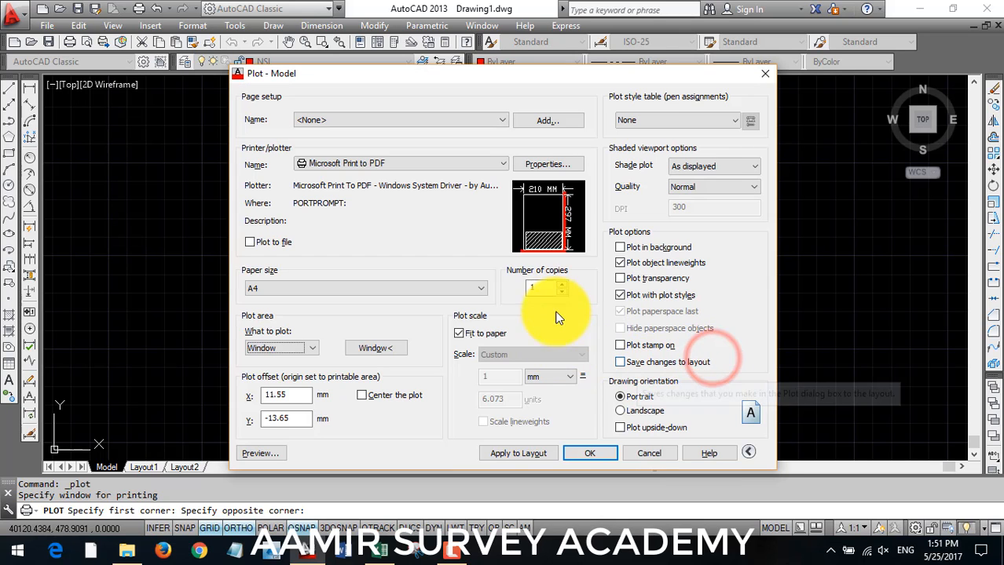
{"action": "mouse_move", "coordinate": [326, 382]}
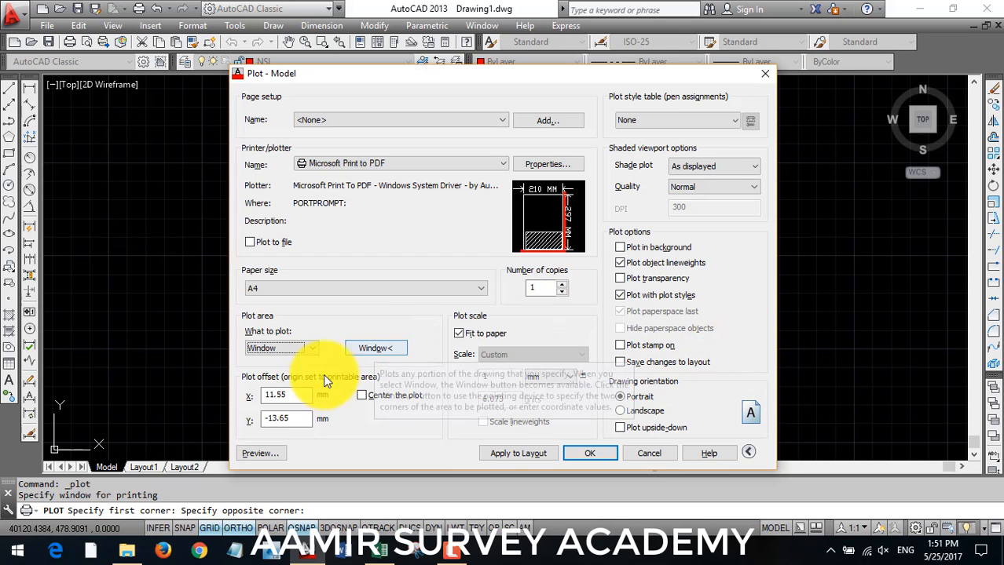
{"action": "left_click", "coordinate": [362, 396]}
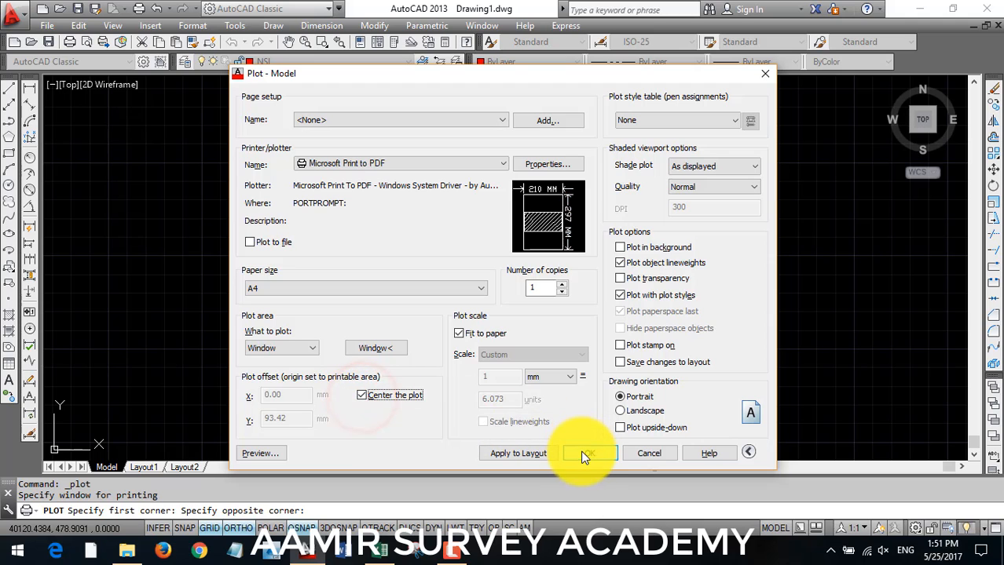
{"action": "mouse_move", "coordinate": [272, 459]}
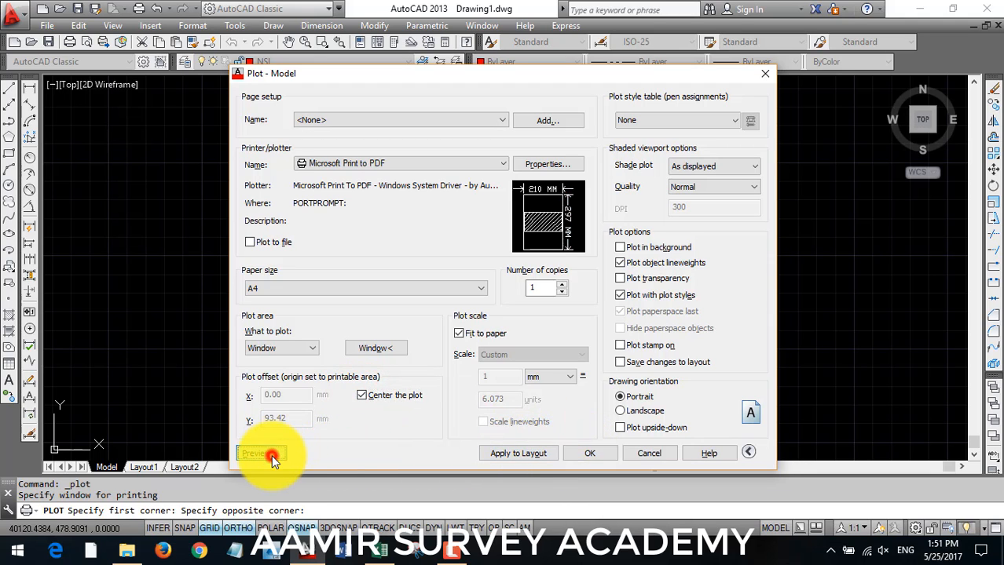
{"action": "left_click", "coordinate": [259, 454]}
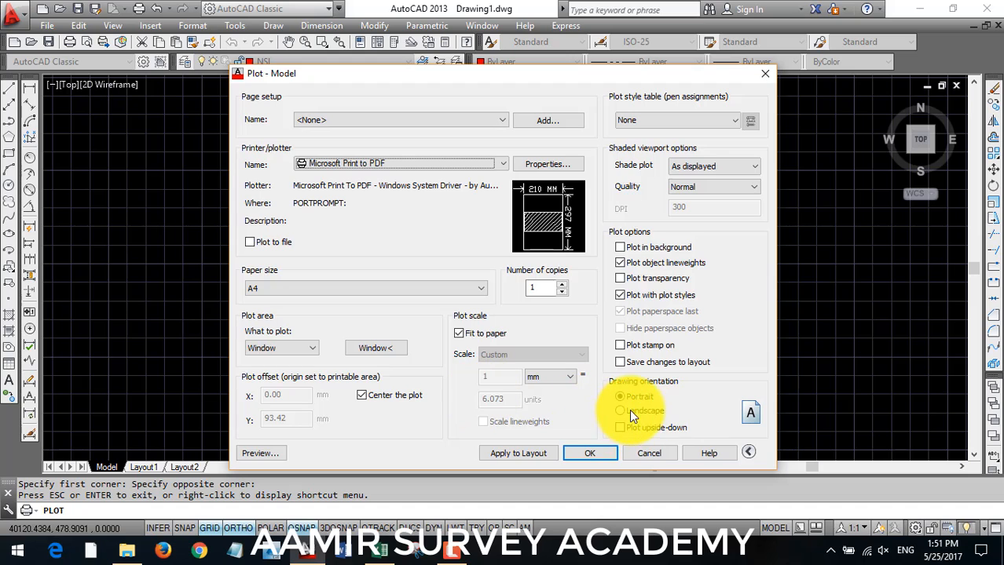
{"action": "left_click", "coordinate": [620, 411]}
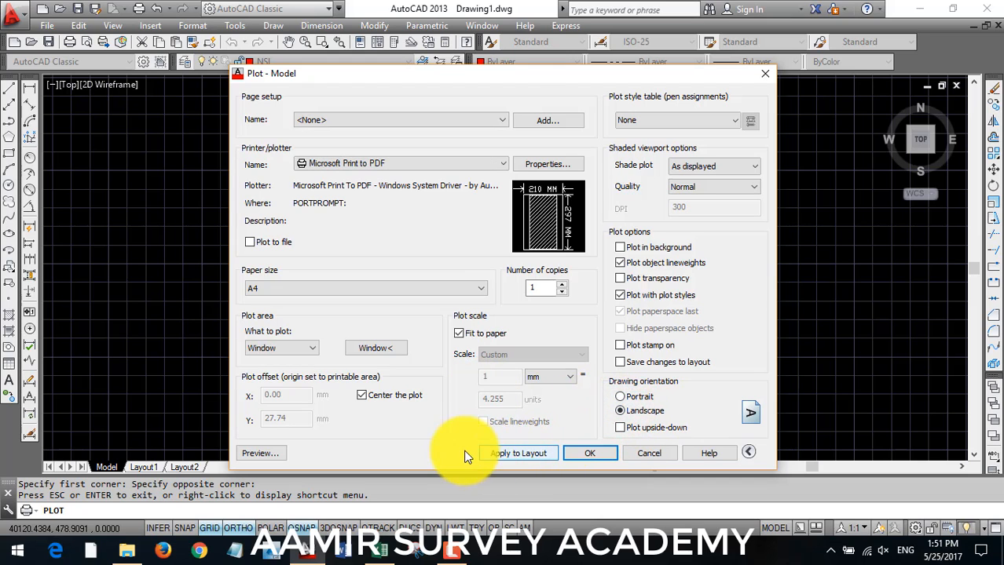
{"action": "left_click", "coordinate": [590, 453]}
{"action": "type", "text": "SC"}
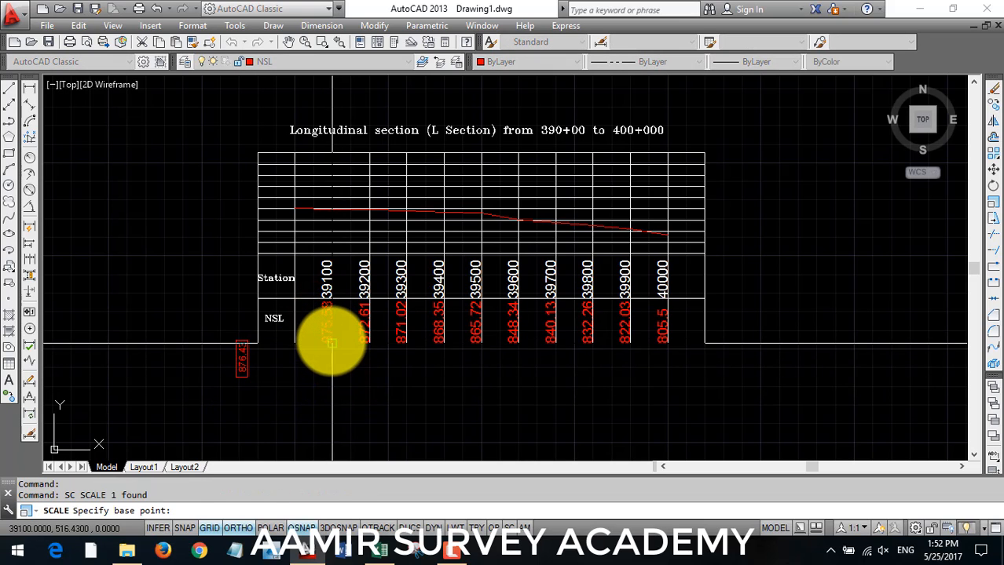
Step: Position the red NSL elevation texts under each station column using Move
{"action": "left_click", "coordinate": [331, 344]}
{"action": "type", "text": "MA"}
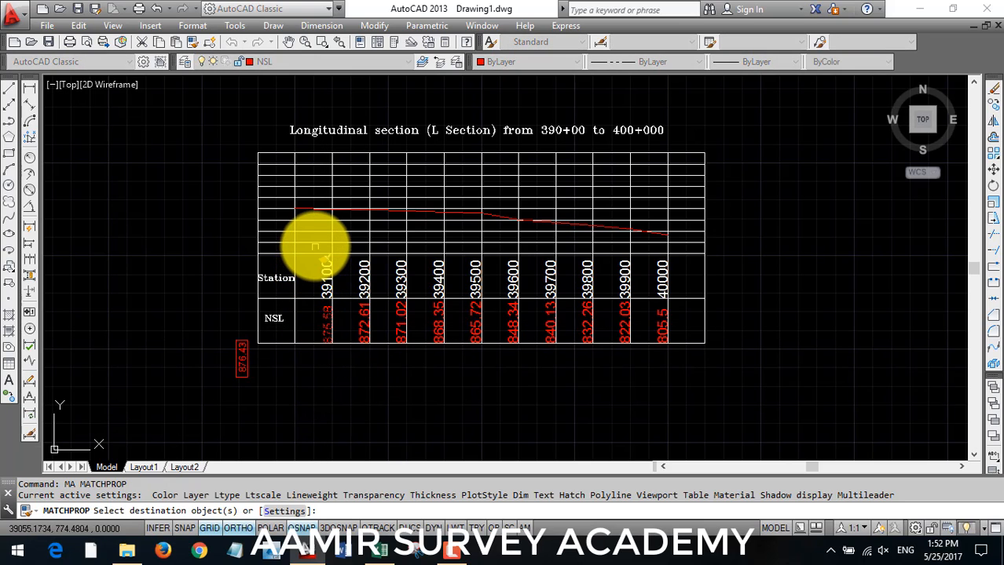
{"action": "left_click_drag", "start_coordinate": [314, 239], "coordinate": [722, 365]}
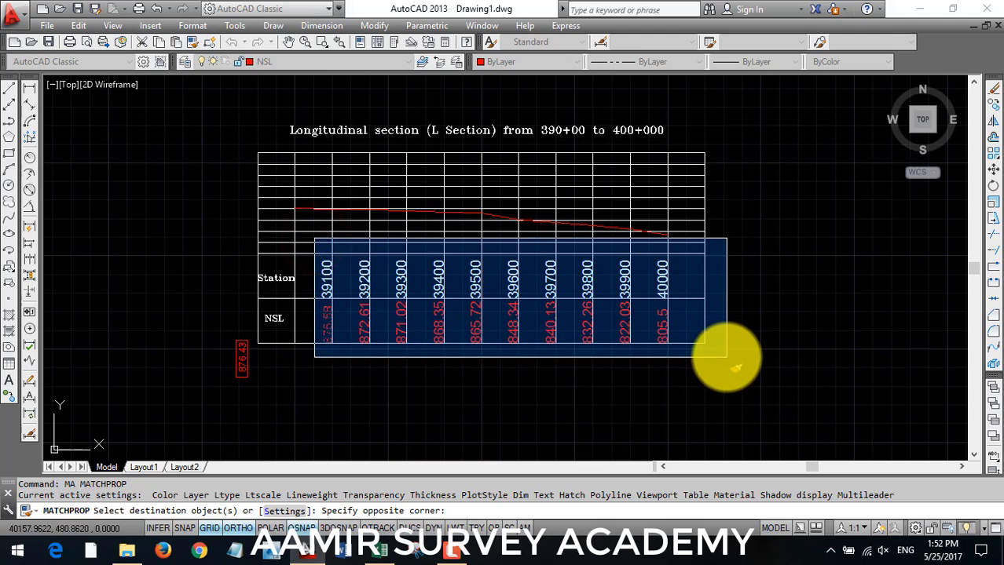
{"action": "left_click", "coordinate": [322, 277]}
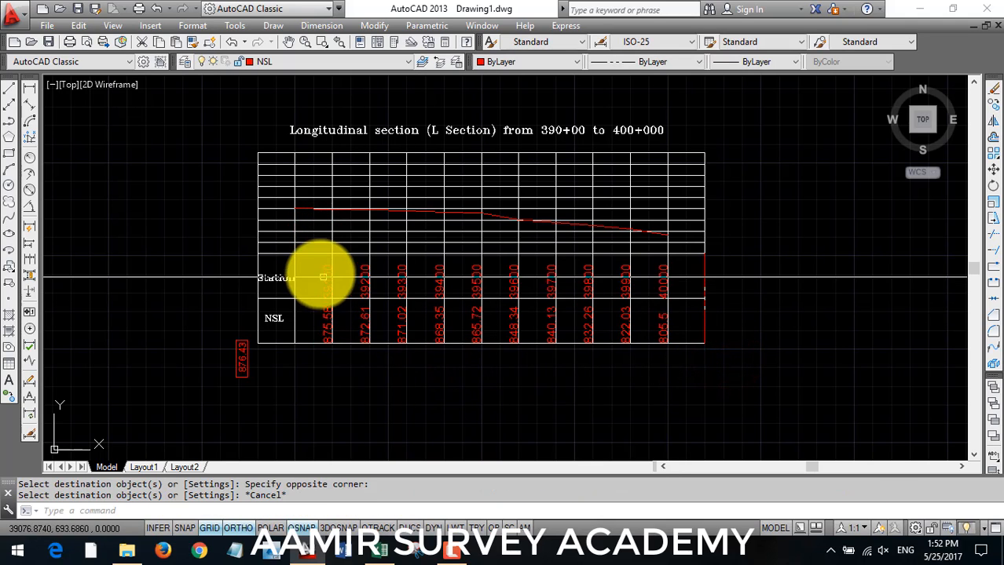
{"action": "left_click_drag", "start_coordinate": [323, 277], "coordinate": [780, 312]}
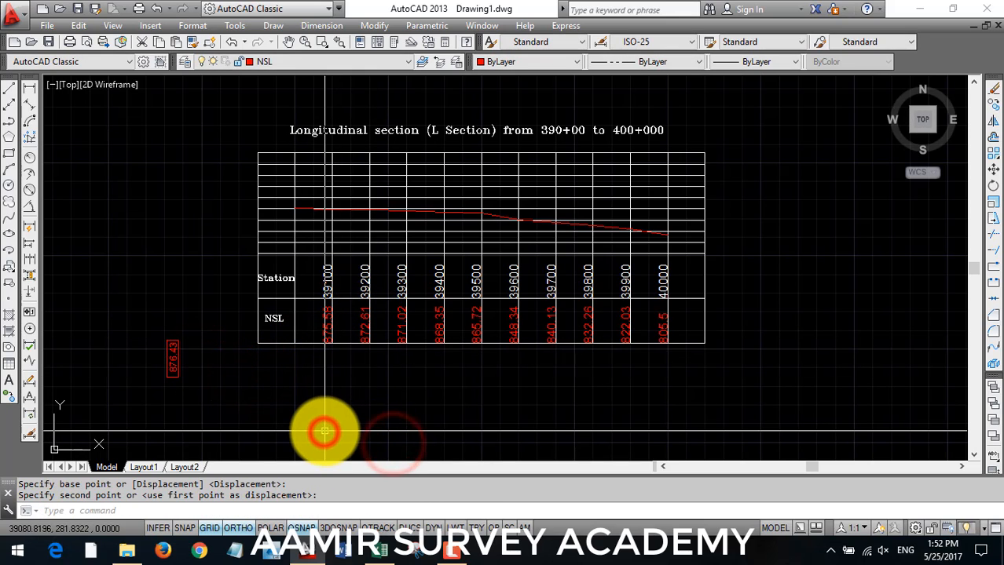
Step: Draw a rectangle around the table and offset it by 5 for a double red border
{"action": "key", "text": "Escape"}
{"action": "type", "text": "REC"}
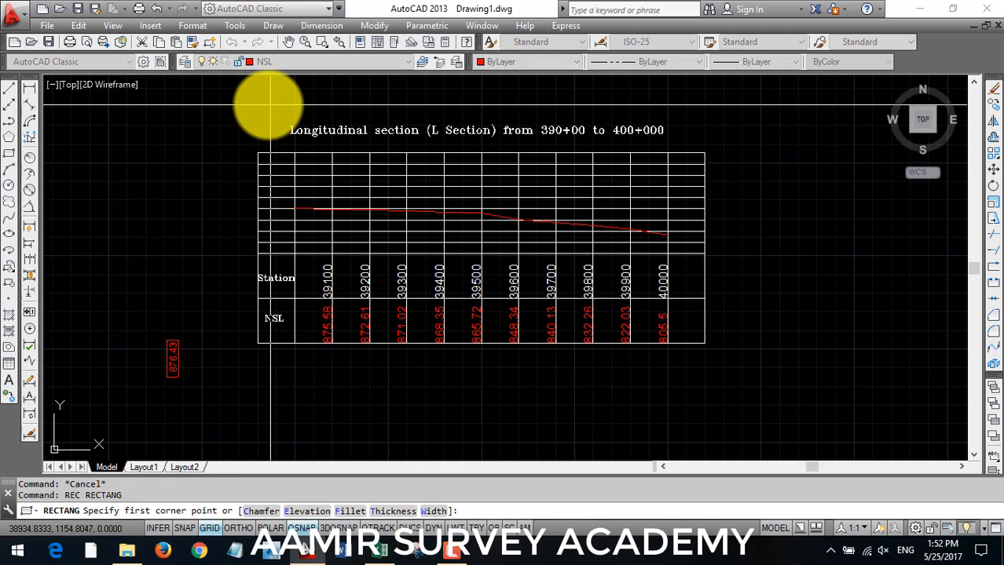
{"action": "mouse_move", "coordinate": [226, 118]}
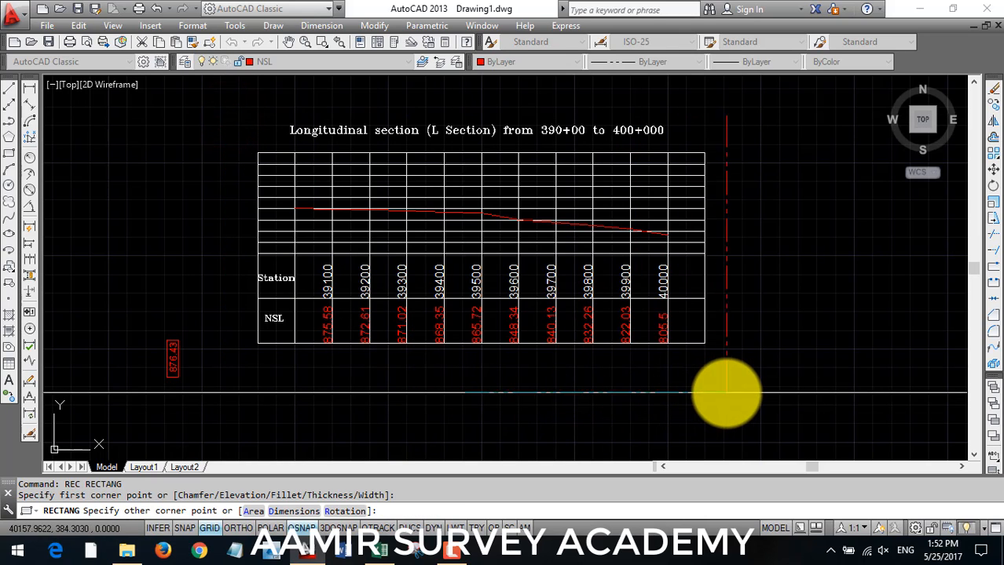
{"action": "mouse_move", "coordinate": [738, 390]}
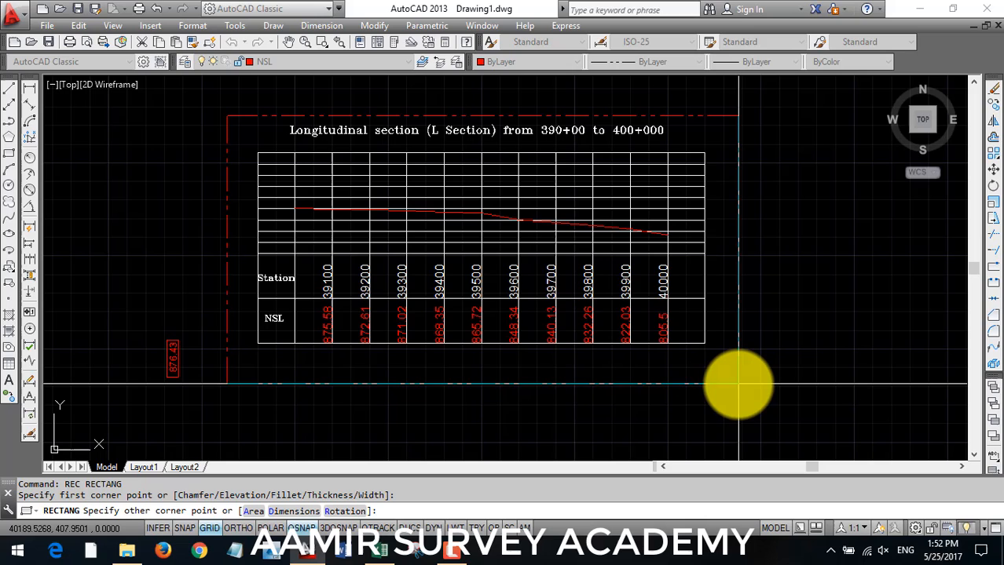
{"action": "left_click", "coordinate": [738, 384]}
{"action": "type", "text": "O"}
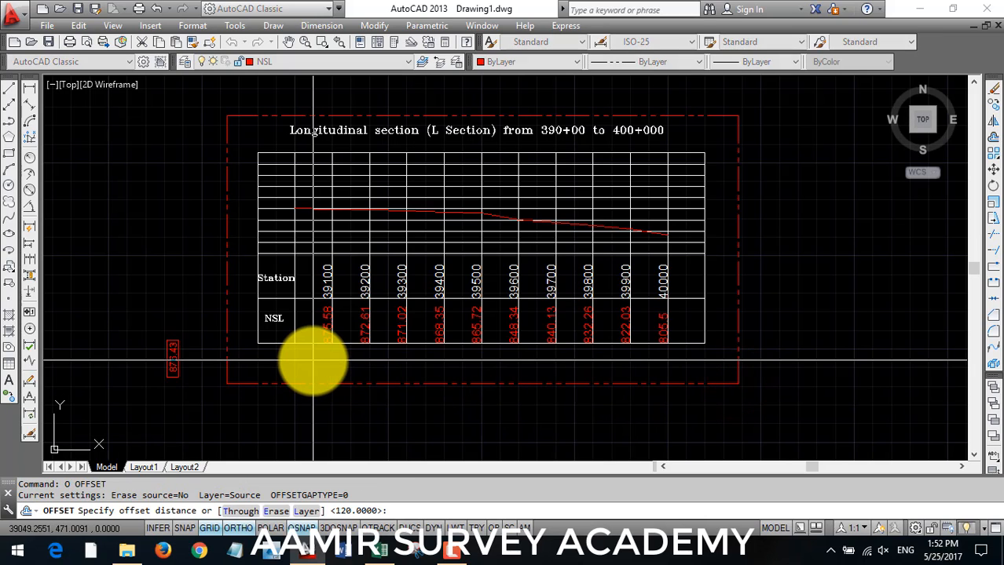
{"action": "type", "text": "5"}
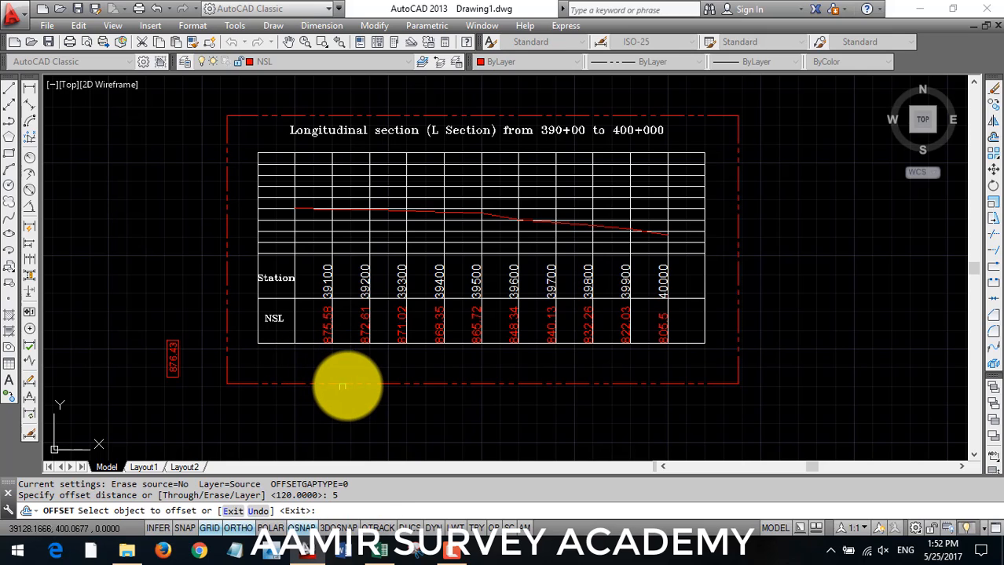
{"action": "left_click", "coordinate": [347, 385]}
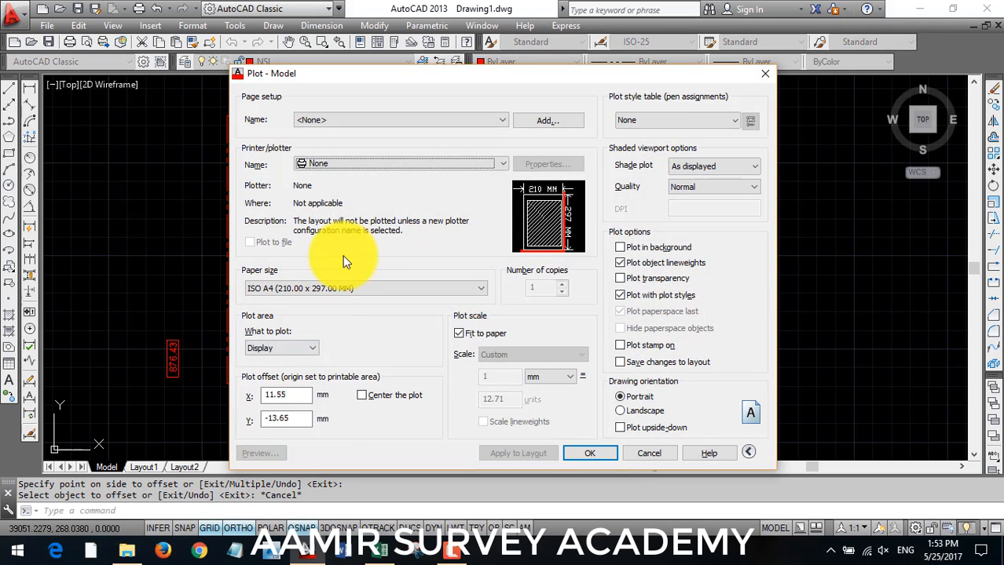
Step: Choose Microsoft Print to PDF as the printer with the monochrome.ctb plot style
{"action": "left_click", "coordinate": [501, 163]}
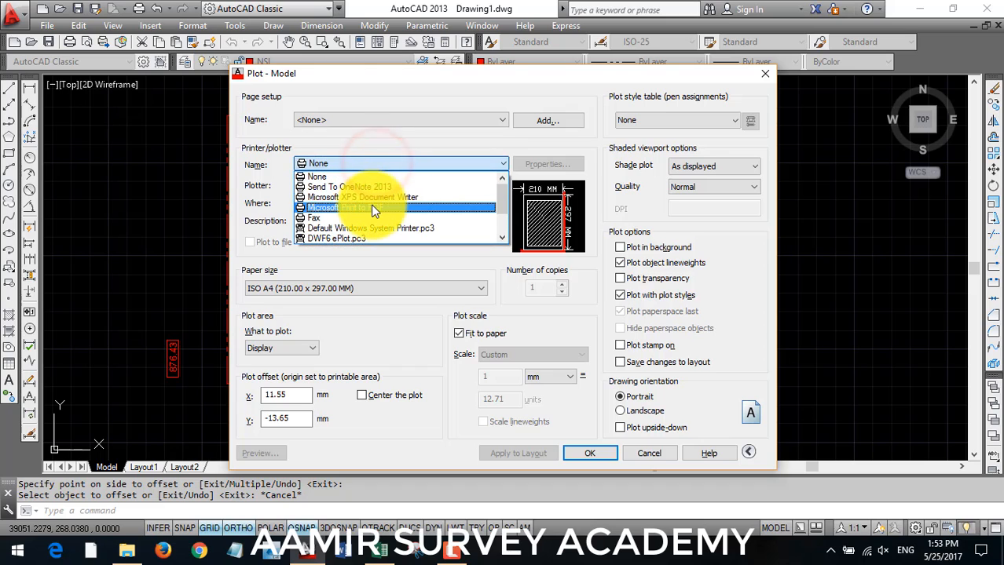
{"action": "left_click", "coordinate": [317, 176]}
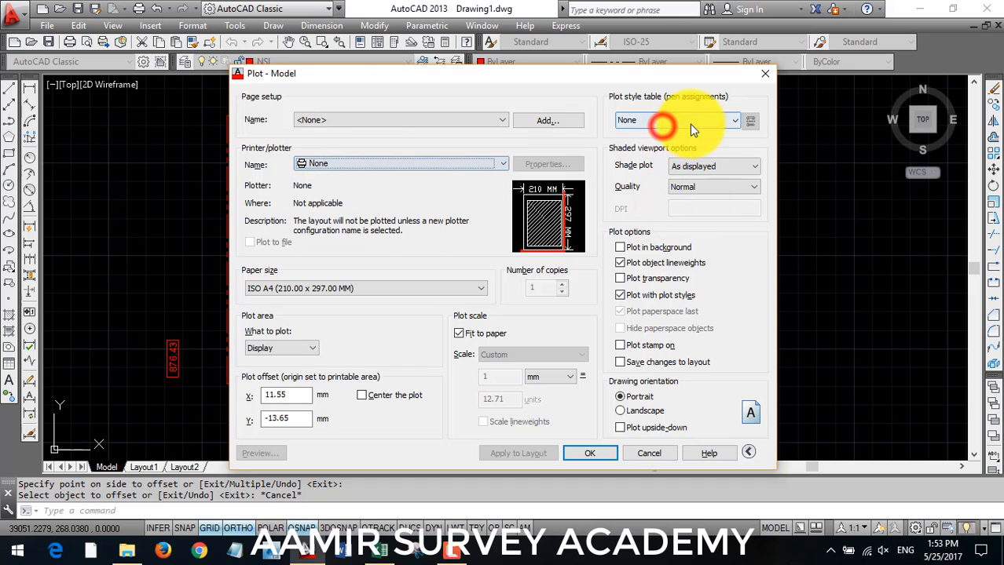
{"action": "left_click", "coordinate": [676, 119]}
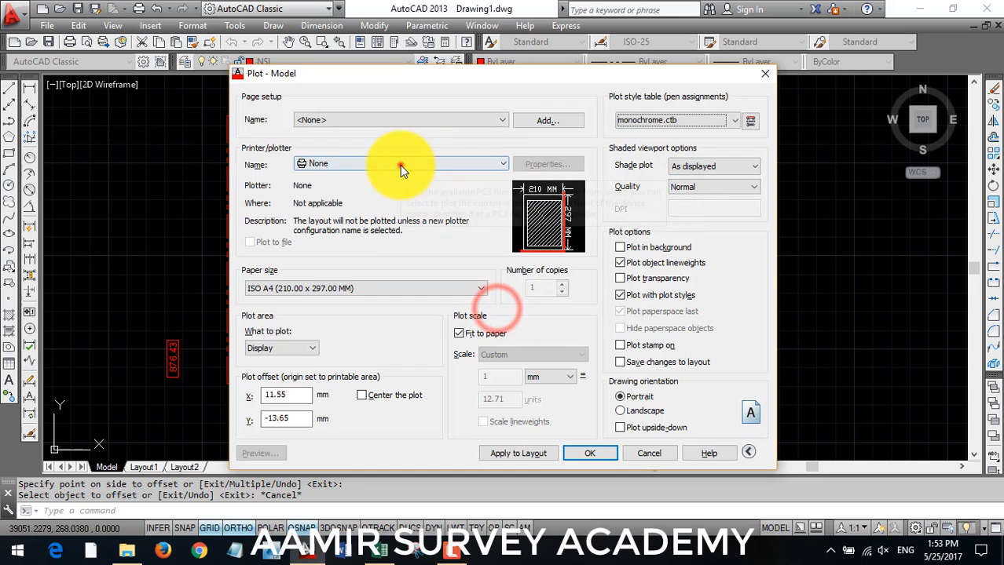
{"action": "left_click", "coordinate": [400, 163]}
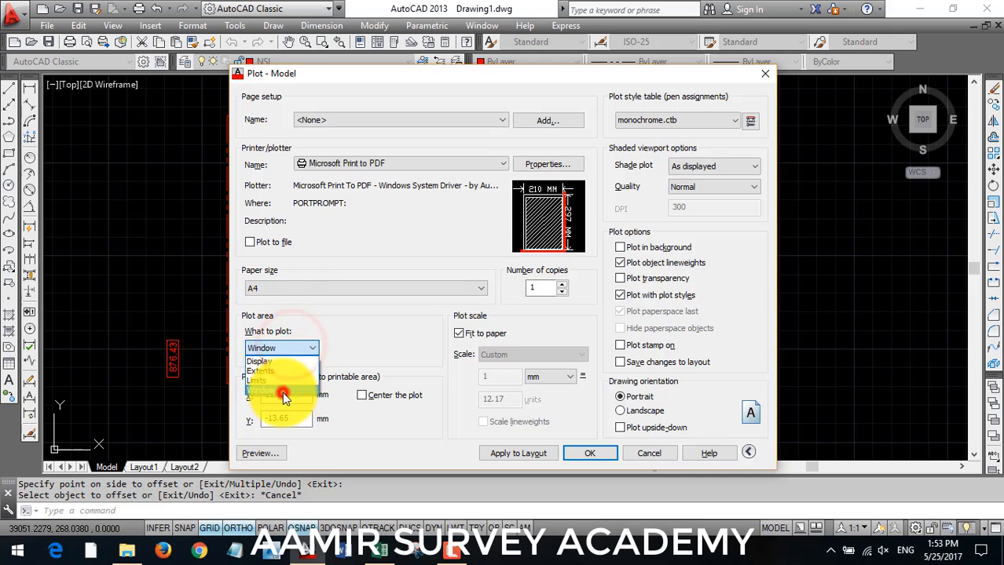
Step: Plot a picked window of the bordered area, centred, landscape, with settings applied to the layout
{"action": "left_click", "coordinate": [281, 390]}
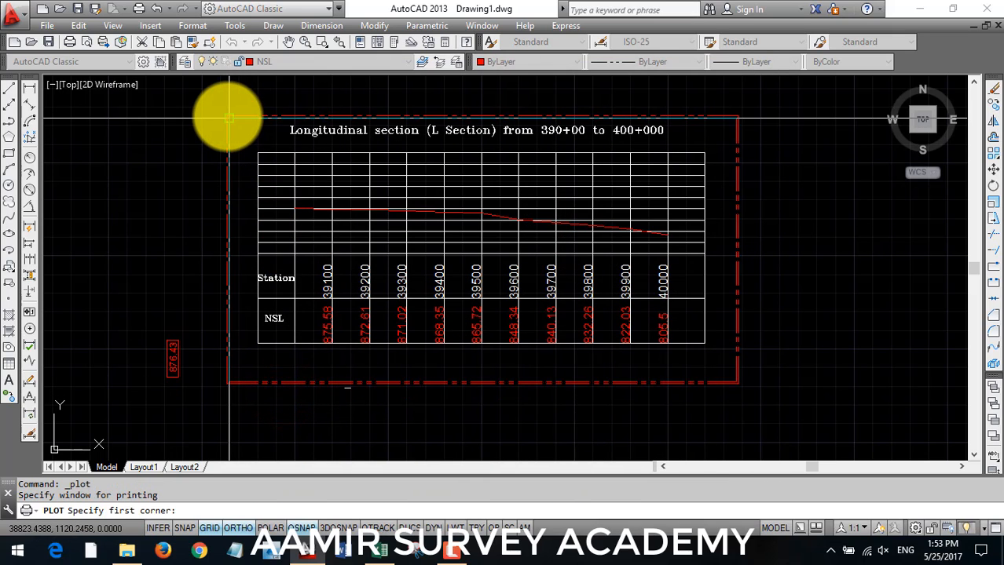
{"action": "left_click", "coordinate": [228, 118]}
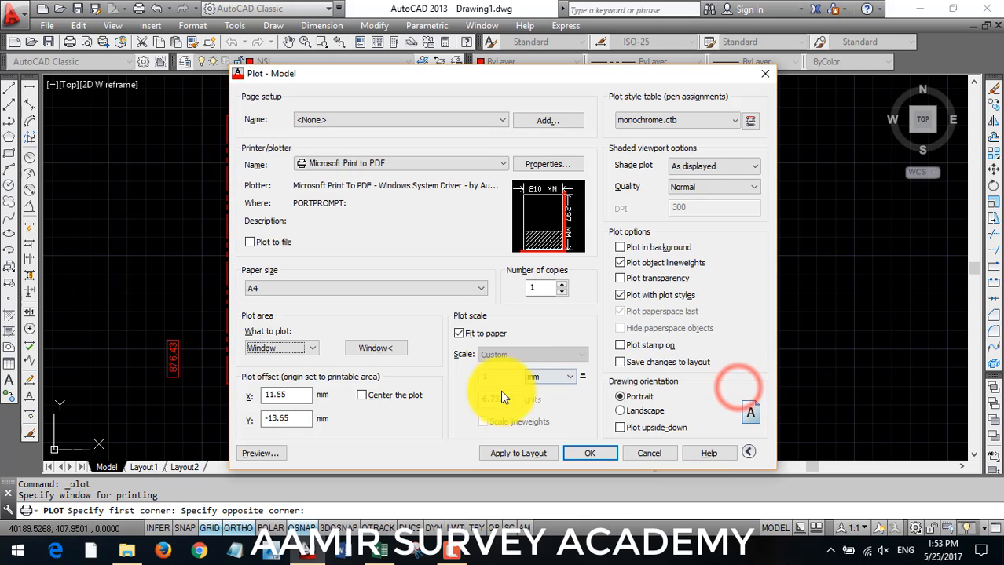
{"action": "left_click", "coordinate": [362, 396]}
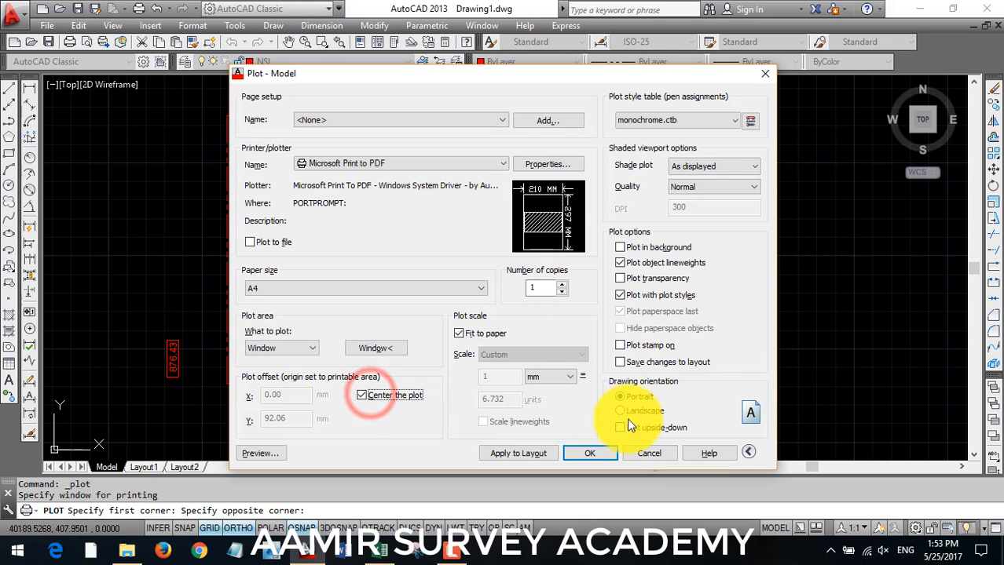
{"action": "left_click", "coordinate": [621, 411]}
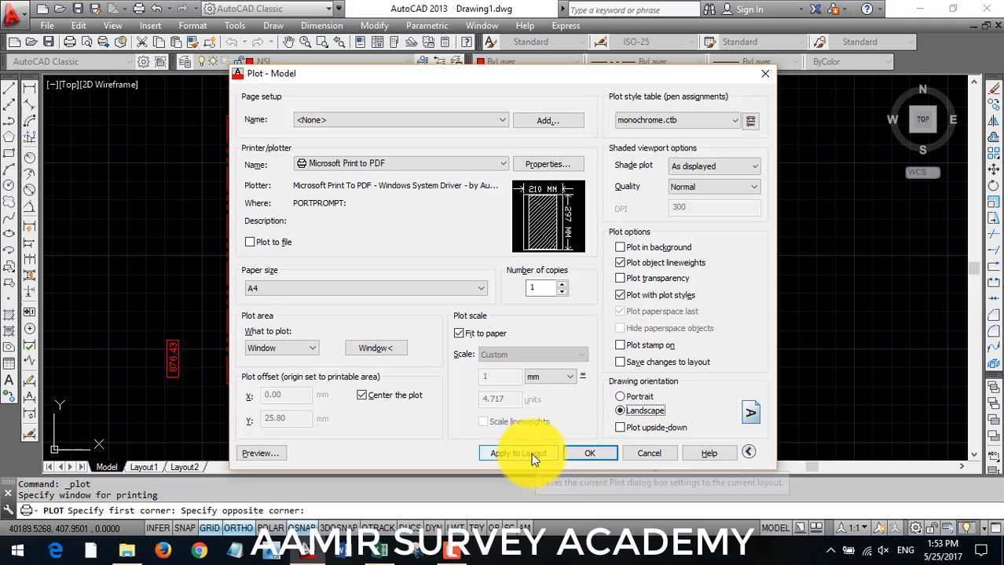
{"action": "left_click", "coordinate": [589, 452]}
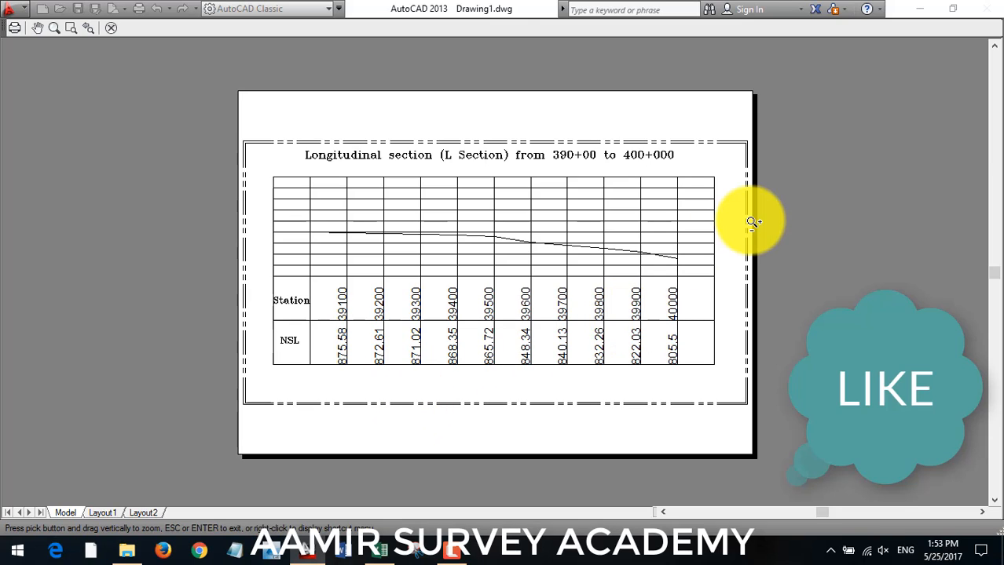
{"action": "mouse_move", "coordinate": [540, 226]}
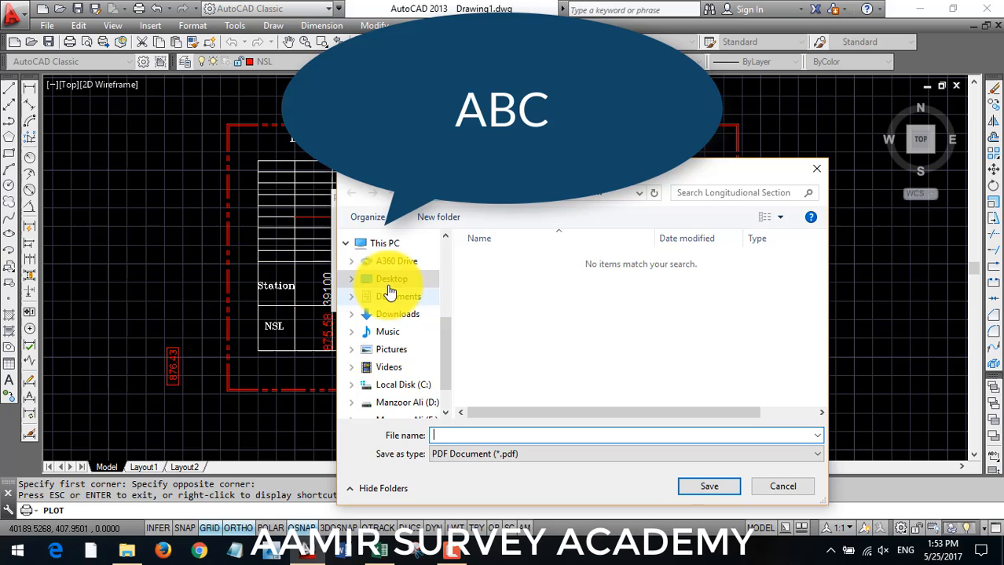
Step: Browse to Desktop > Aamir Survey Academy > Longitudinal Section as the save location
{"action": "left_click", "coordinate": [402, 383]}
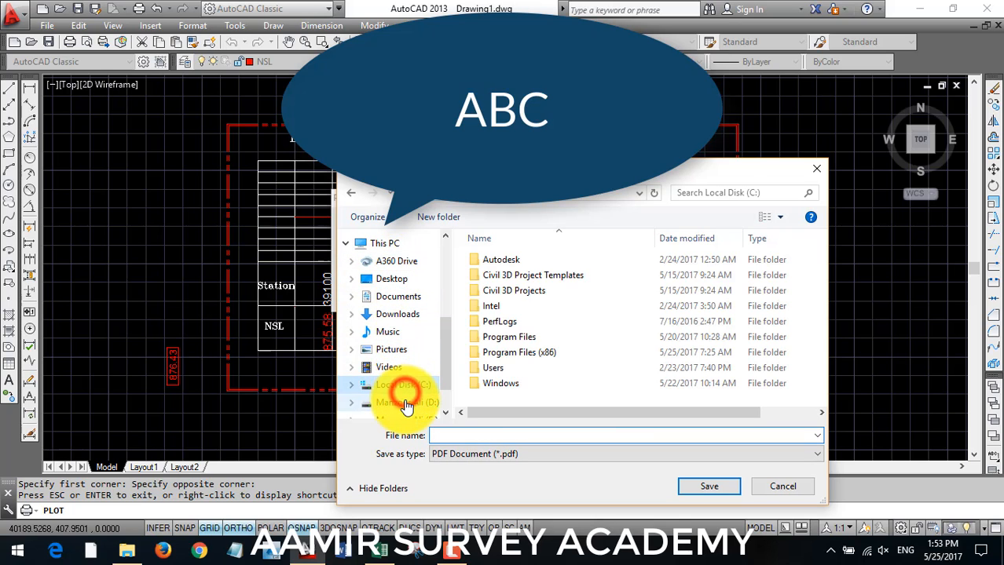
{"action": "left_click", "coordinate": [392, 280]}
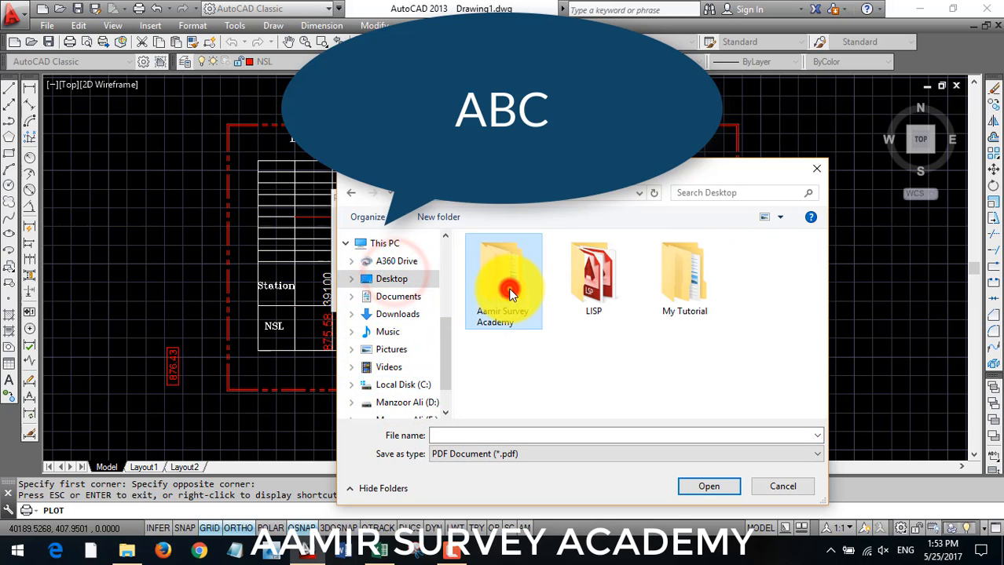
{"action": "double_click", "coordinate": [502, 283]}
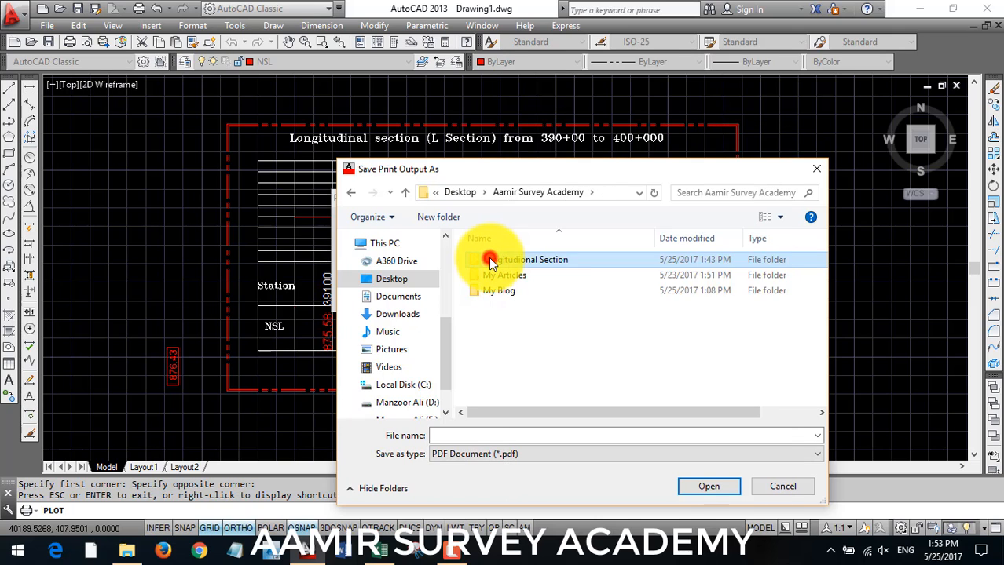
{"action": "double_click", "coordinate": [526, 259]}
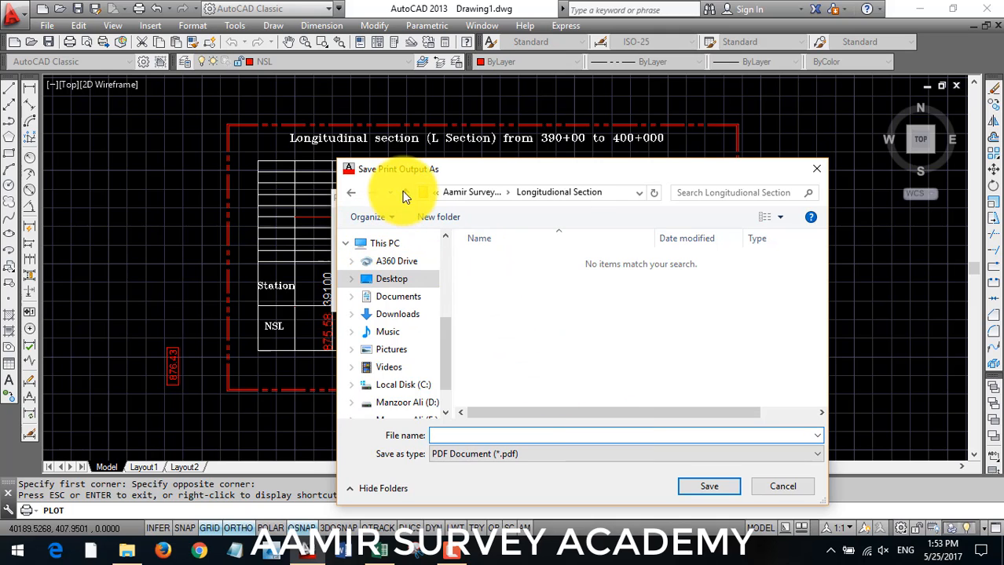
{"action": "right_click", "coordinate": [490, 259]}
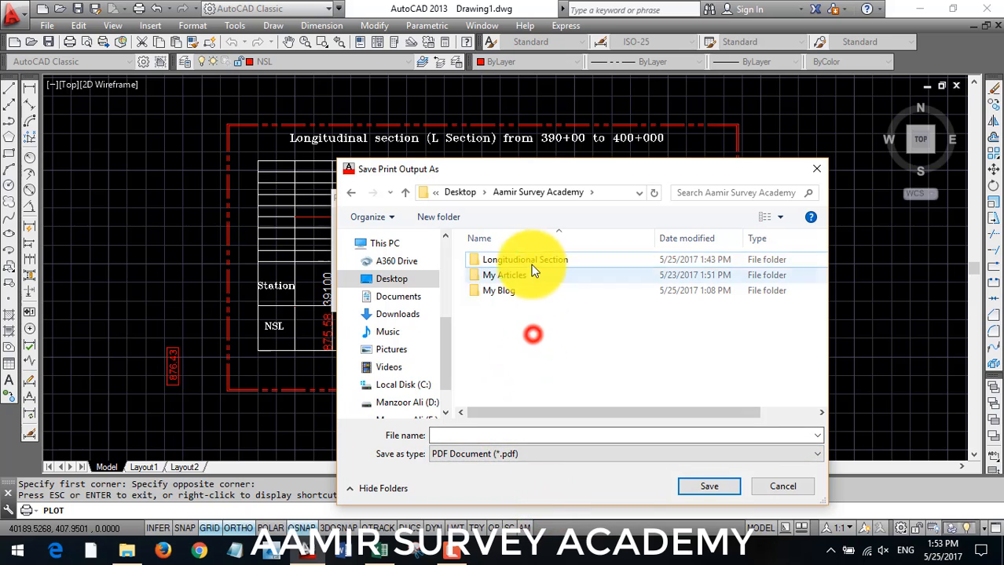
{"action": "double_click", "coordinate": [525, 260]}
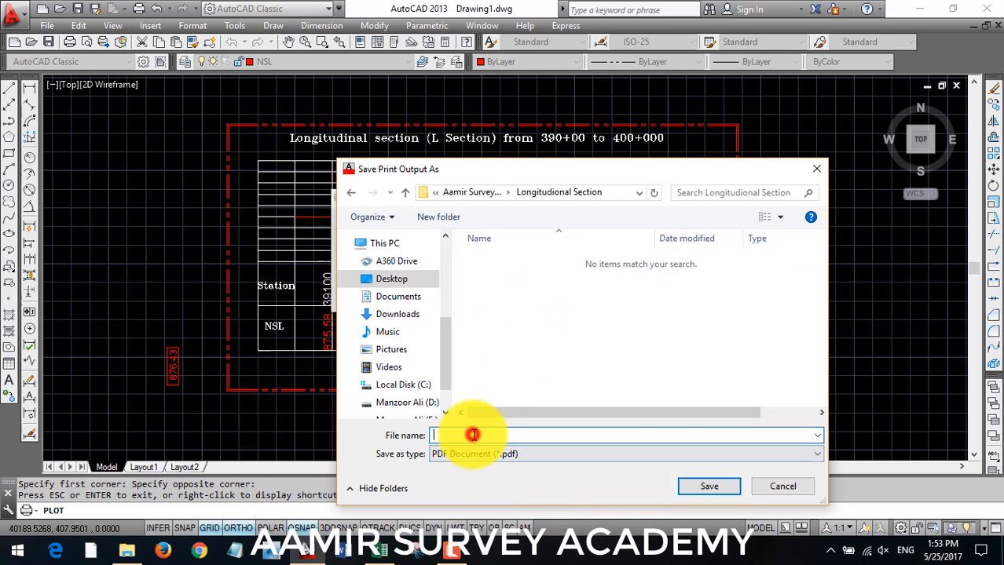
Step: Save the PDF as 'Longitudional Section' in that folder
{"action": "type", "text": "Longitudional Section"}
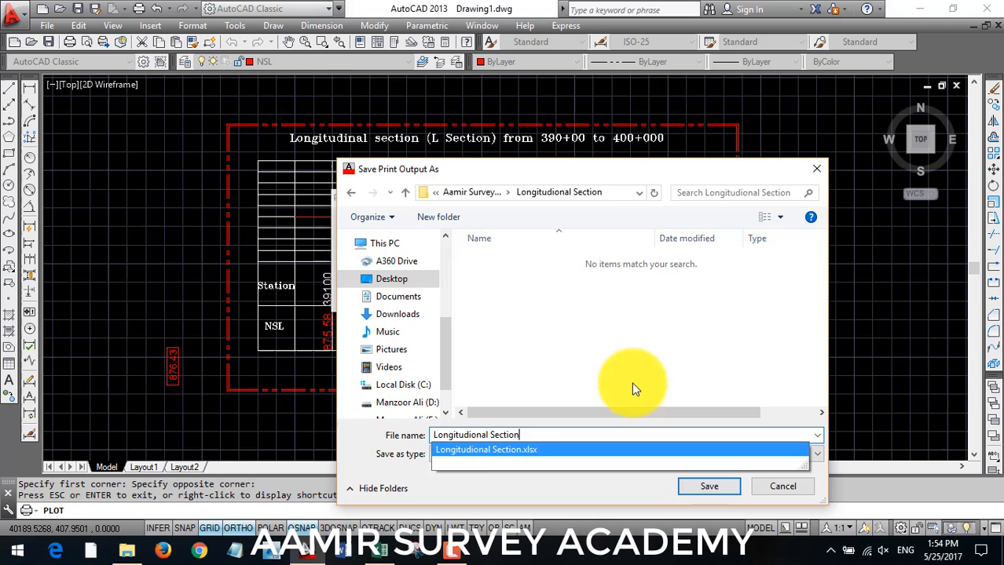
{"action": "left_click", "coordinate": [707, 486]}
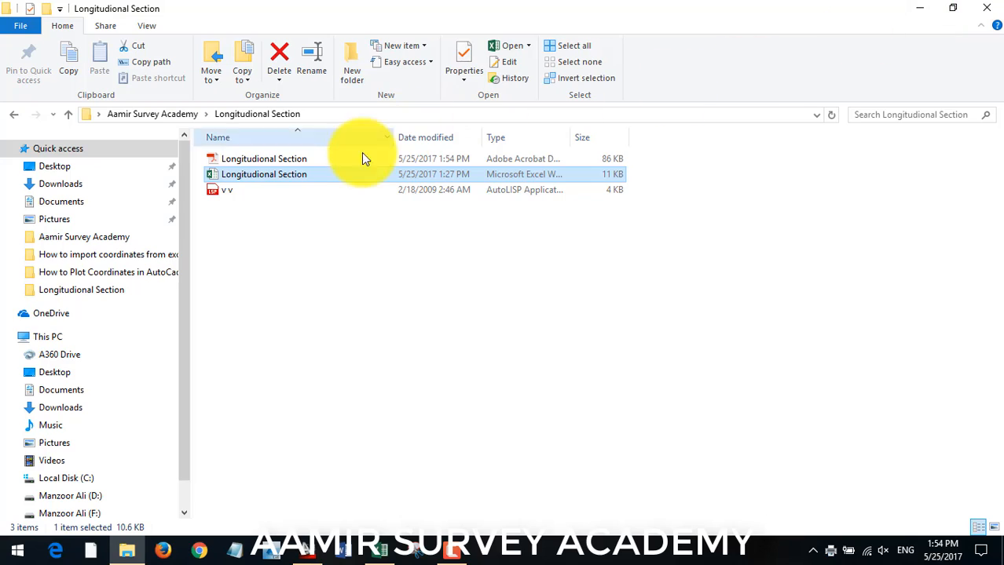
Step: Open the saved Longitudinal Section PDF from the folder
{"action": "double_click", "coordinate": [264, 159]}
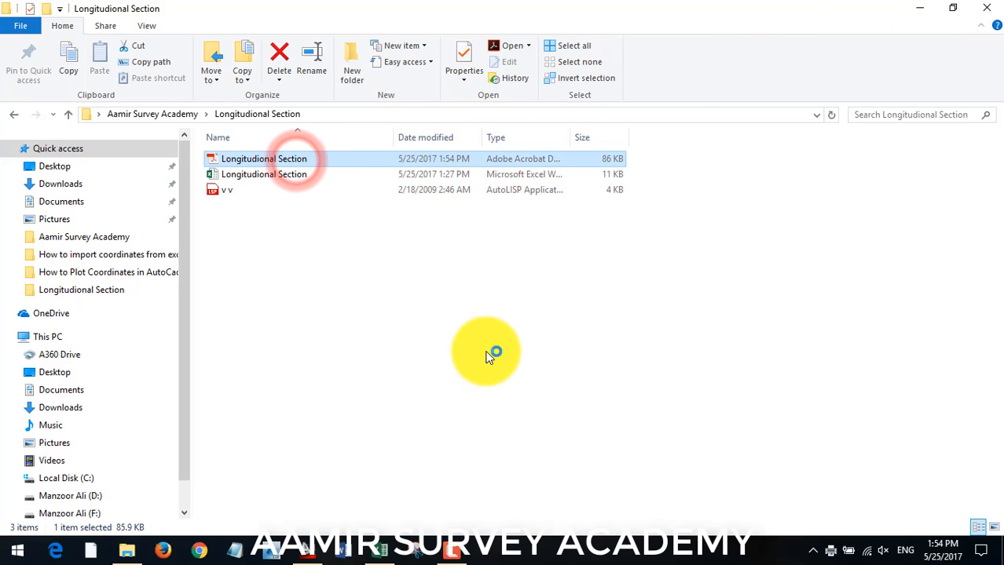